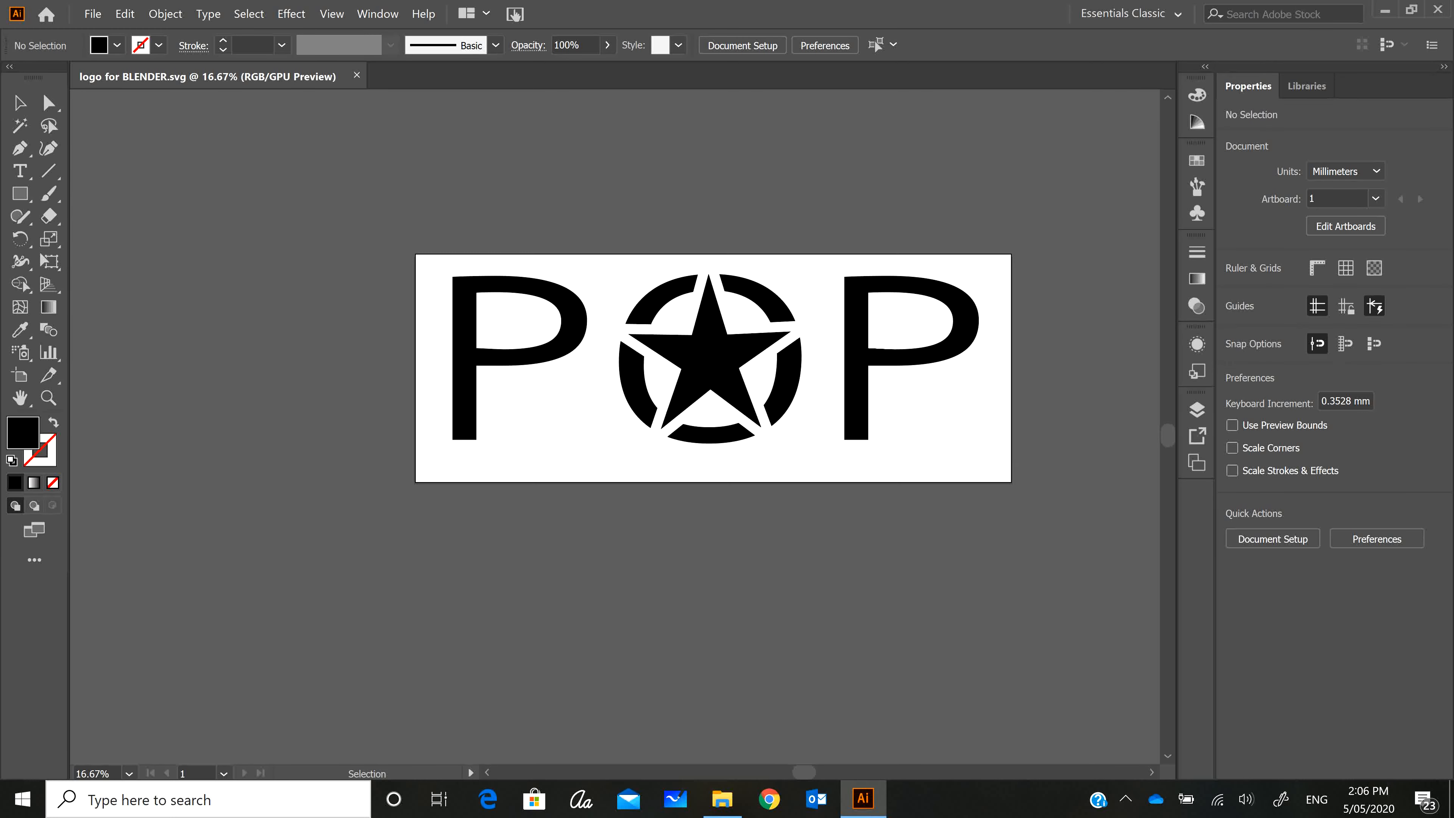
mouse_move(629, 449)
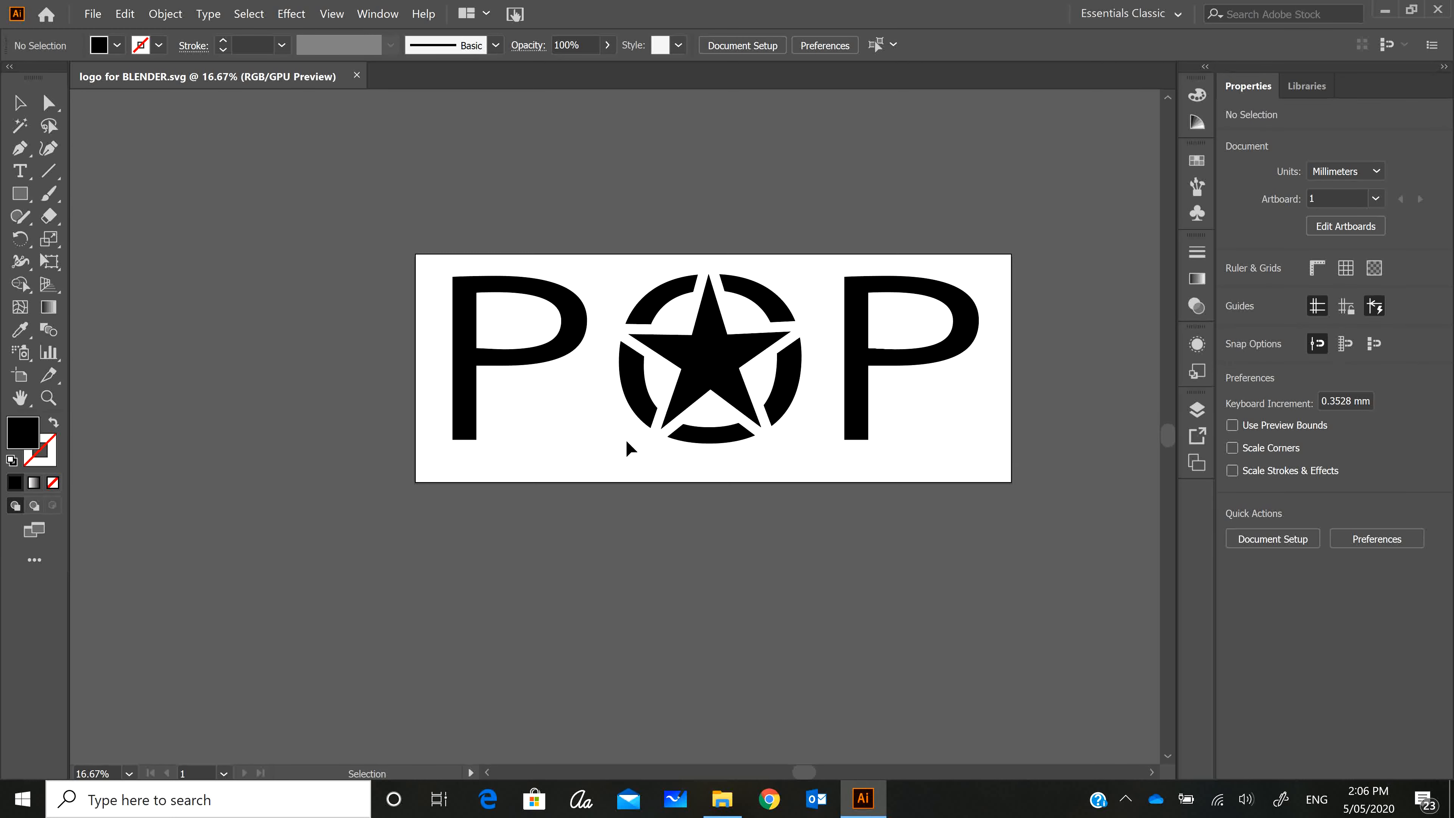
mouse_move(851, 517)
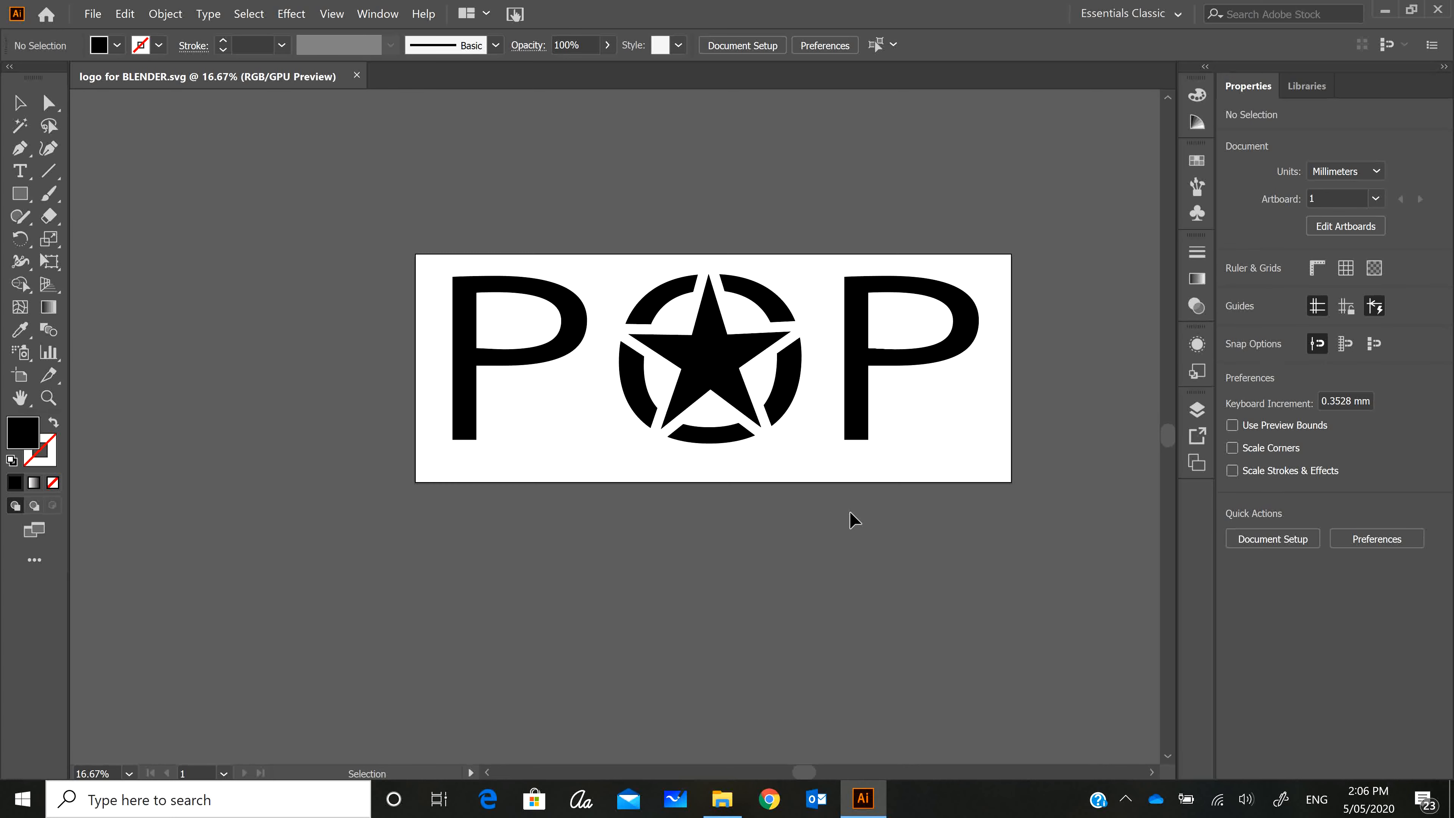
mouse_move(876, 536)
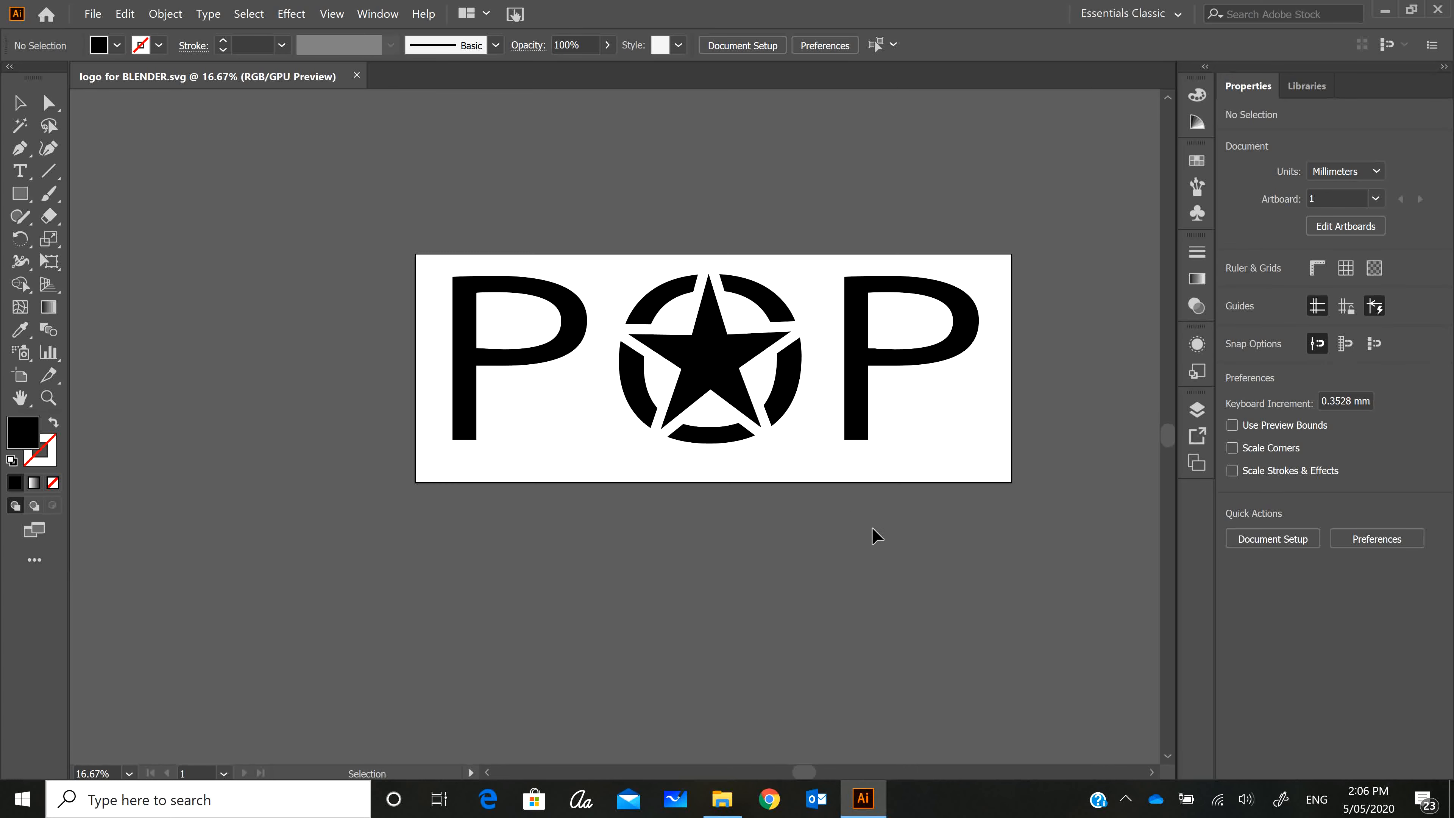
mouse_move(888, 536)
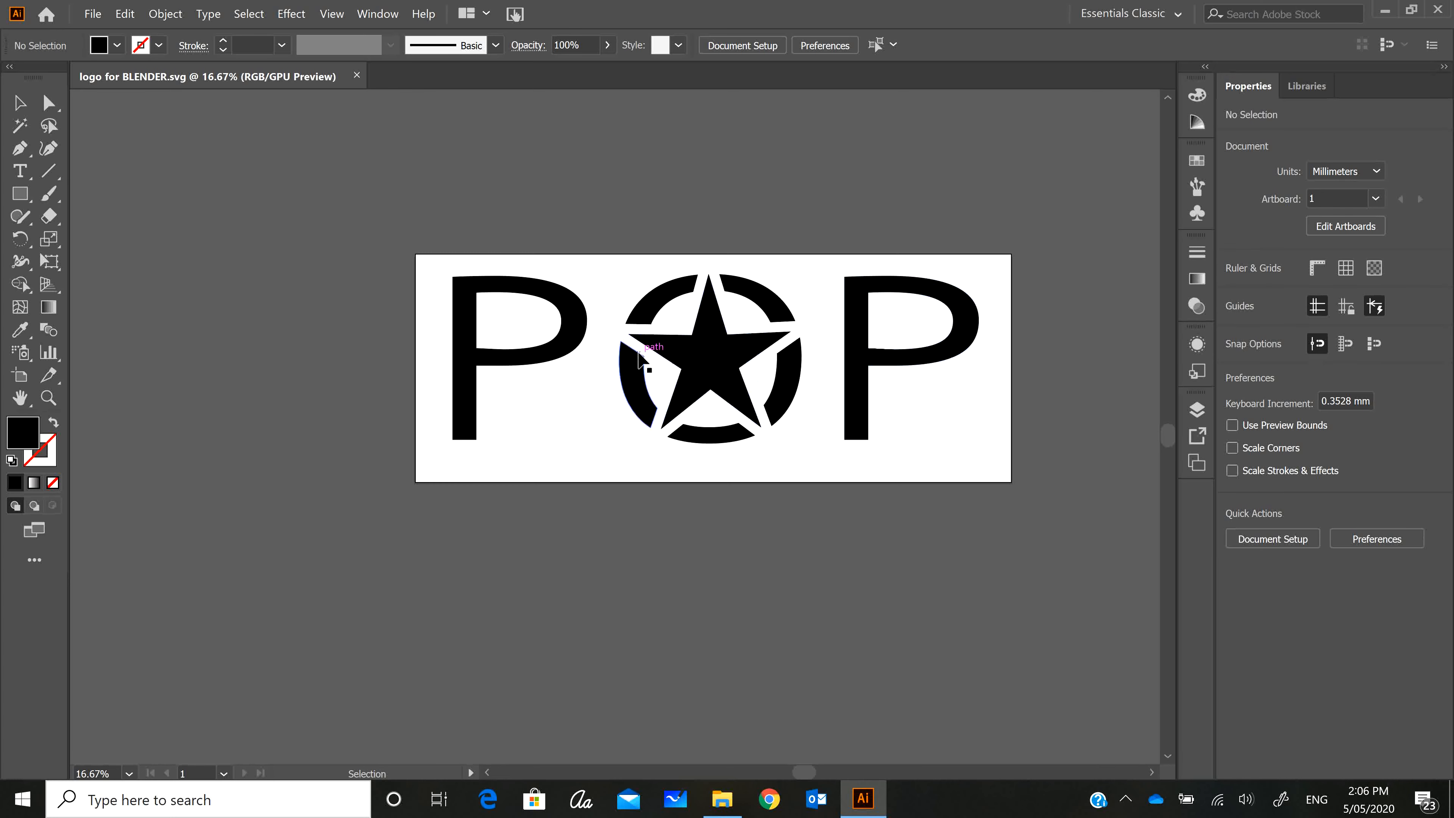
mouse_move(894, 422)
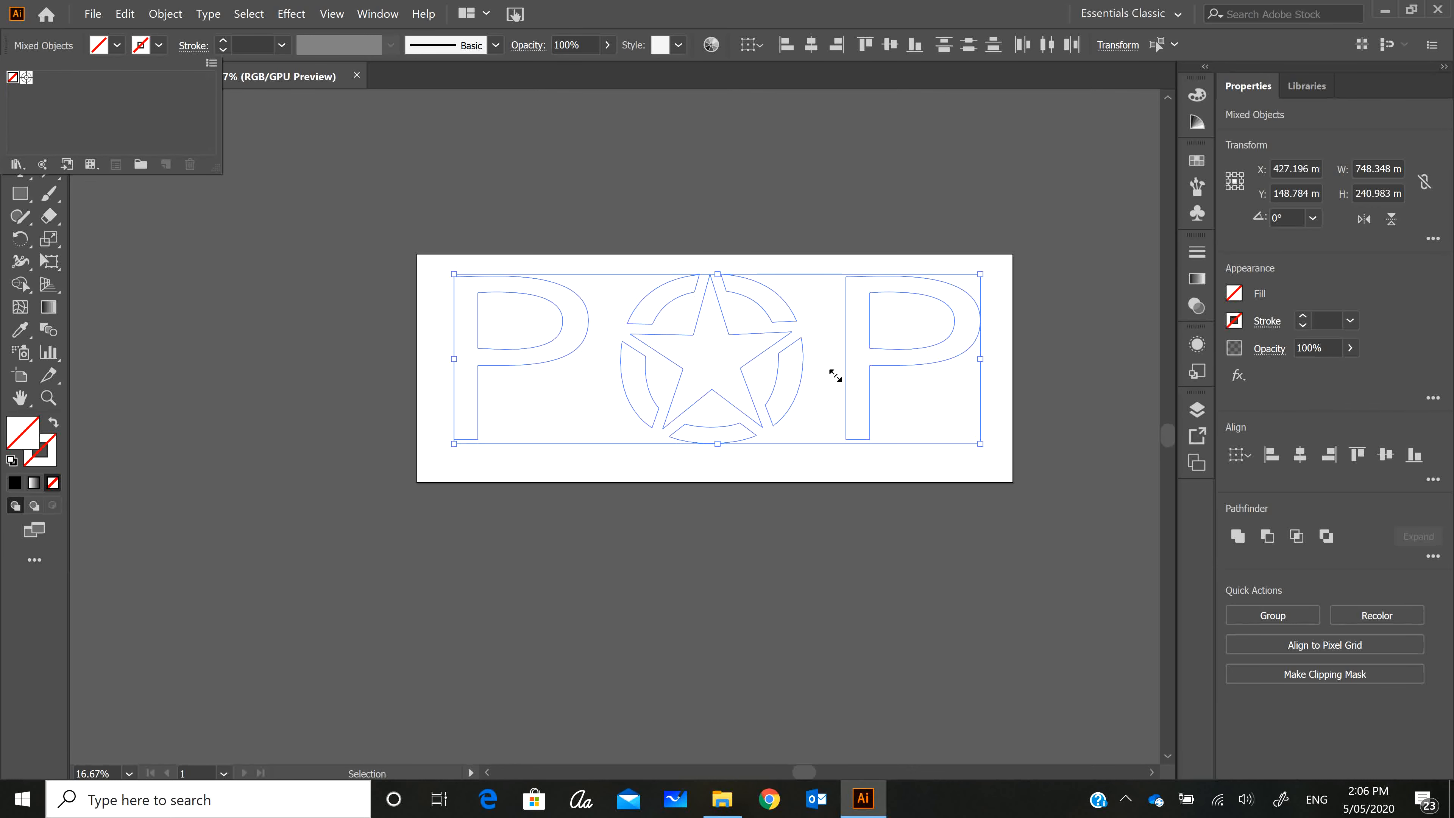
mouse_move(890, 297)
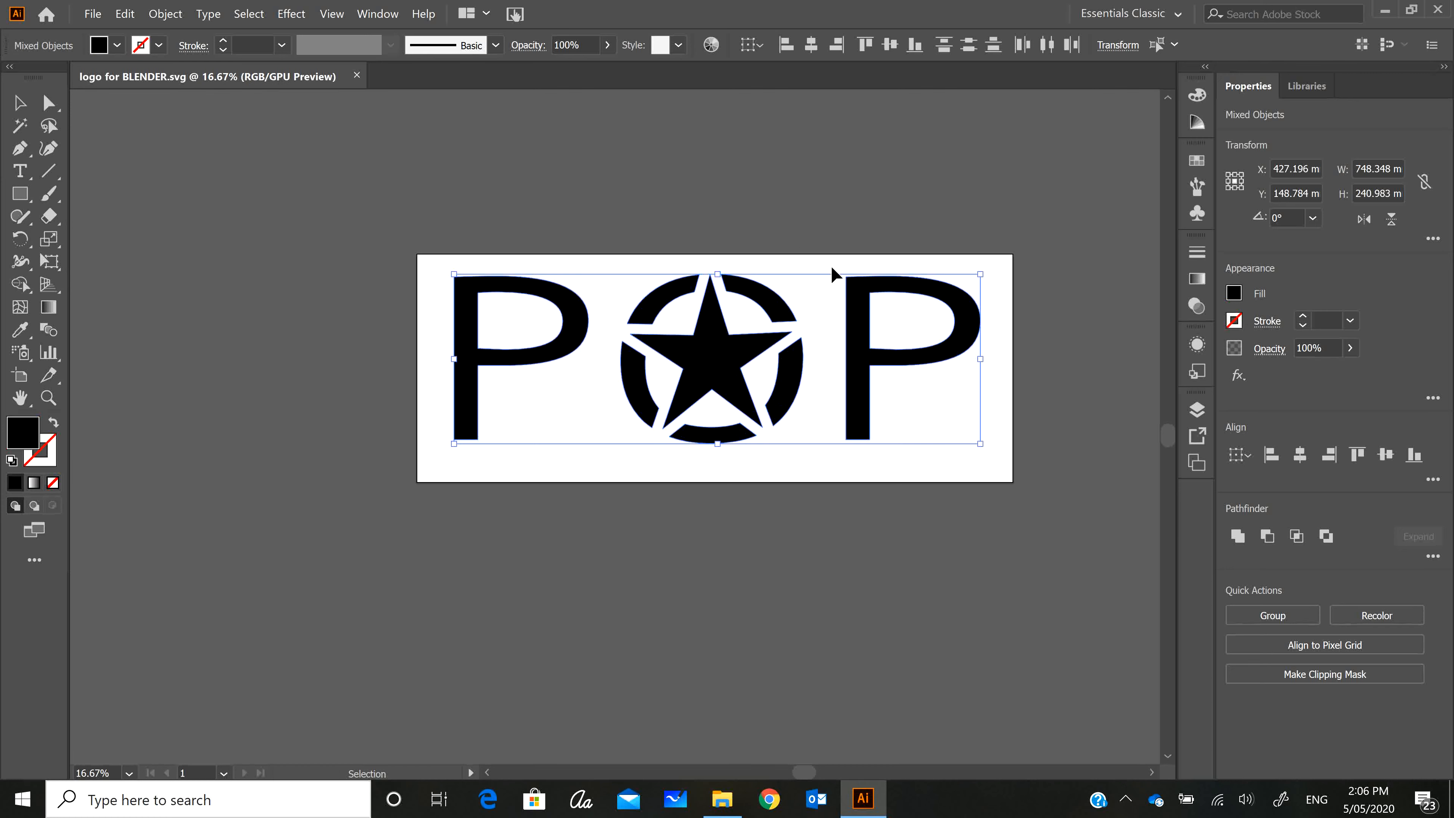
mouse_move(714, 203)
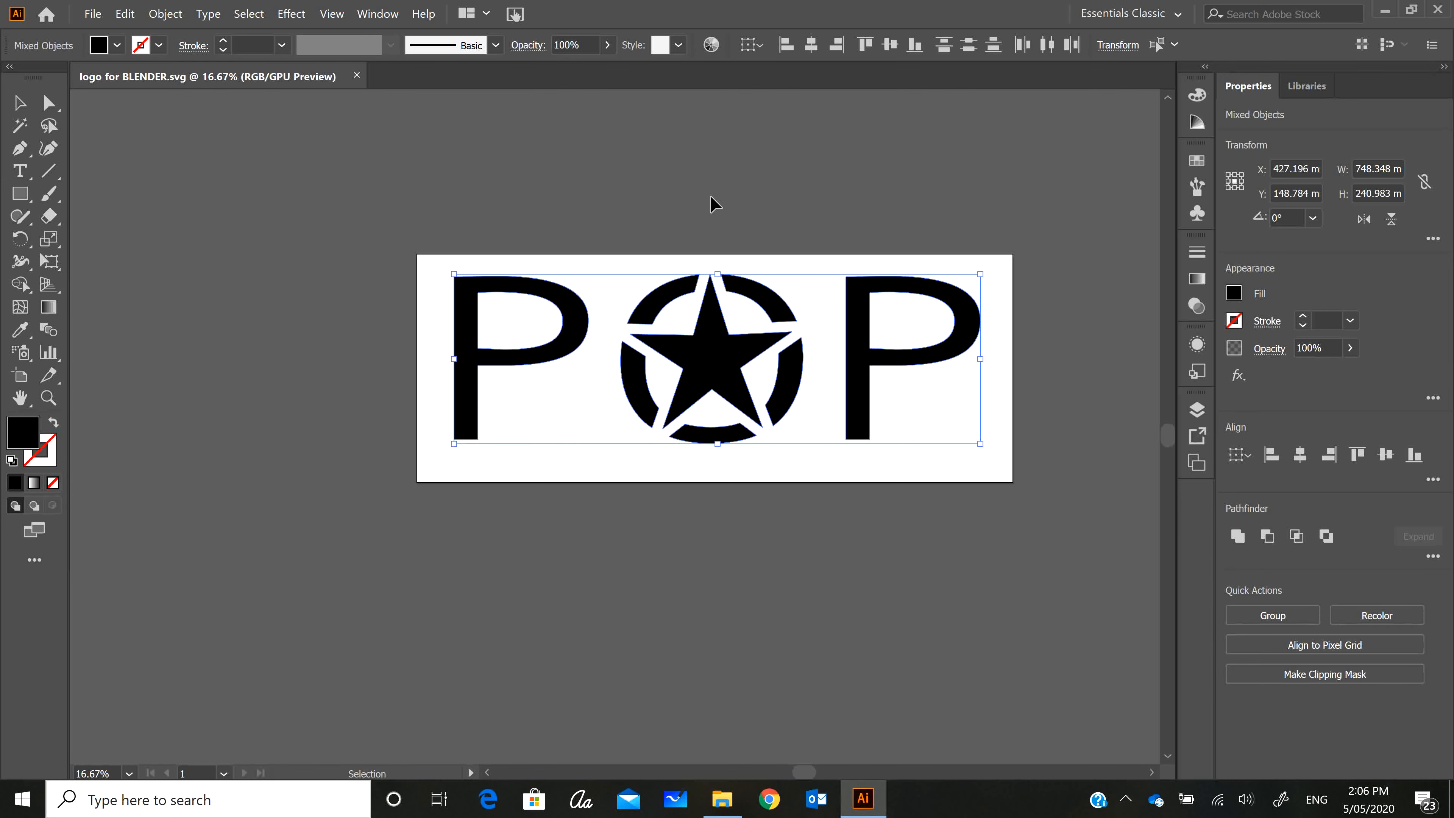
- Deselect the logo and start a Save As named 'logo for BLENDER SVG'
click(649, 603)
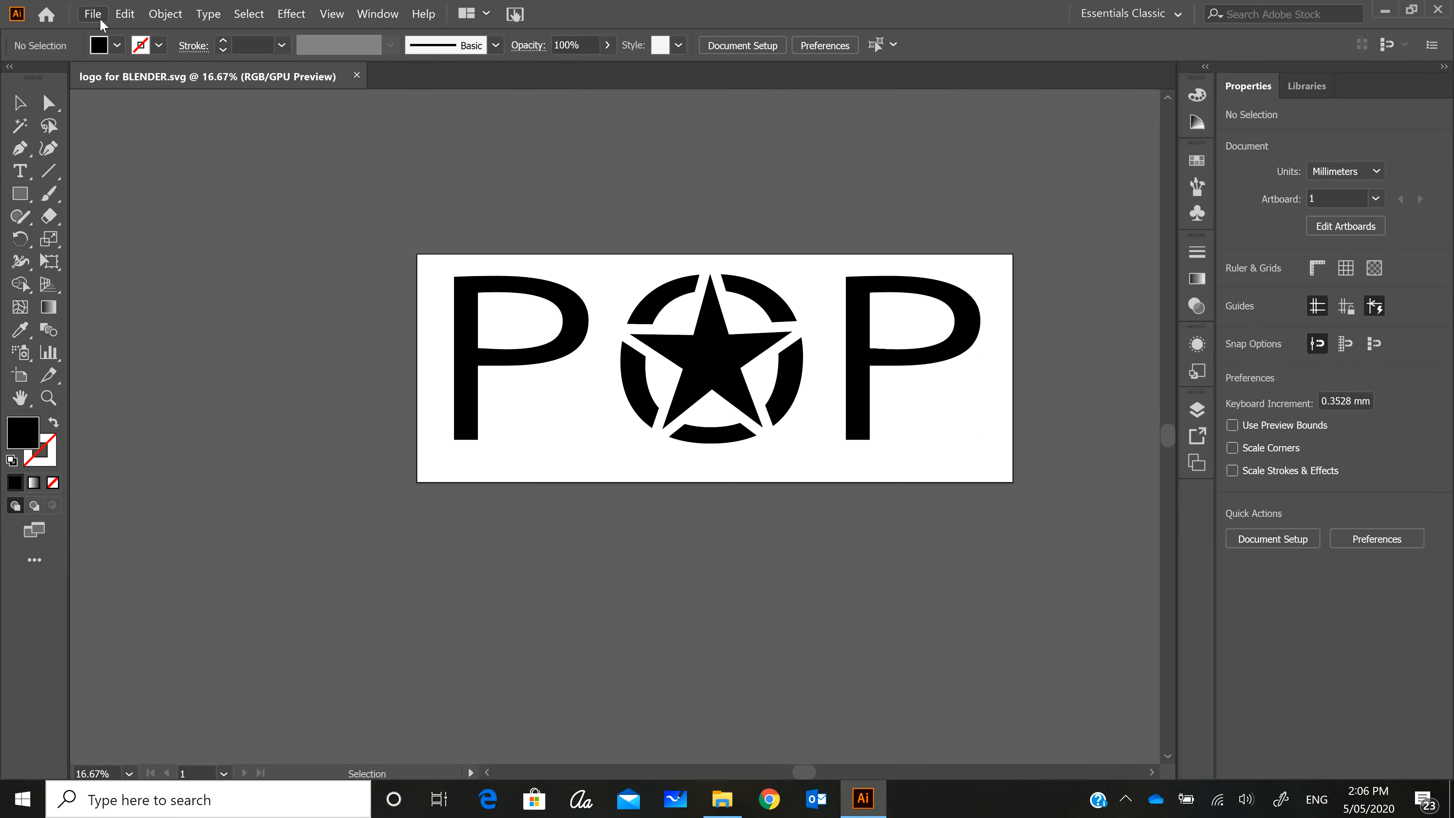
click(91, 13)
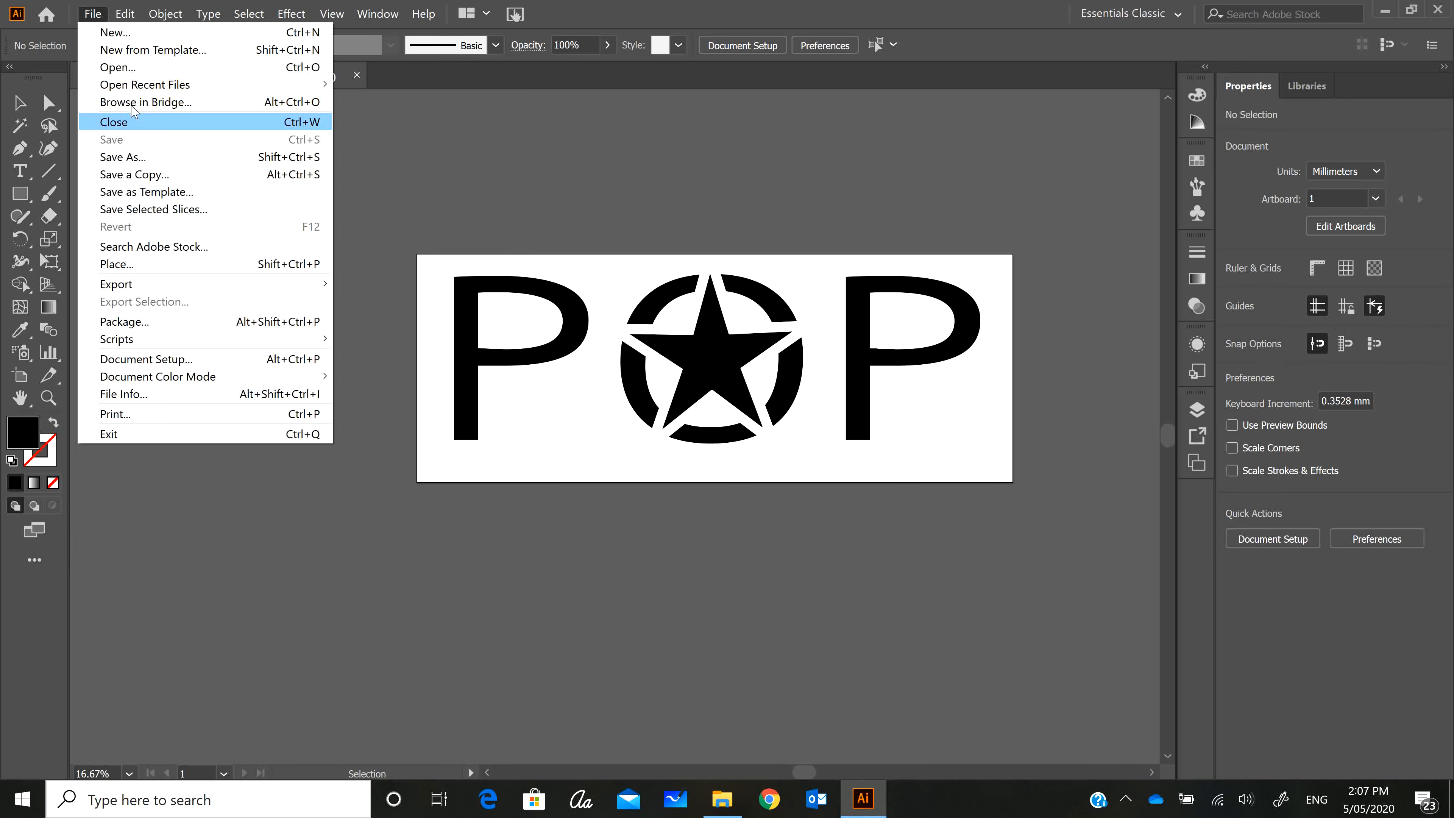
click(123, 157)
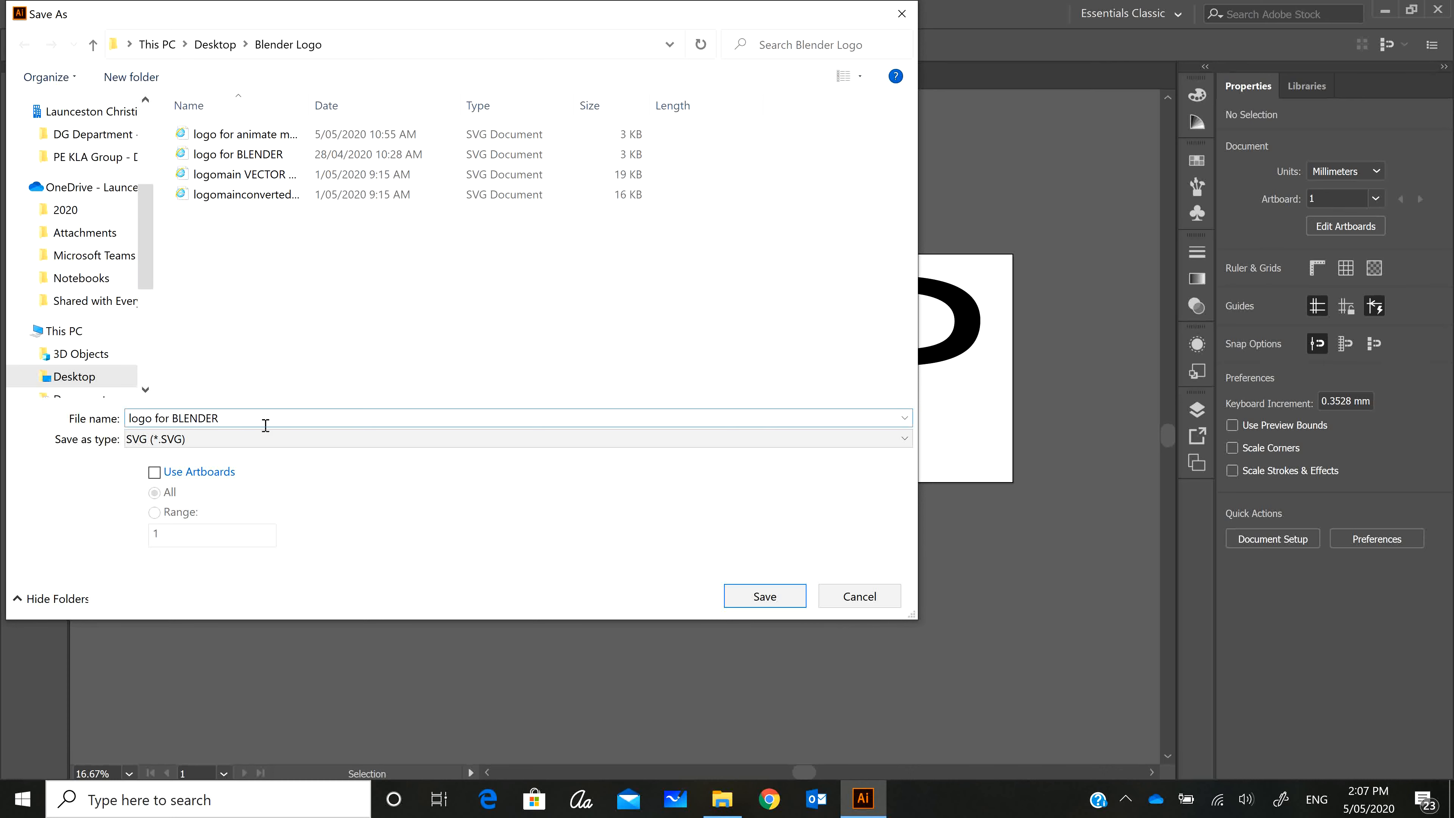
text(SVG)
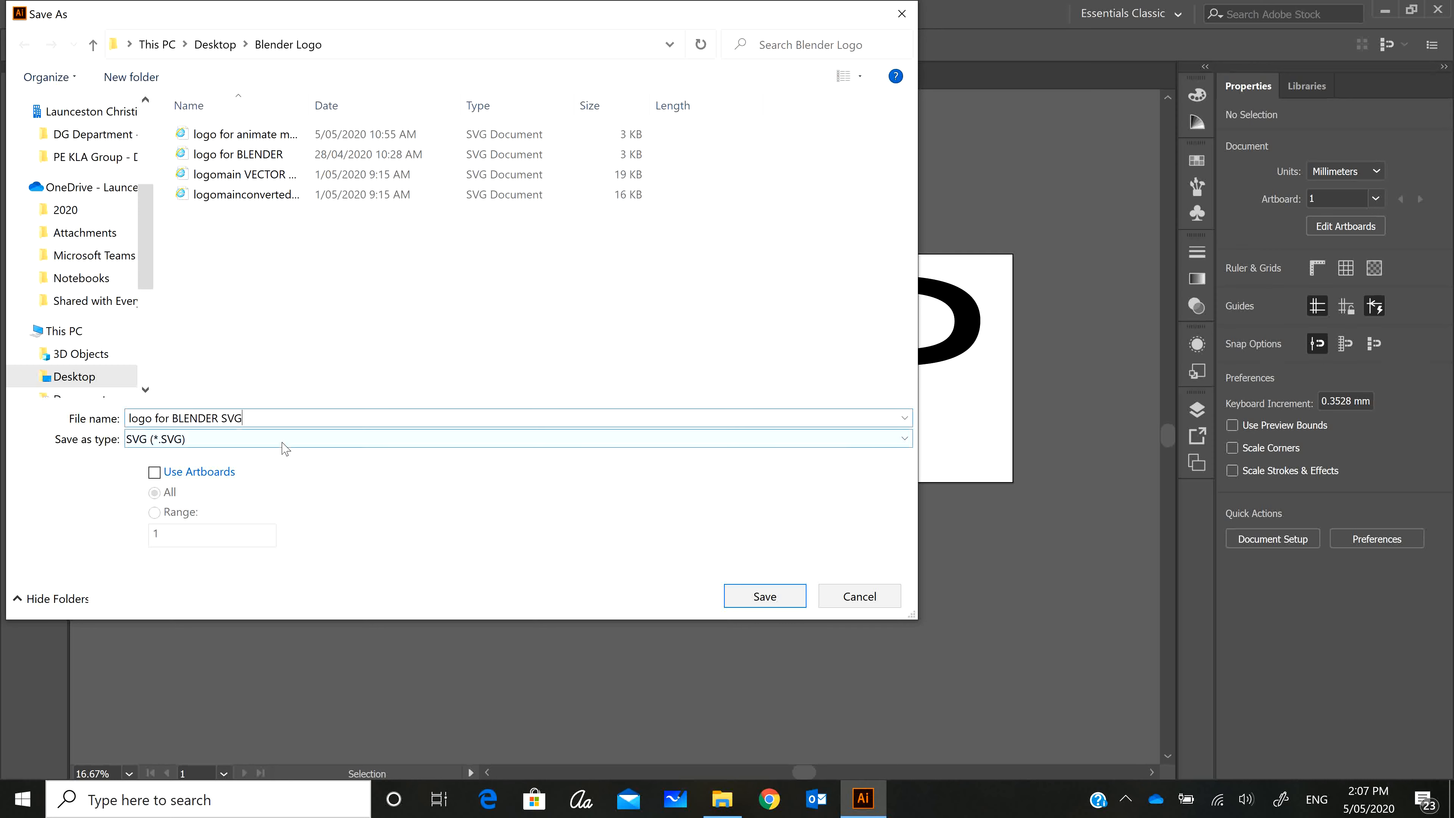
- Keep SVG as the file type, save into the Blender Logo folder and accept the SVG options
click(517, 438)
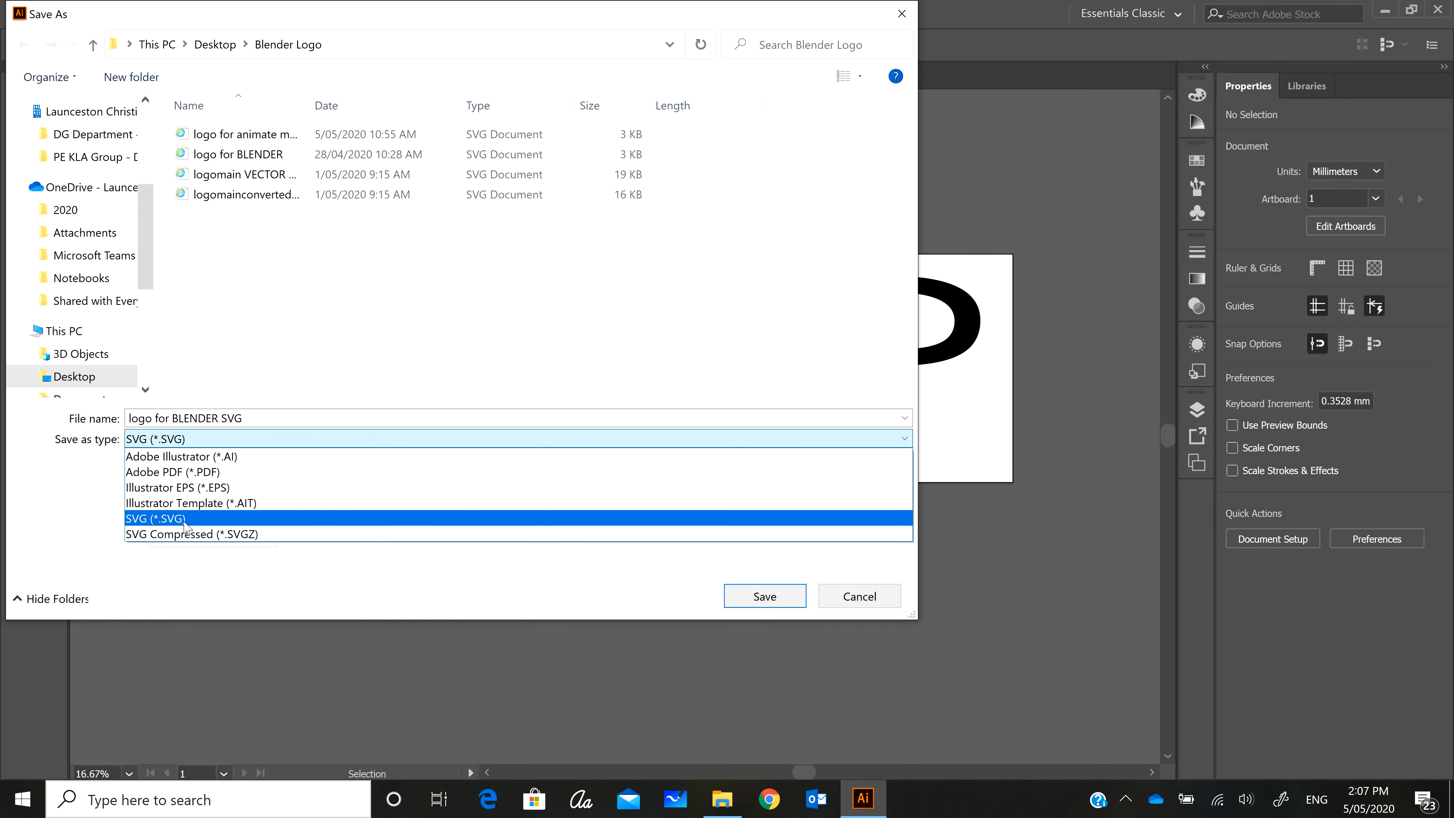
click(155, 518)
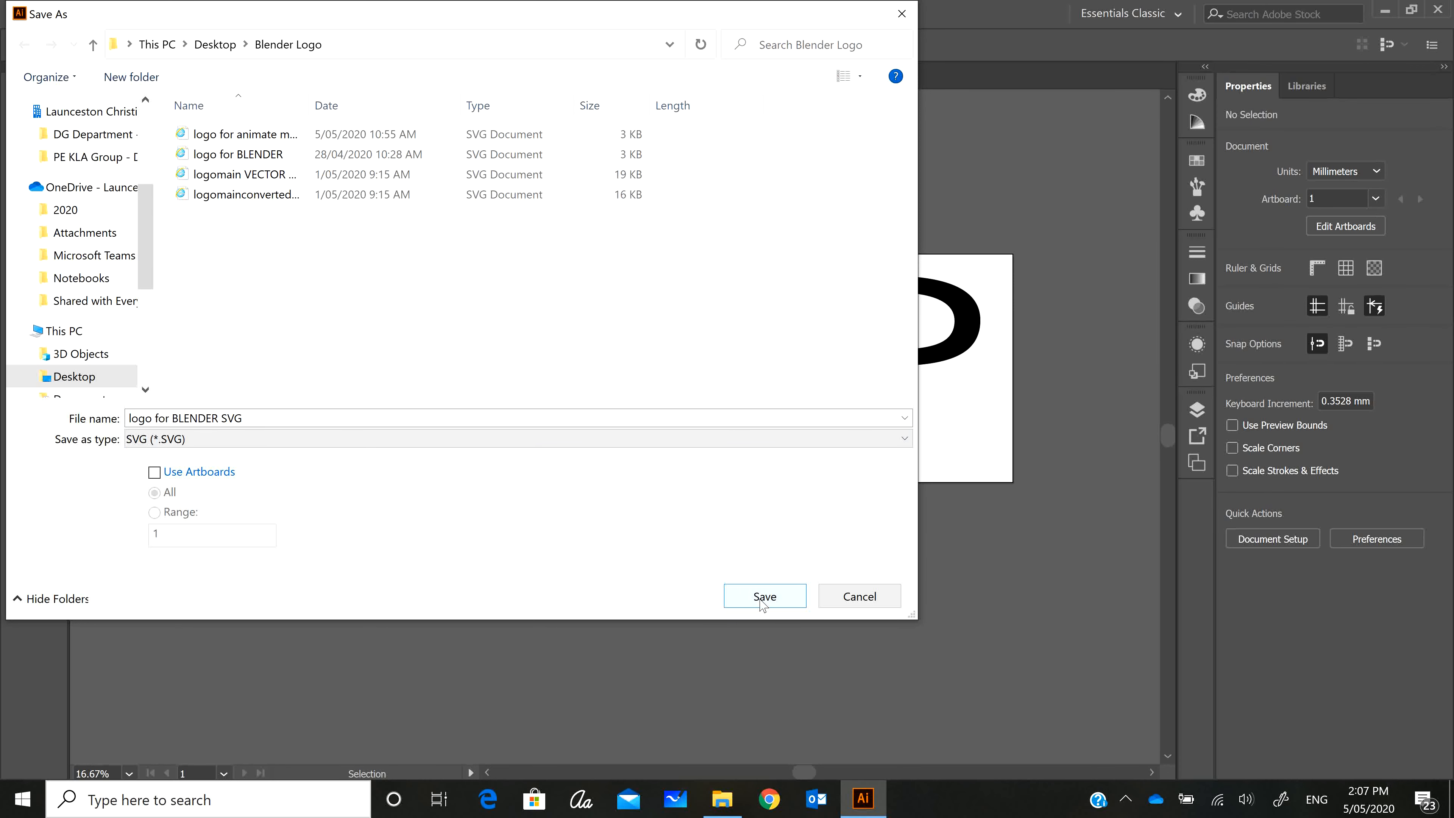
click(764, 595)
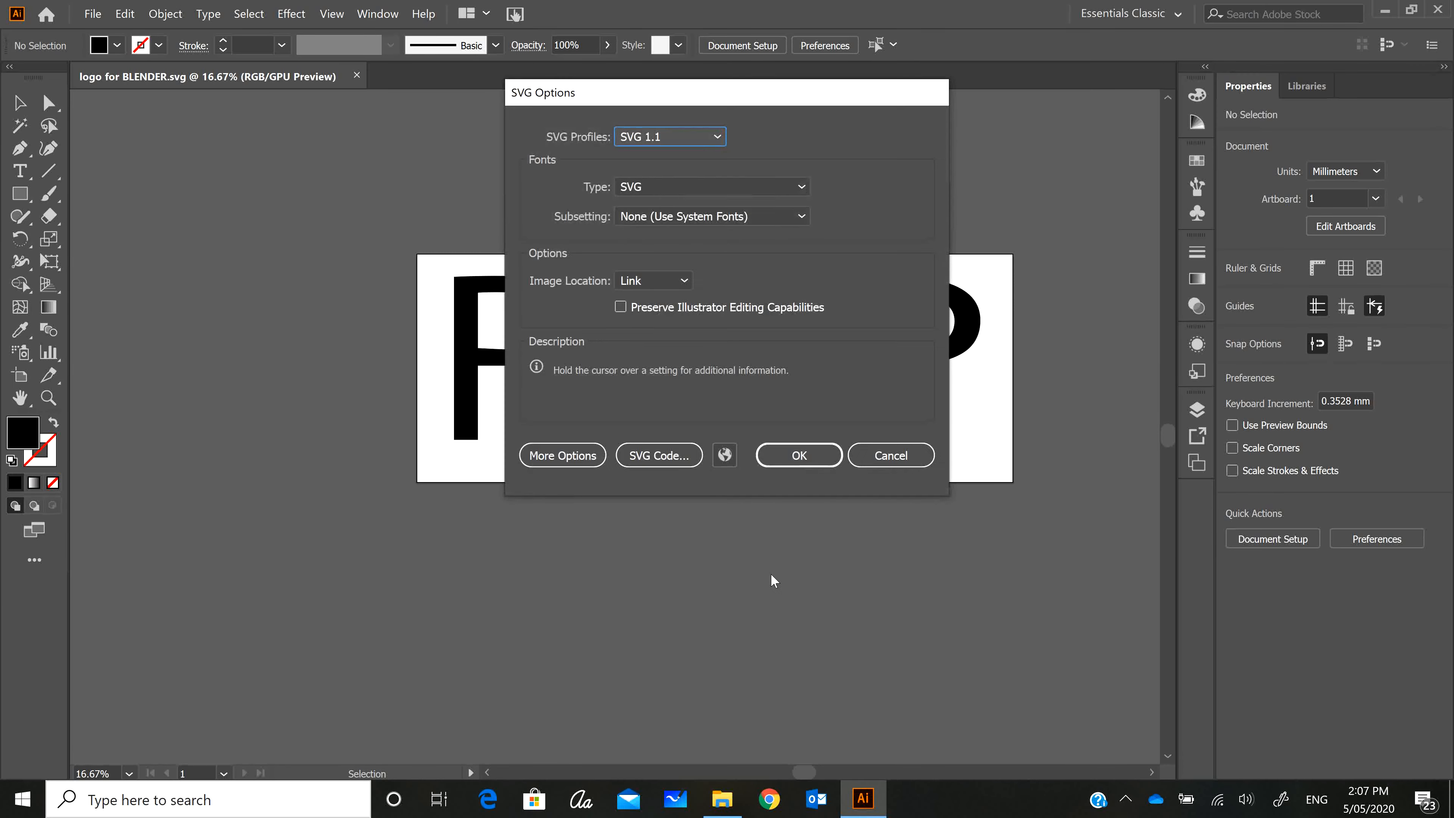
mouse_move(751, 441)
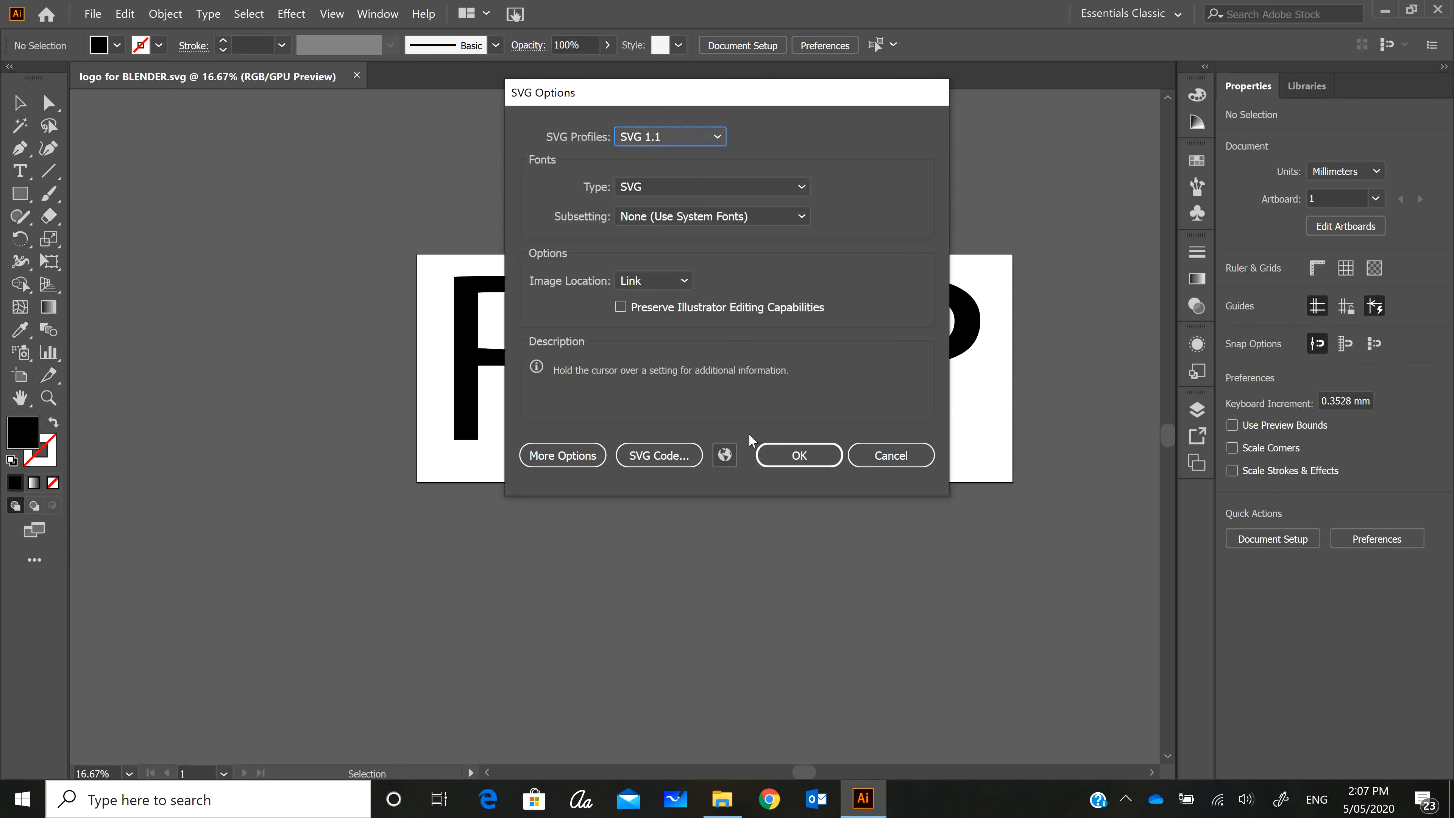
click(796, 455)
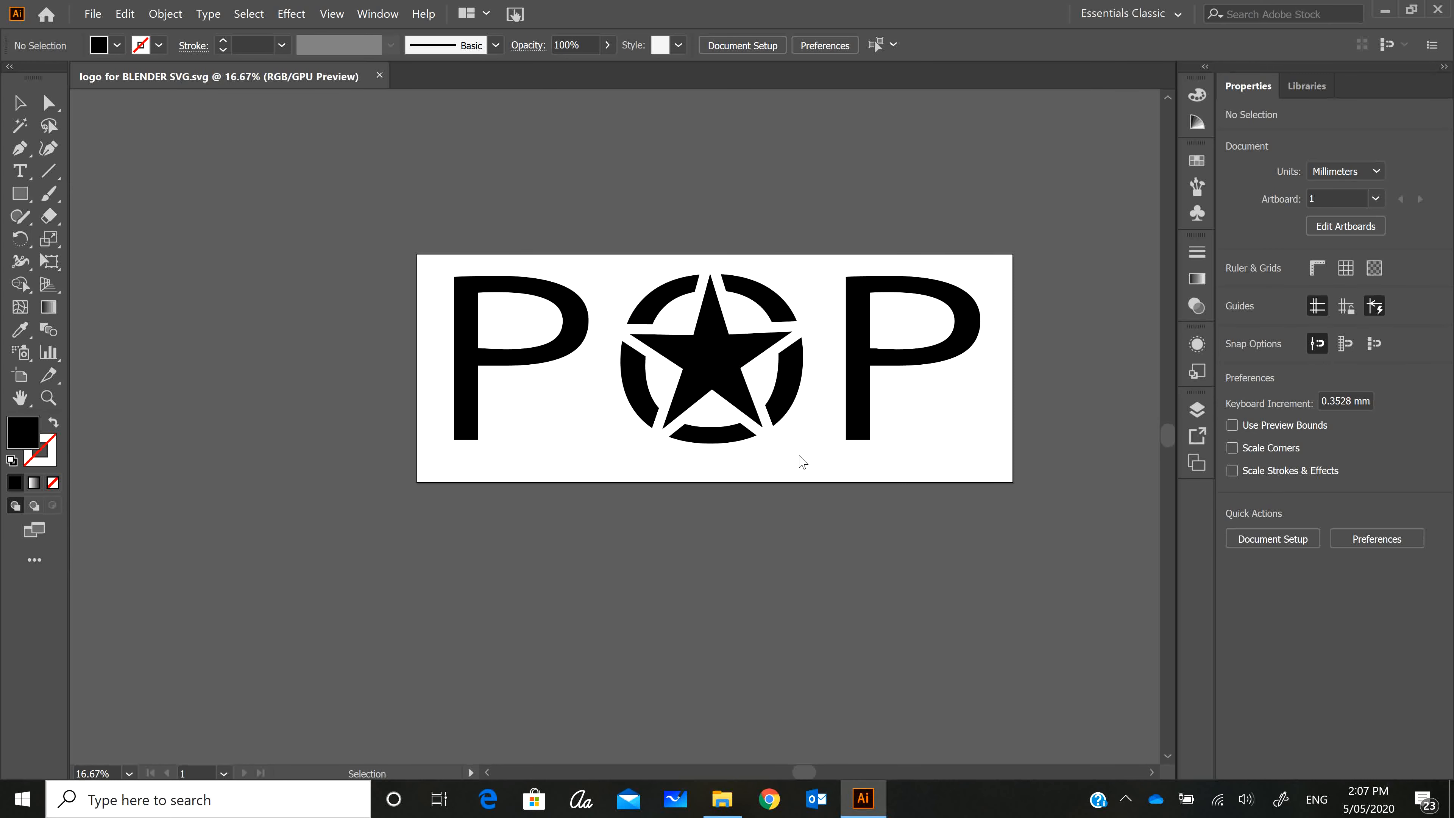
mouse_move(731, 393)
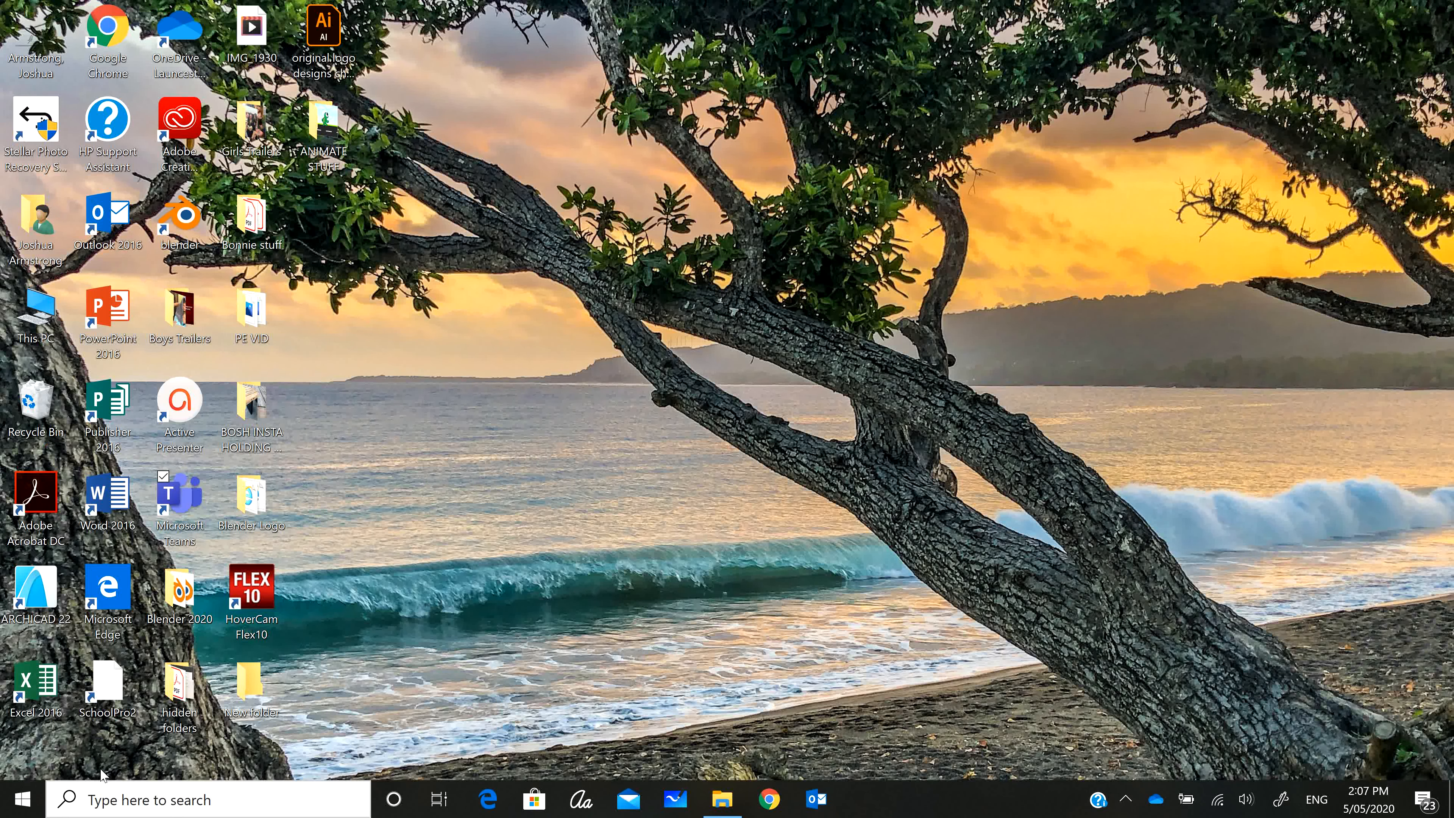
mouse_move(186, 176)
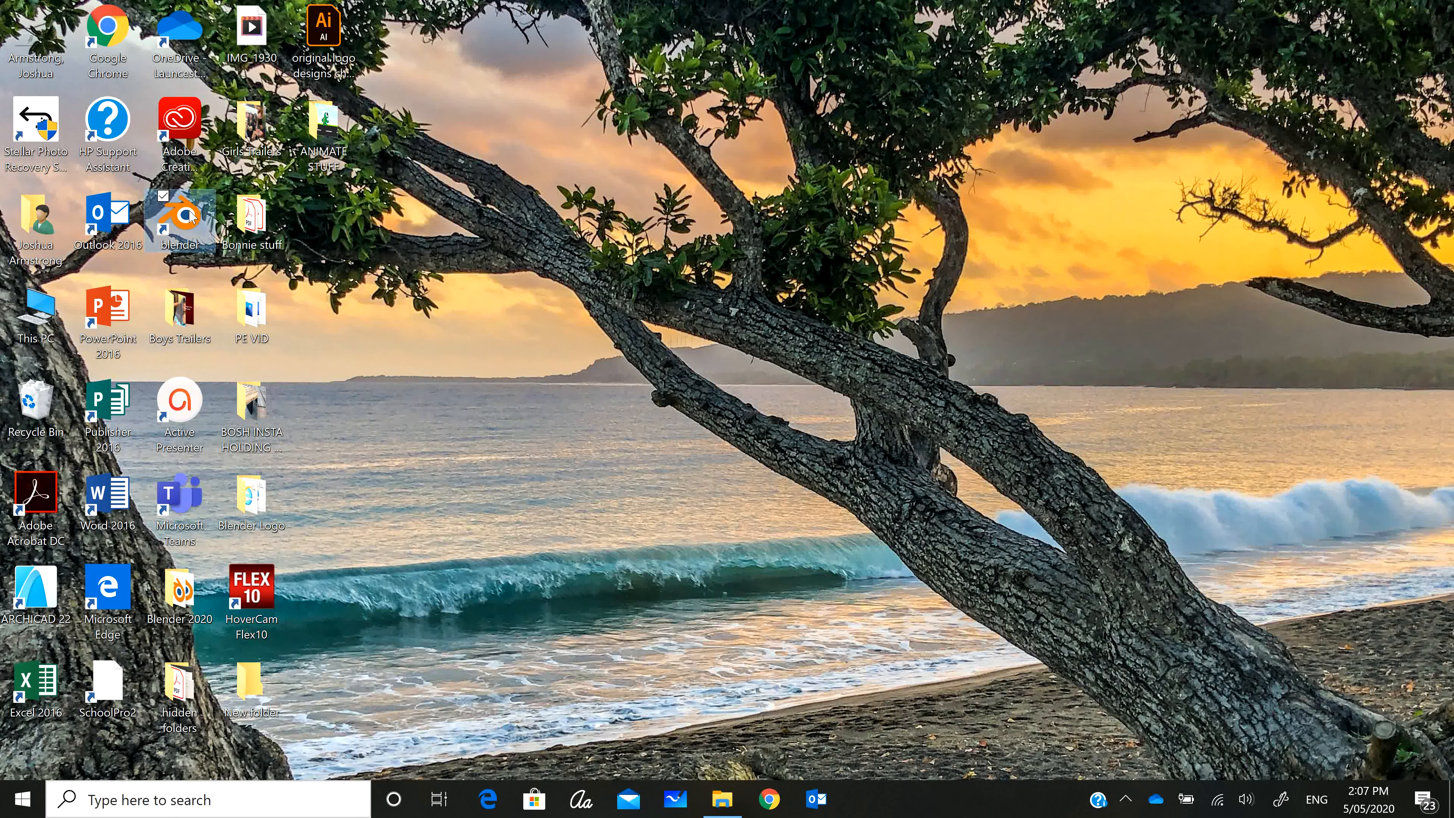
- Launch Blender from its desktop shortcut
double_click(178, 219)
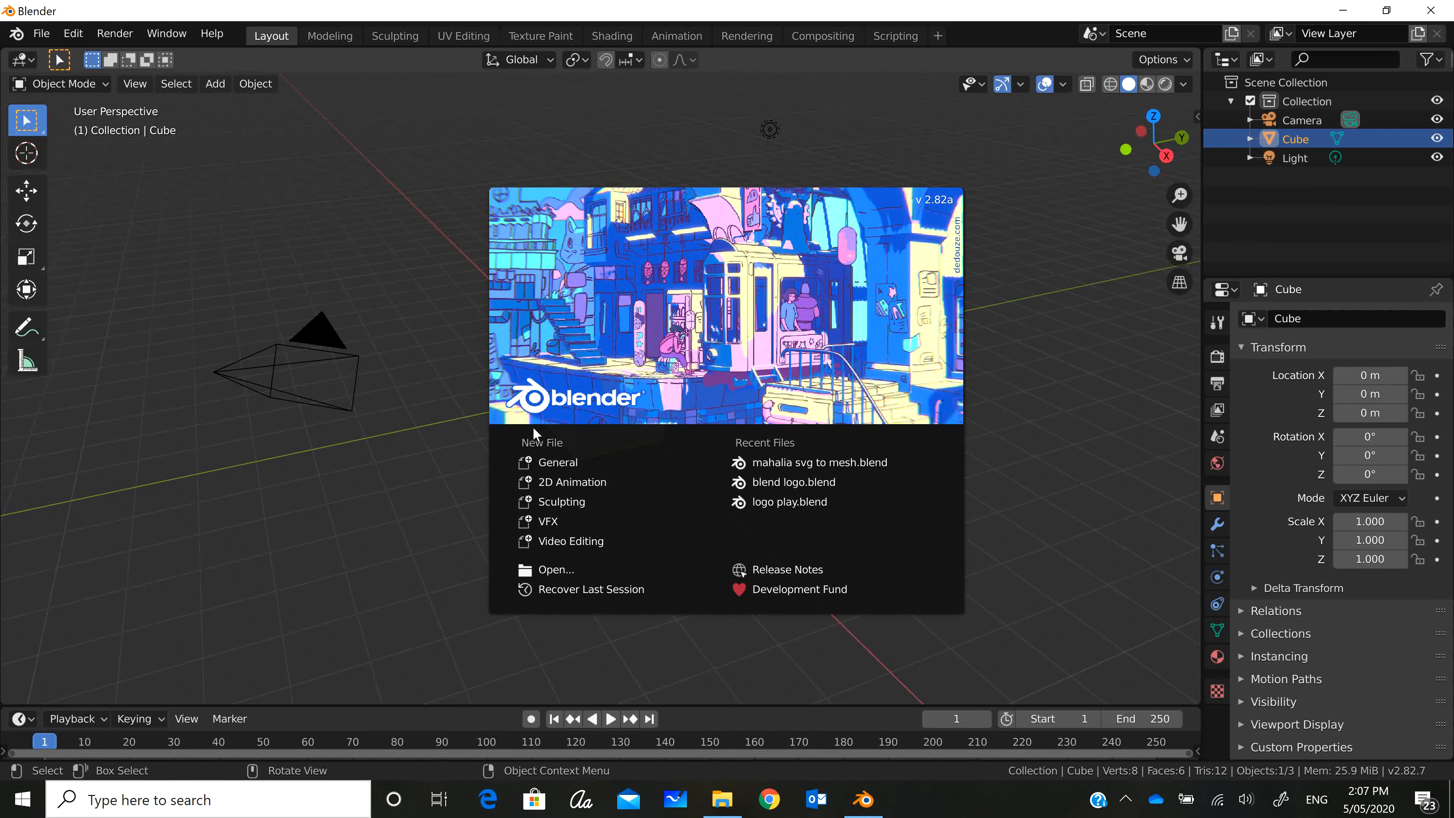
mouse_move(575, 463)
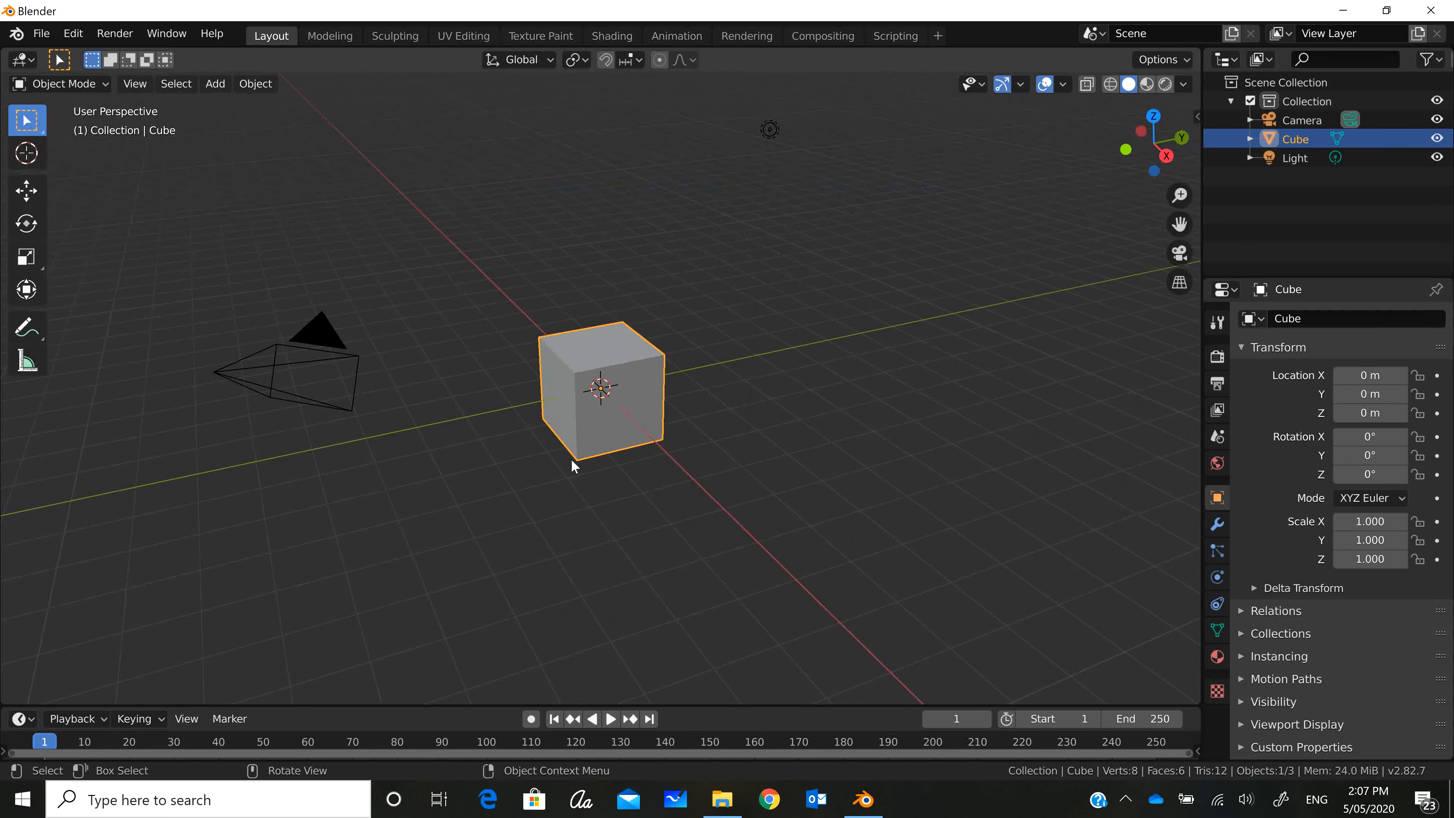
mouse_move(446, 240)
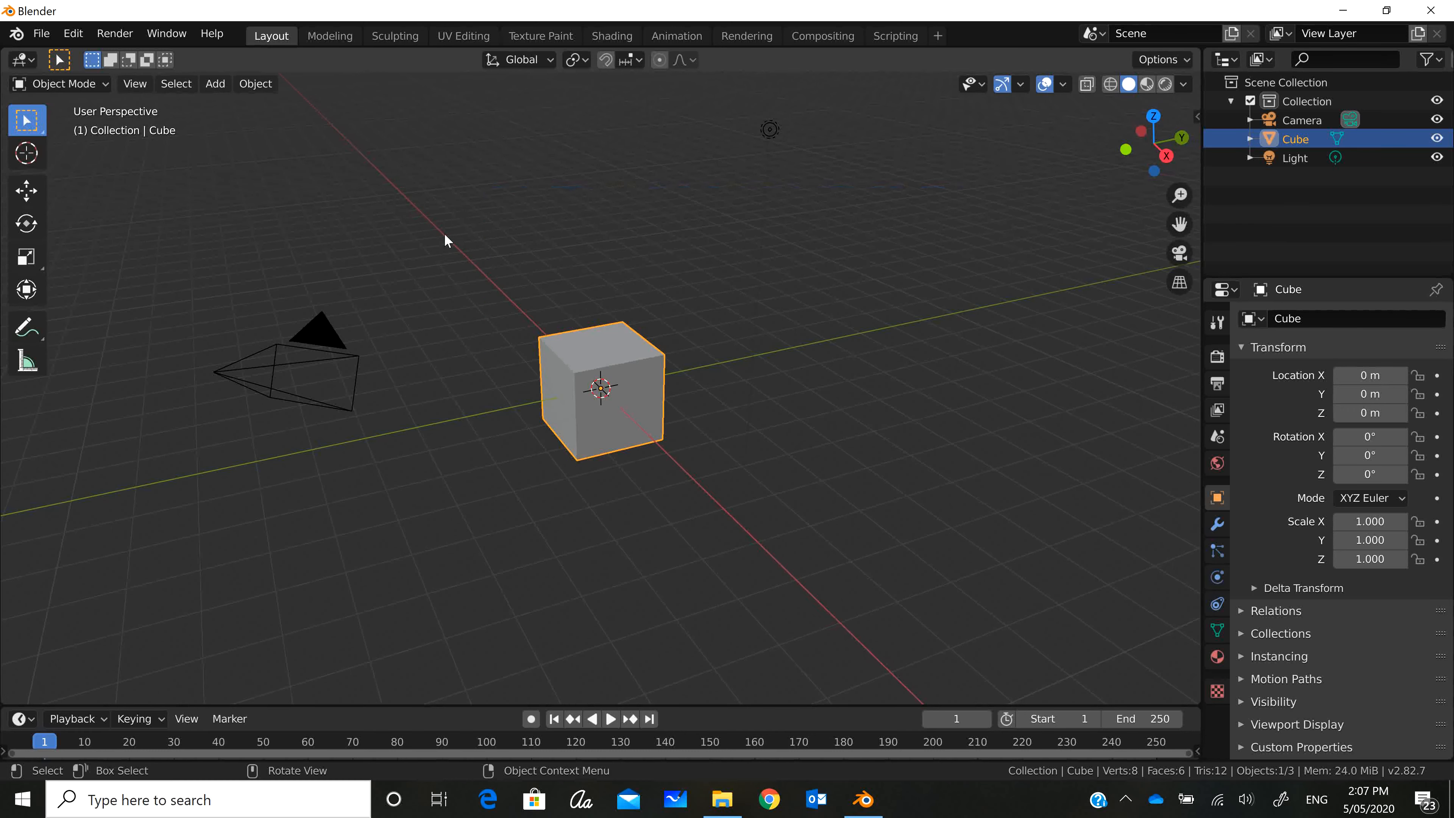
mouse_move(569, 365)
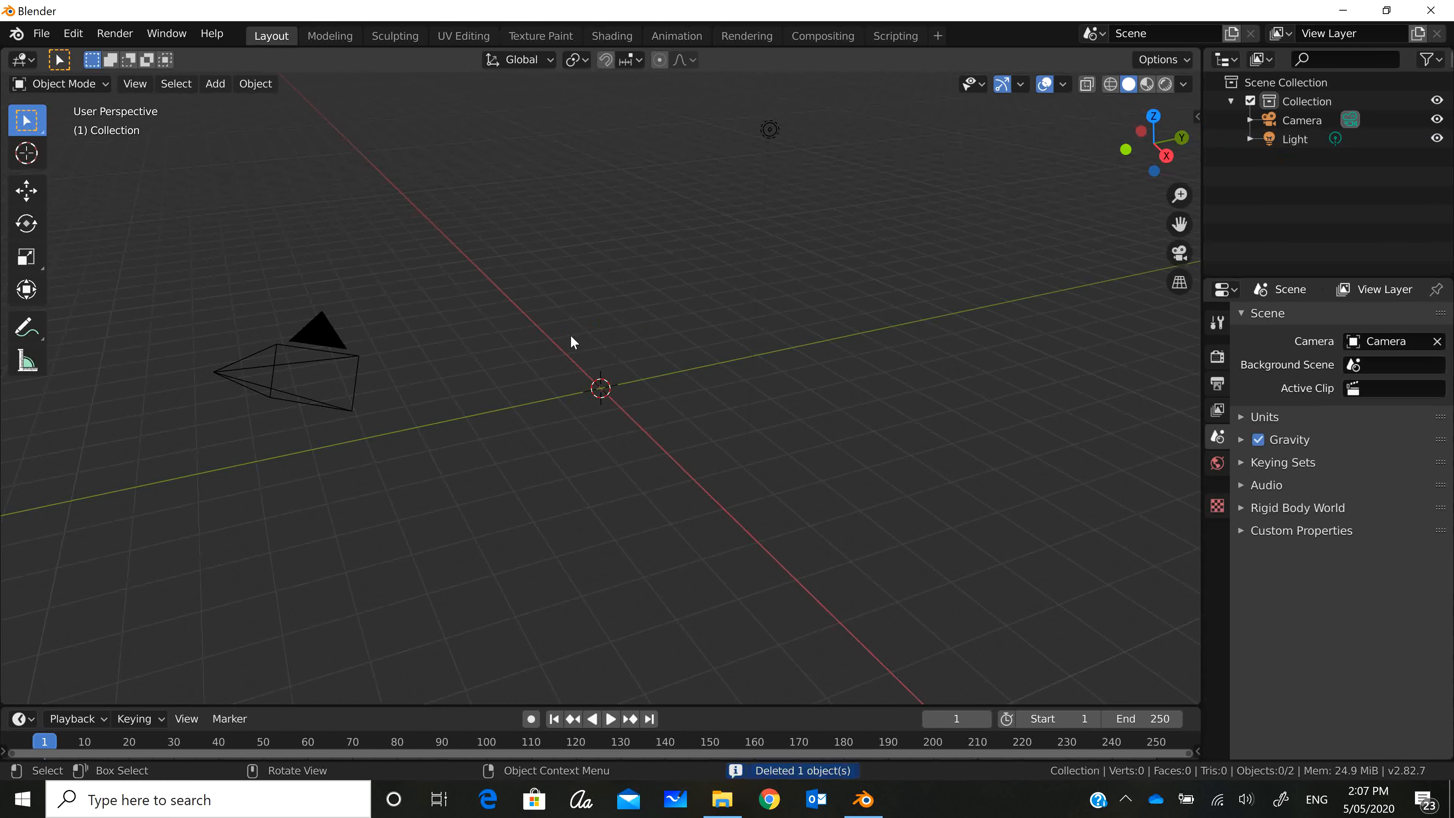
mouse_move(528, 347)
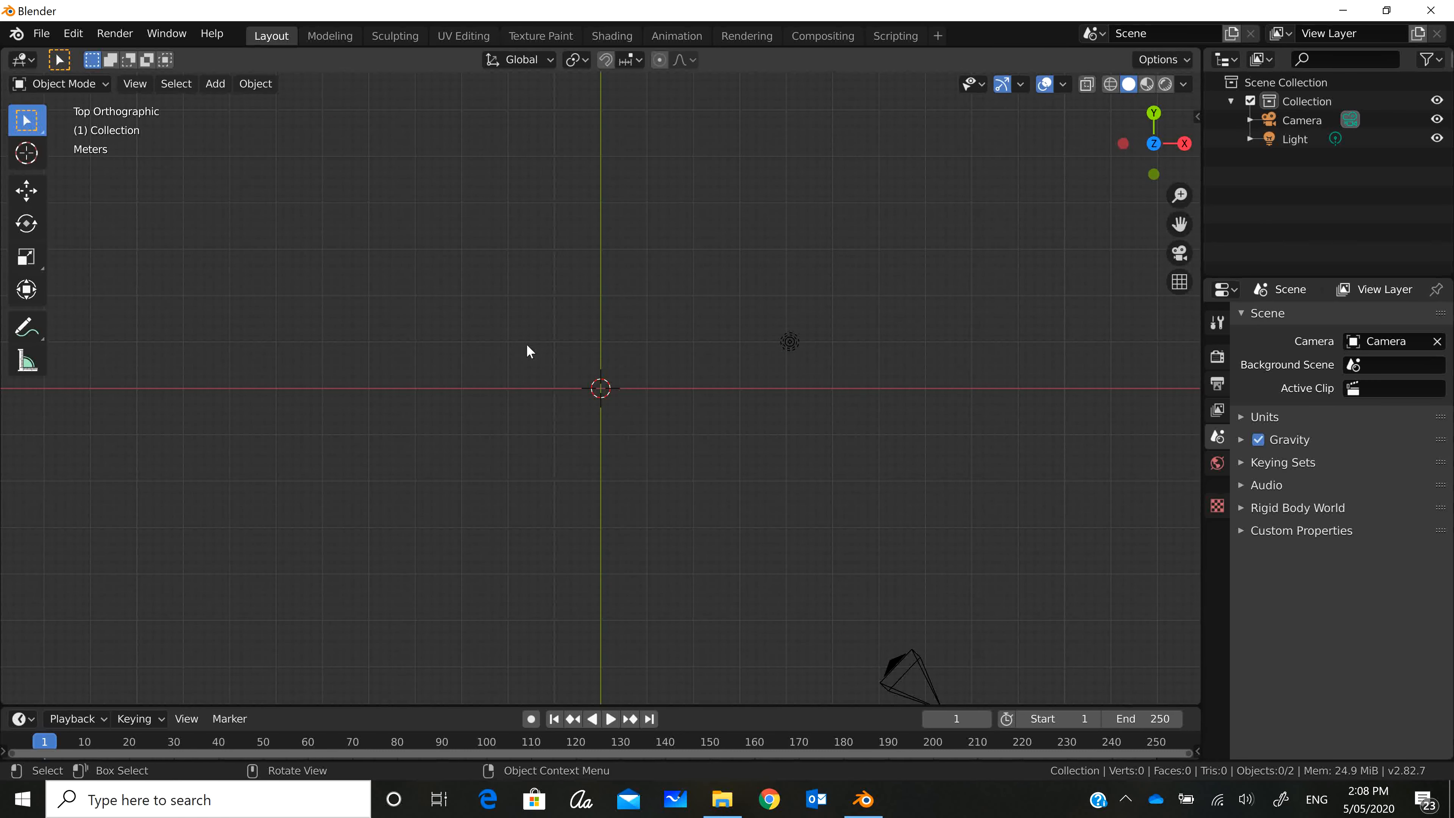
mouse_move(218, 154)
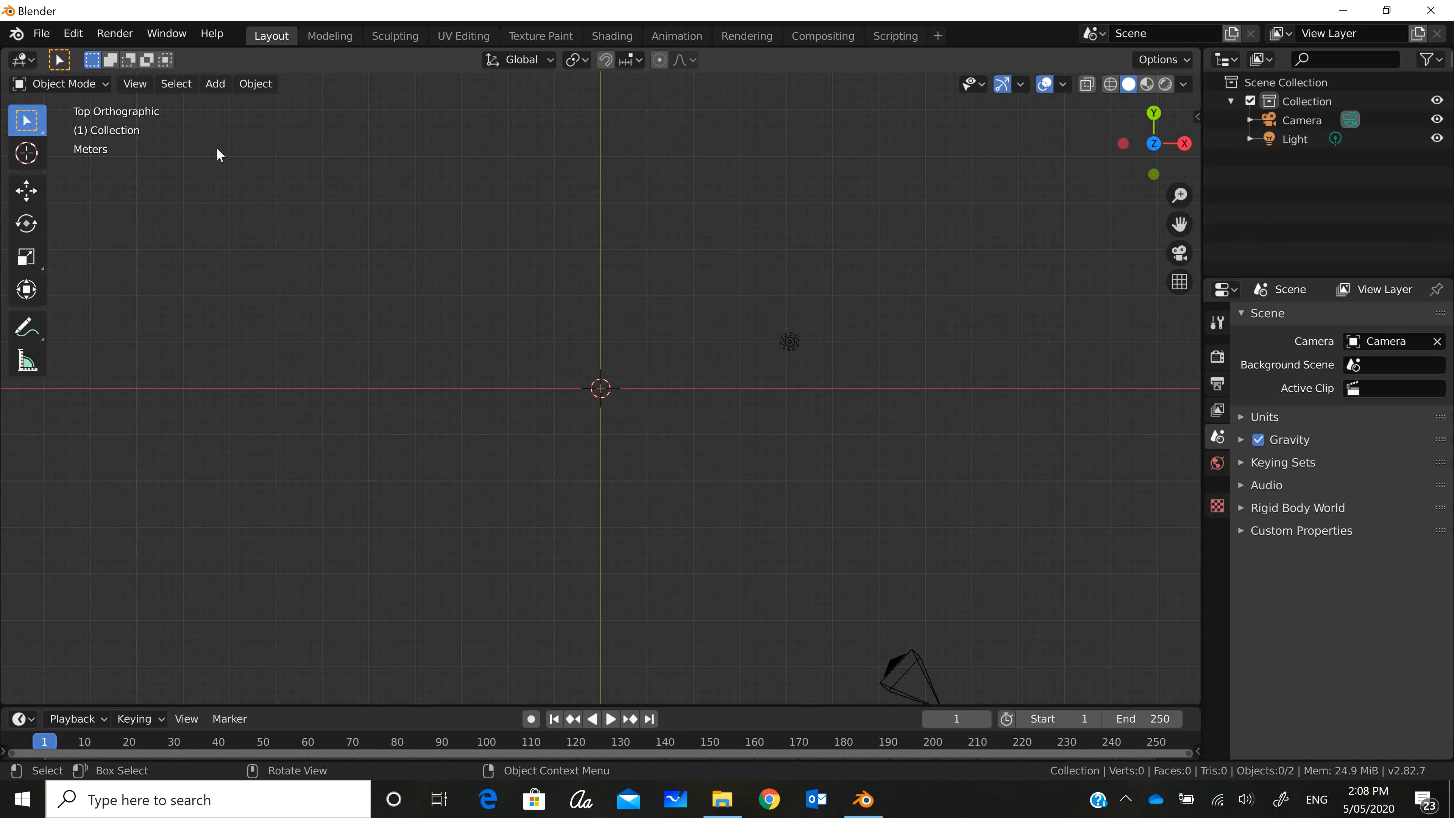
- Start an SVG import and browse from the Desktop into the Blender 2020 folder
click(41, 33)
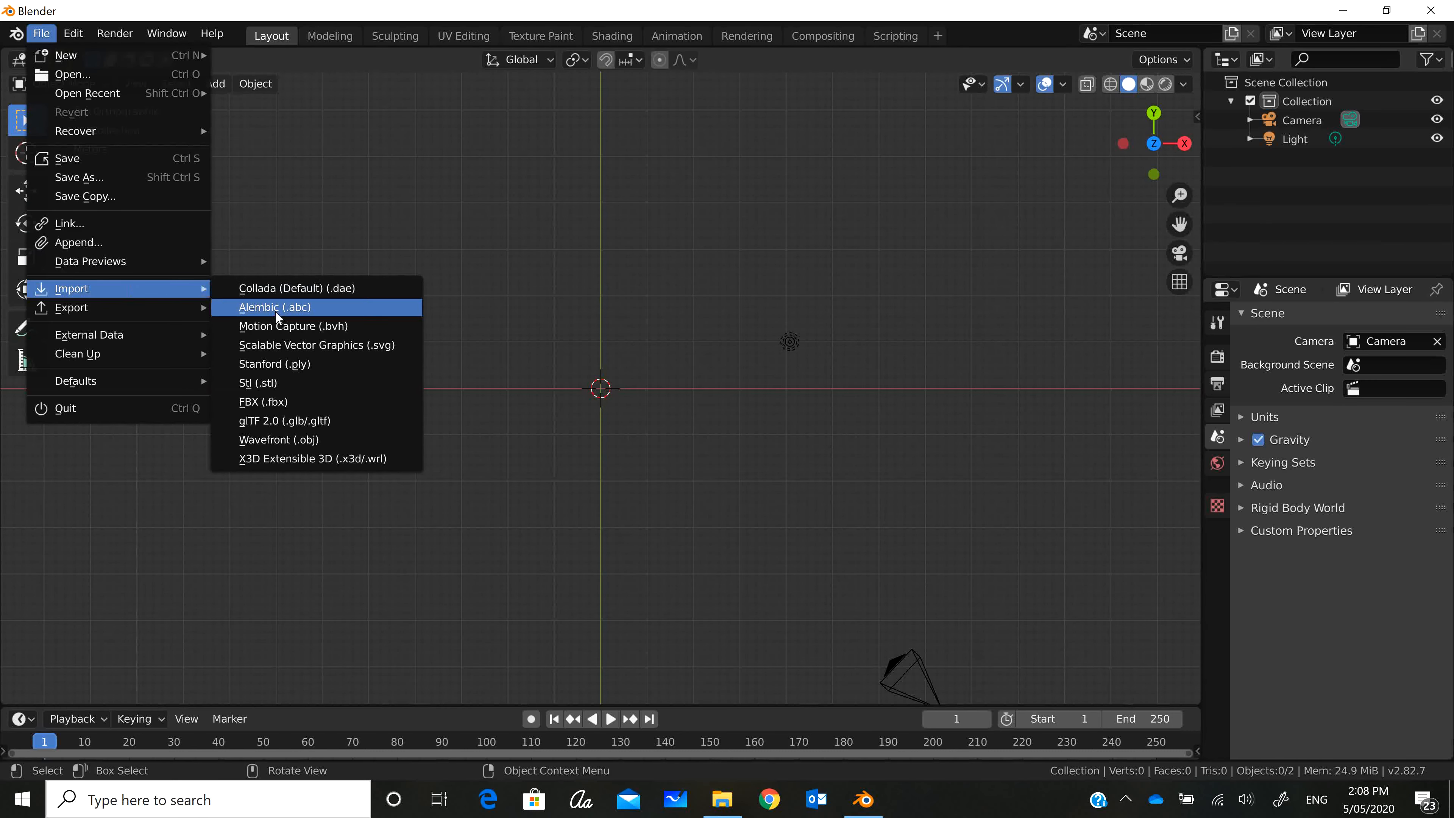
mouse_move(288, 344)
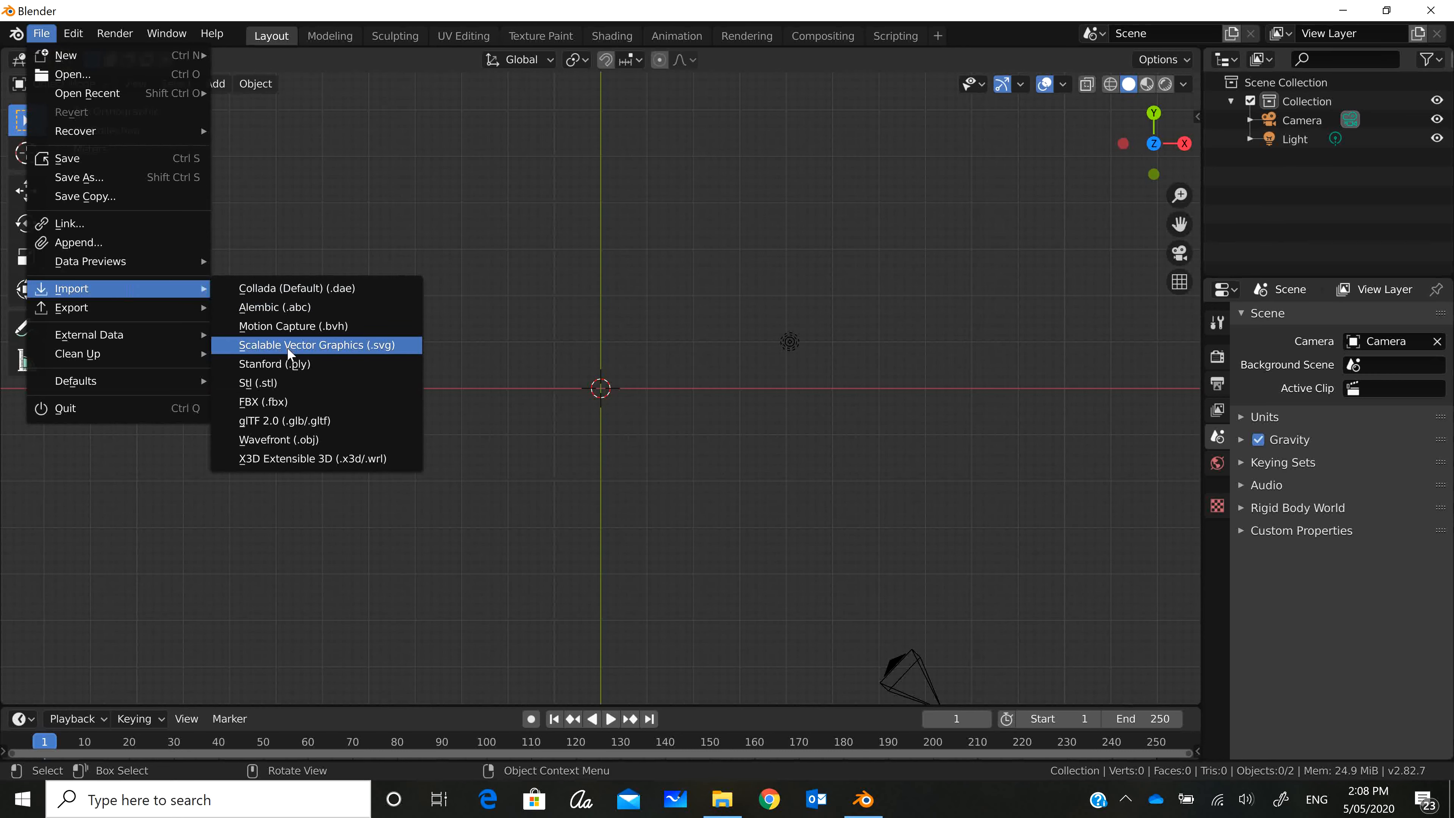
click(317, 344)
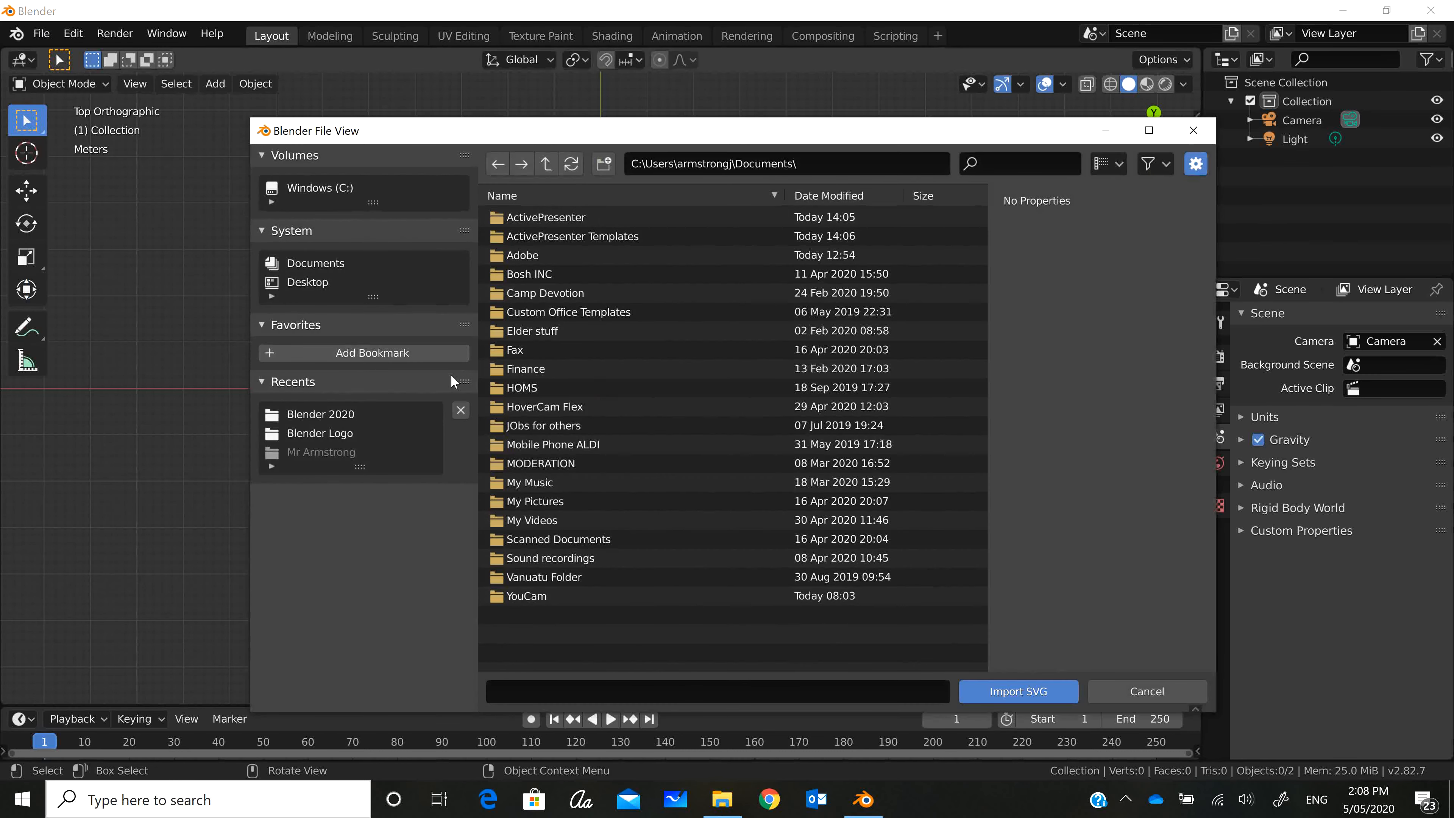
mouse_move(633, 444)
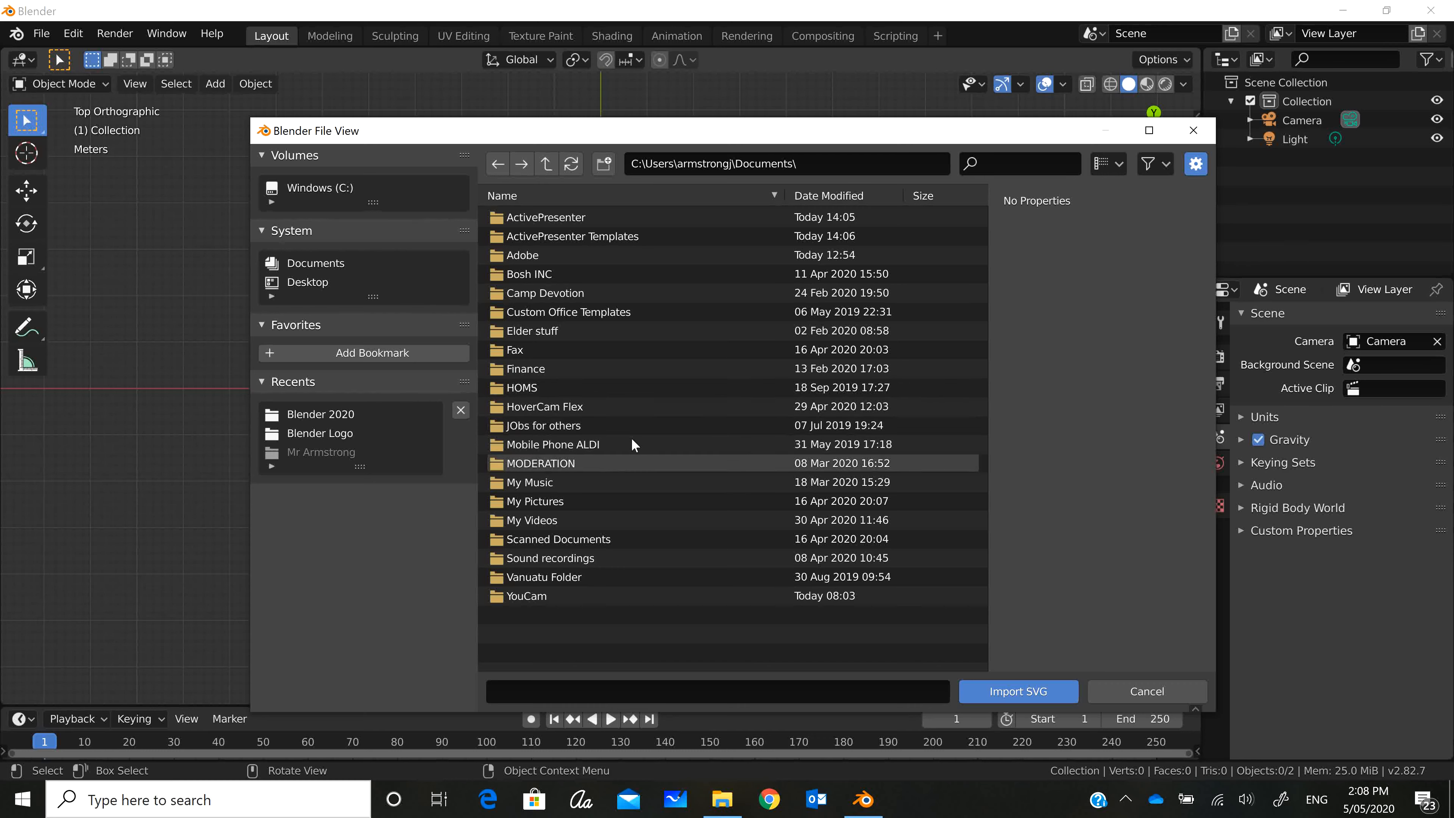
click(306, 282)
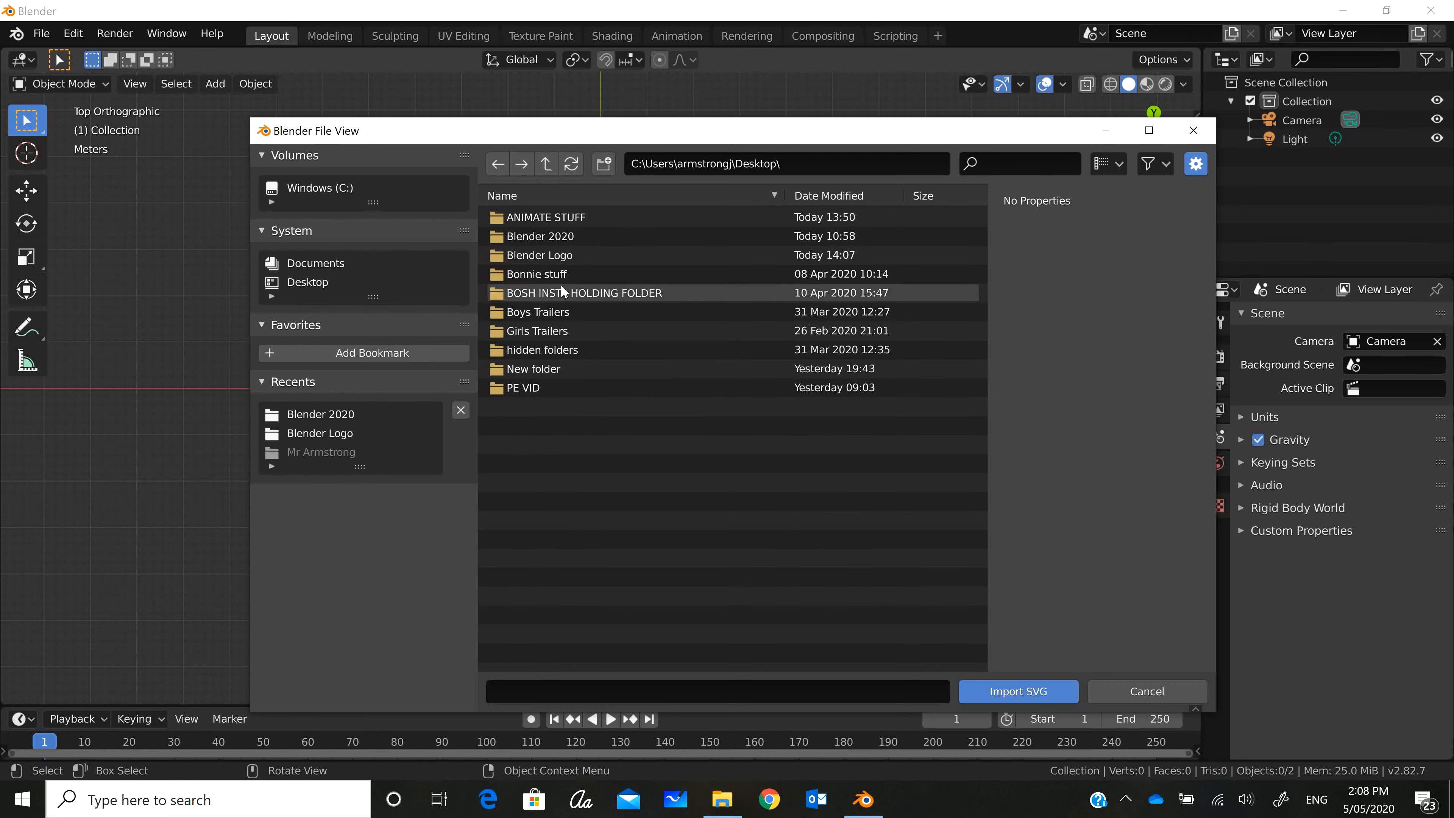
click(539, 236)
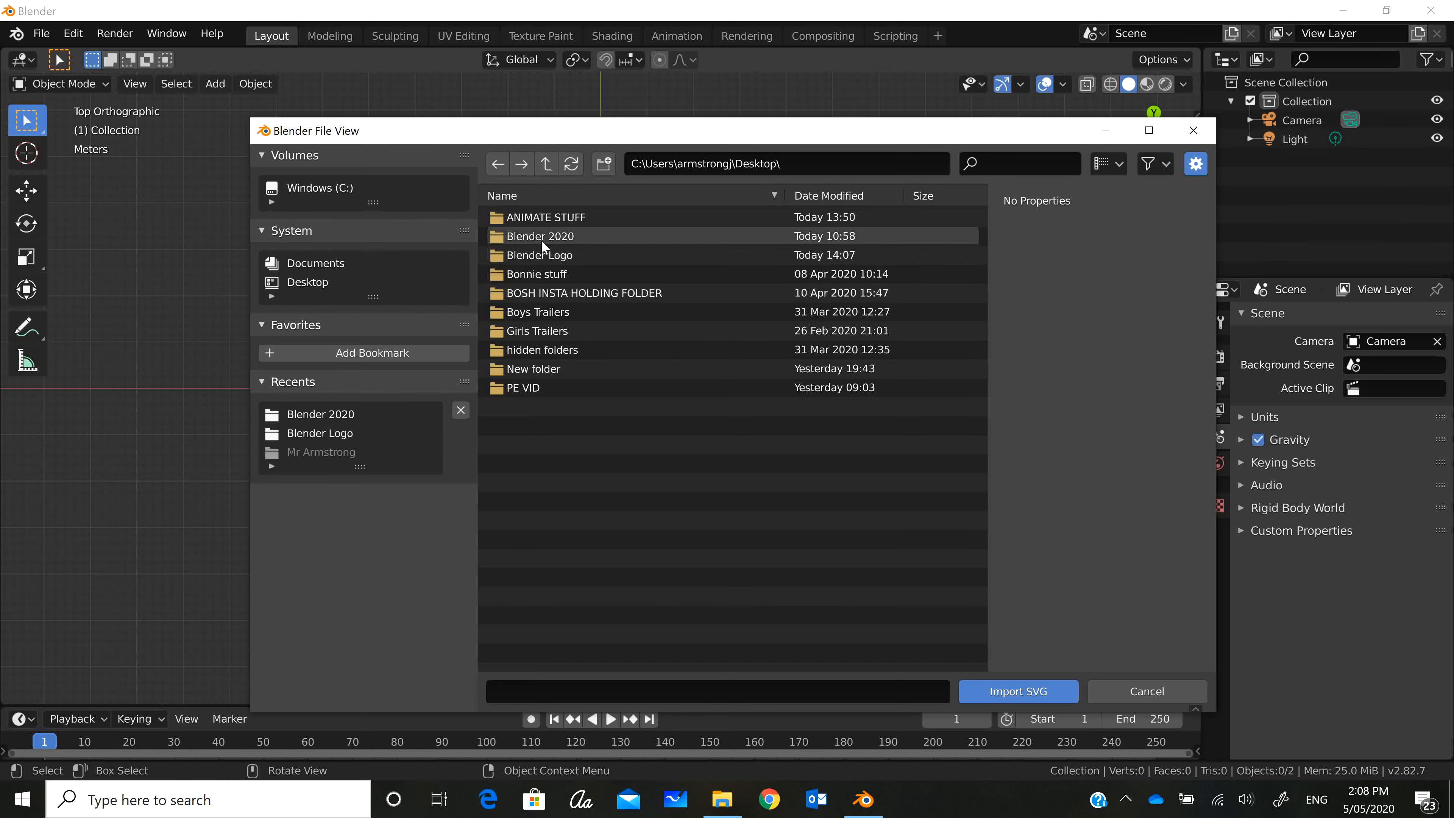
double_click(540, 235)
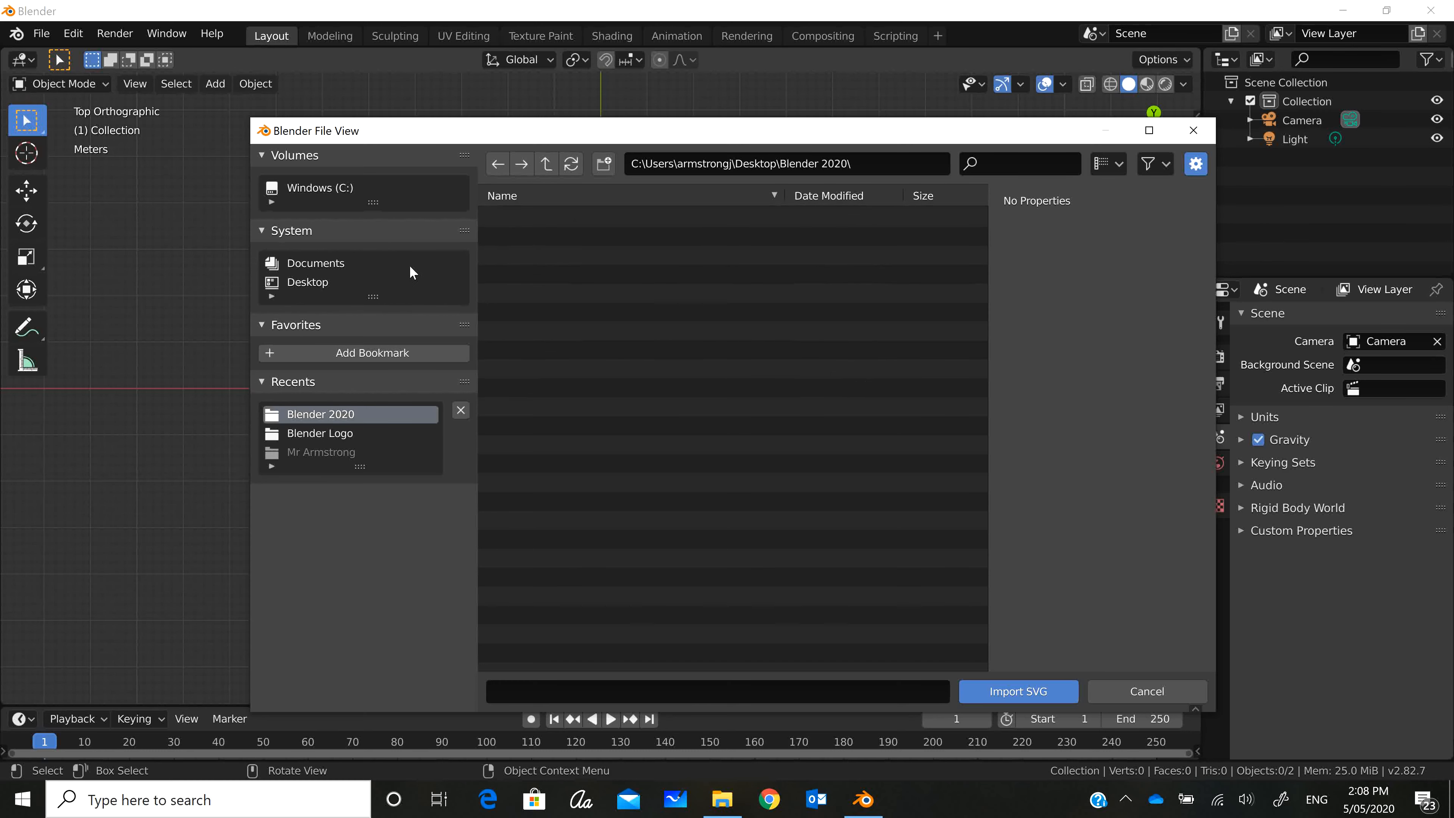
mouse_move(326, 443)
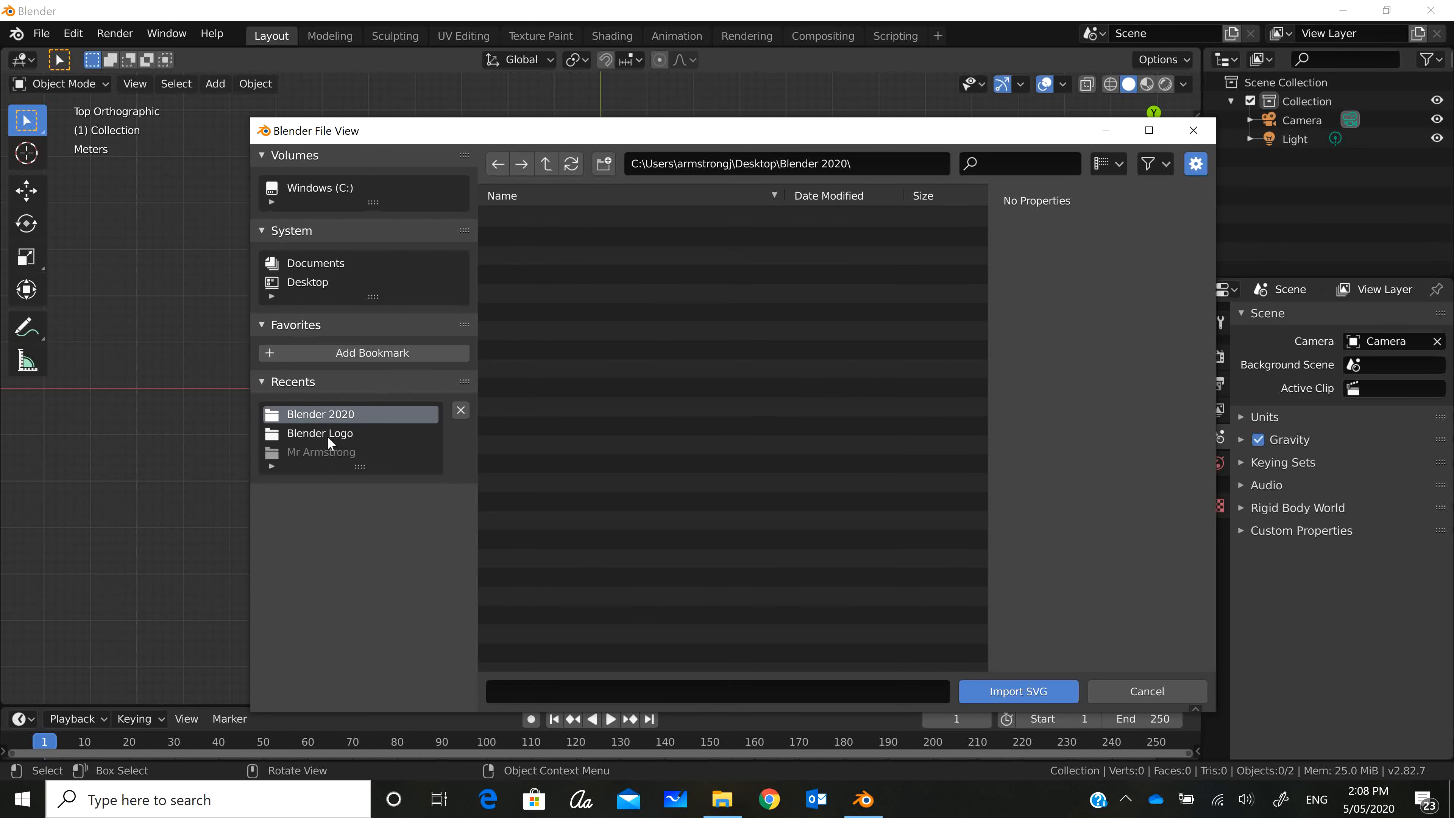
- Import 'logo for BLENDER SVG.svg' from the Blender Logo folder as curves
click(319, 433)
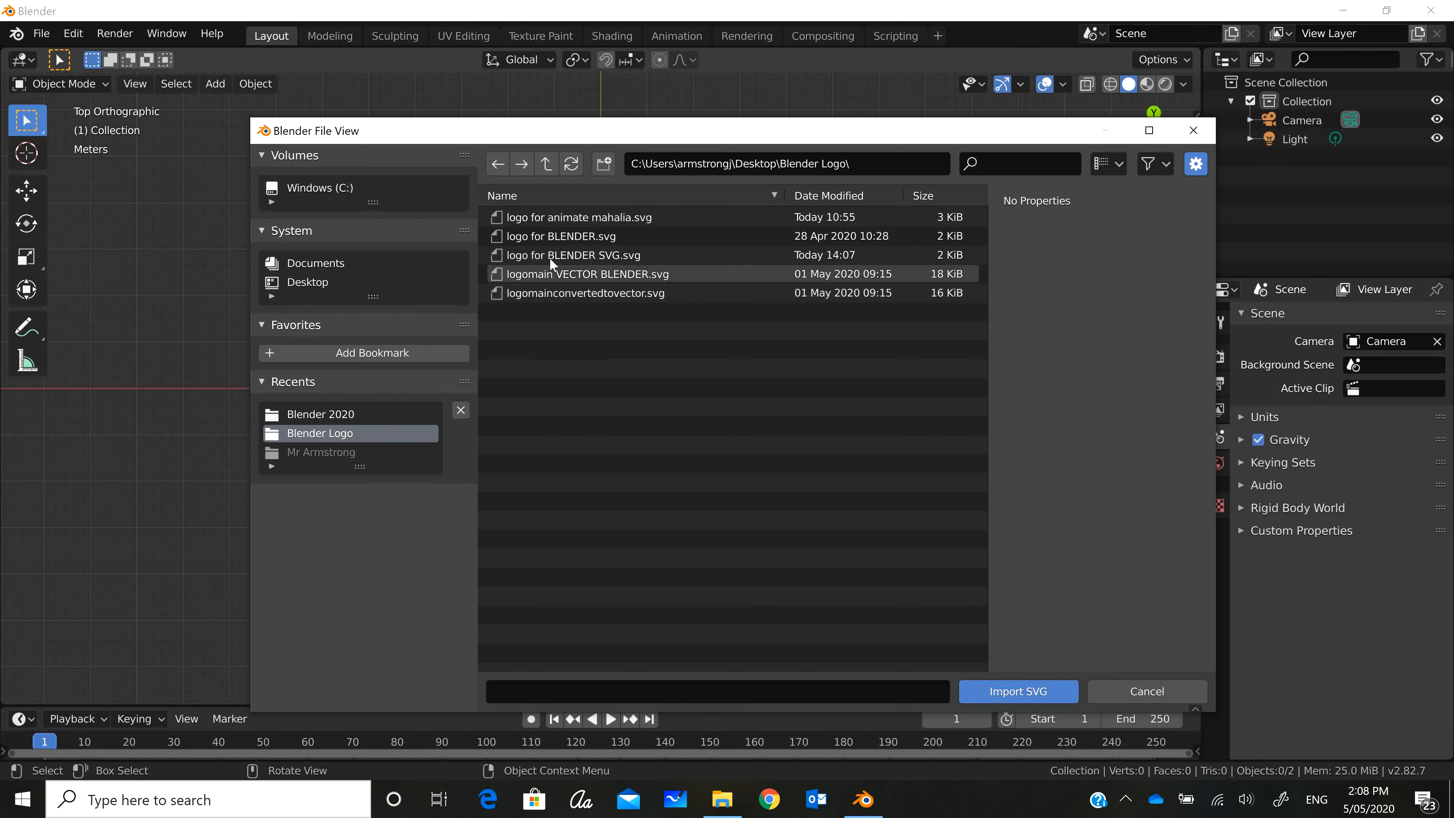
click(572, 255)
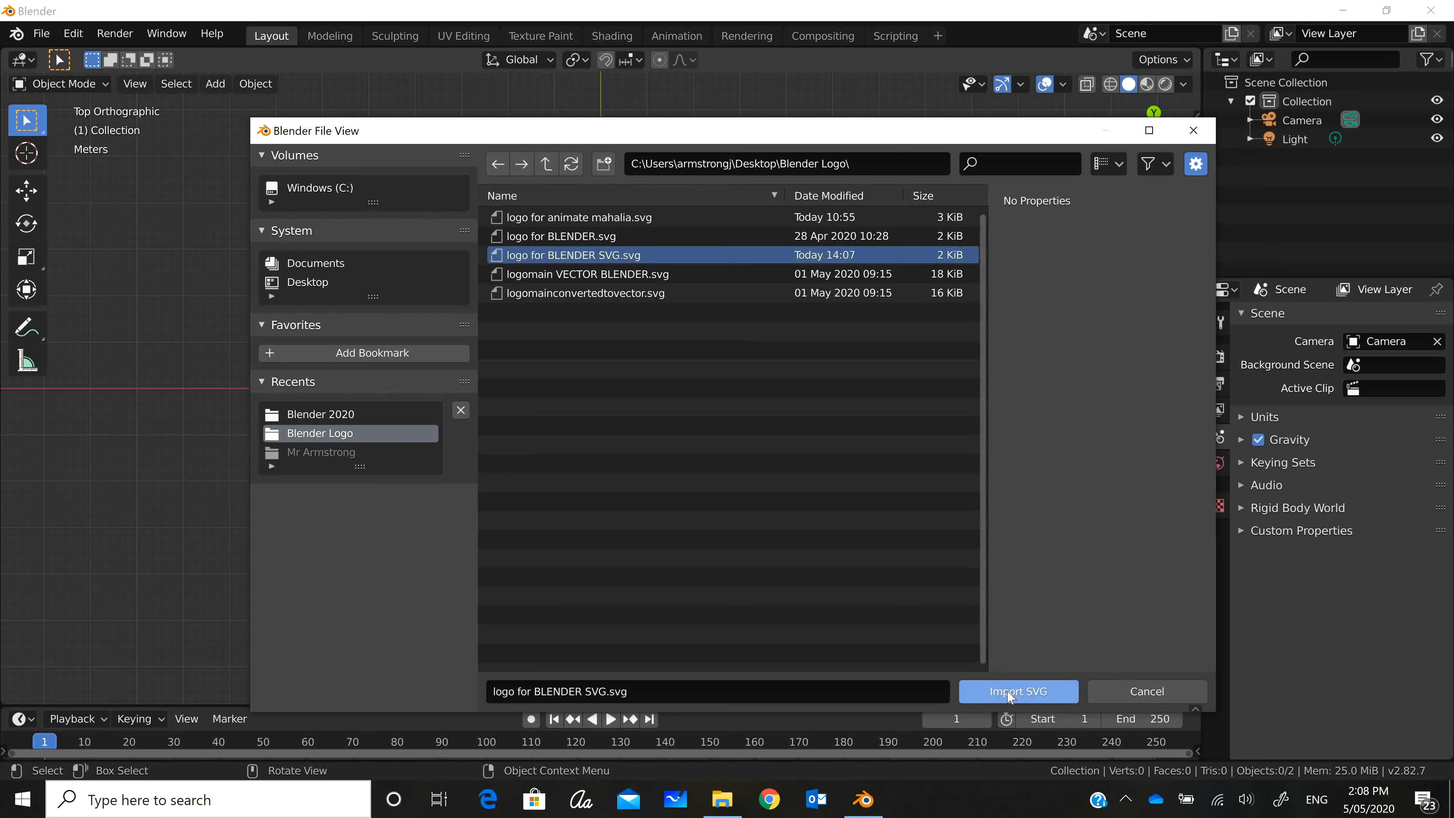
click(1016, 691)
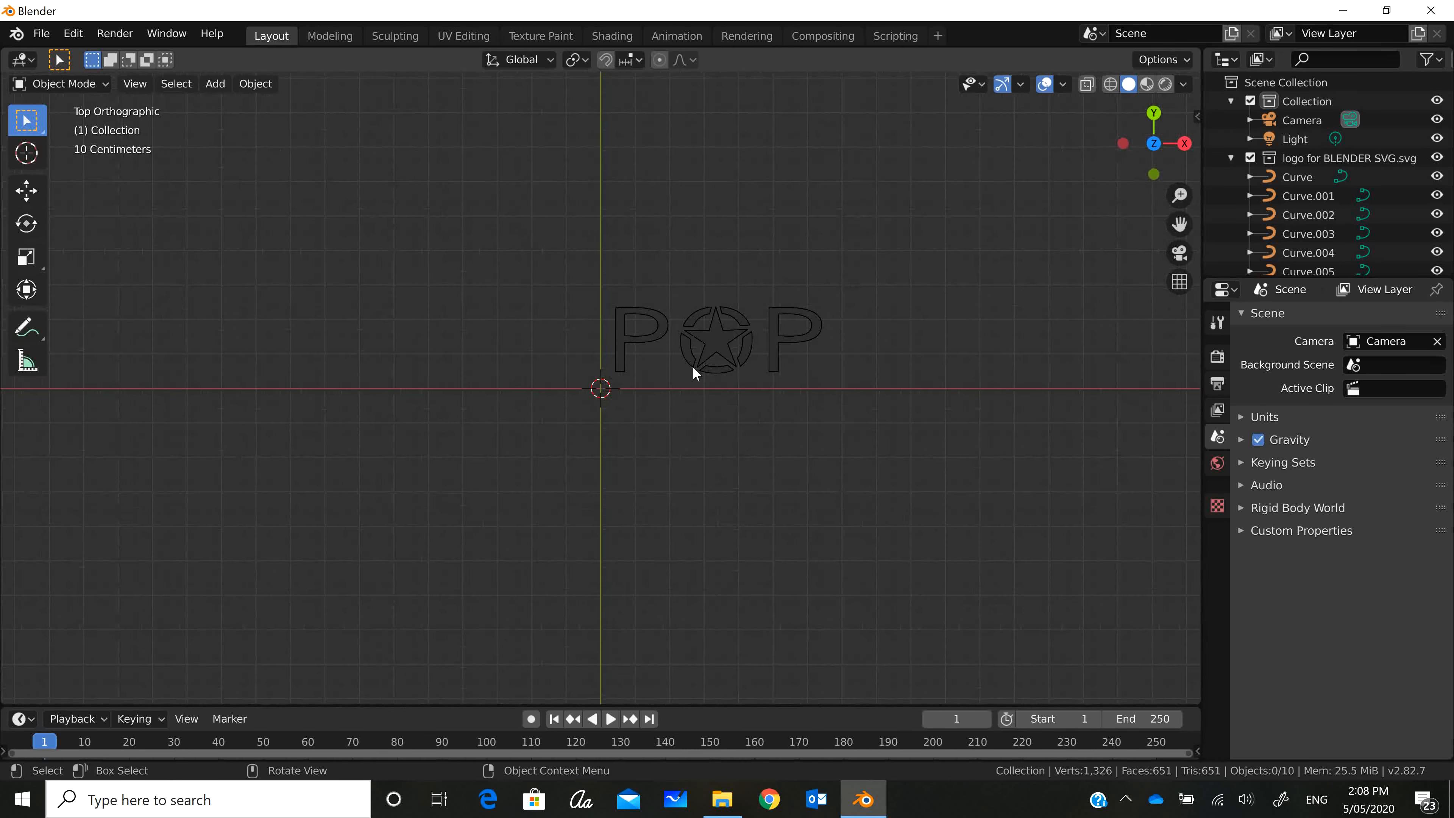
mouse_move(781, 396)
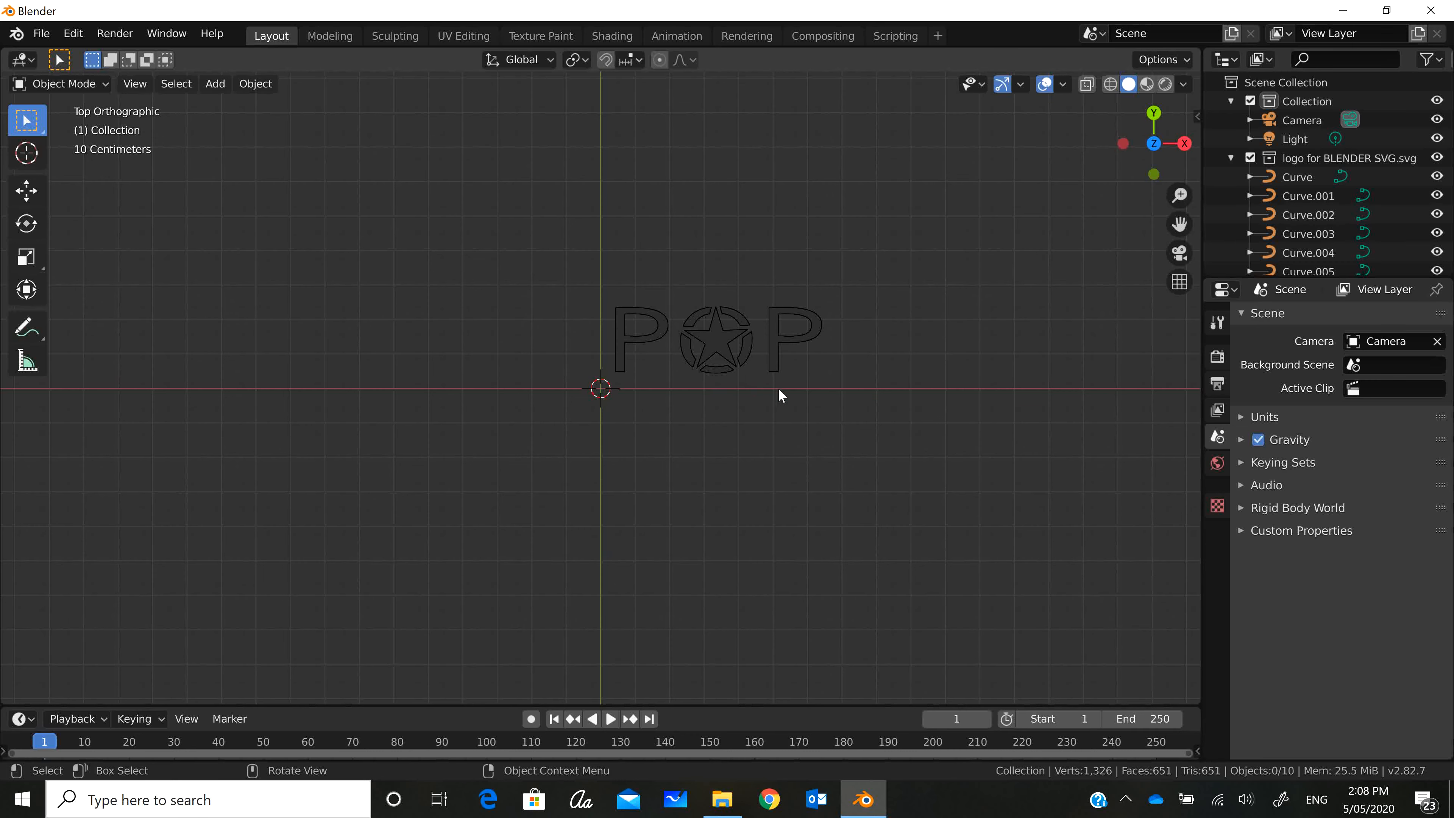
mouse_move(823, 400)
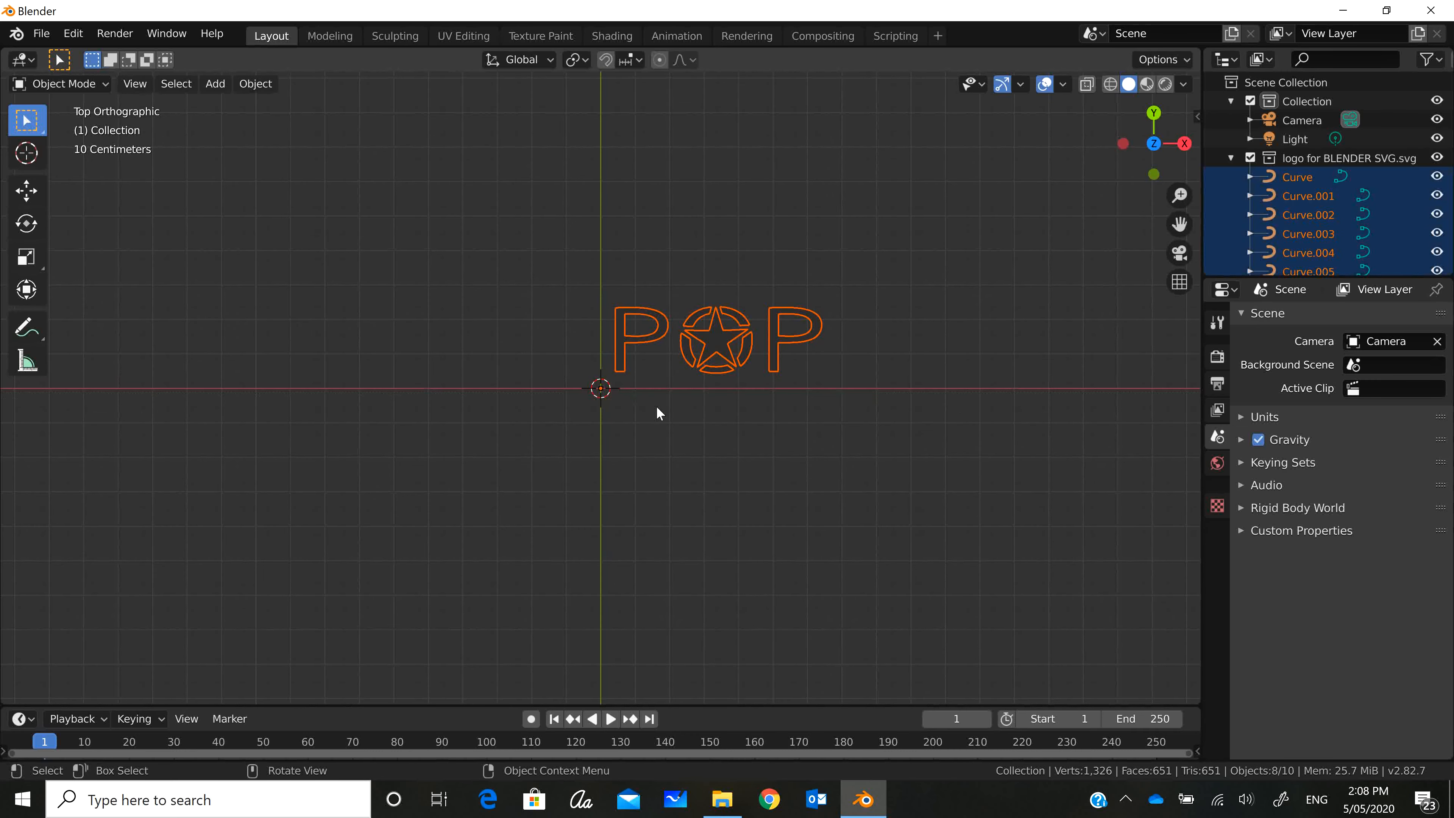
mouse_move(698, 405)
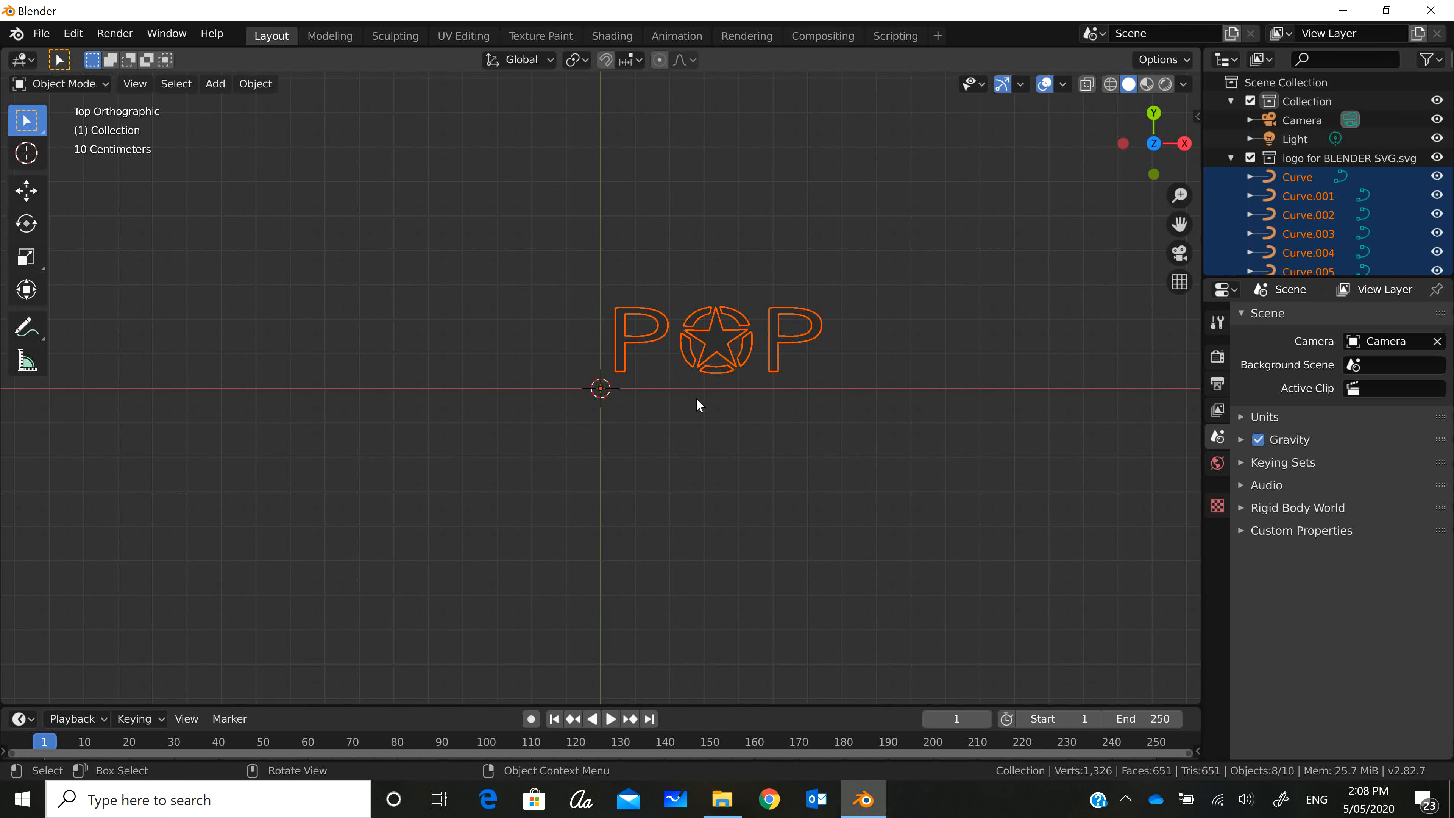
mouse_move(266, 102)
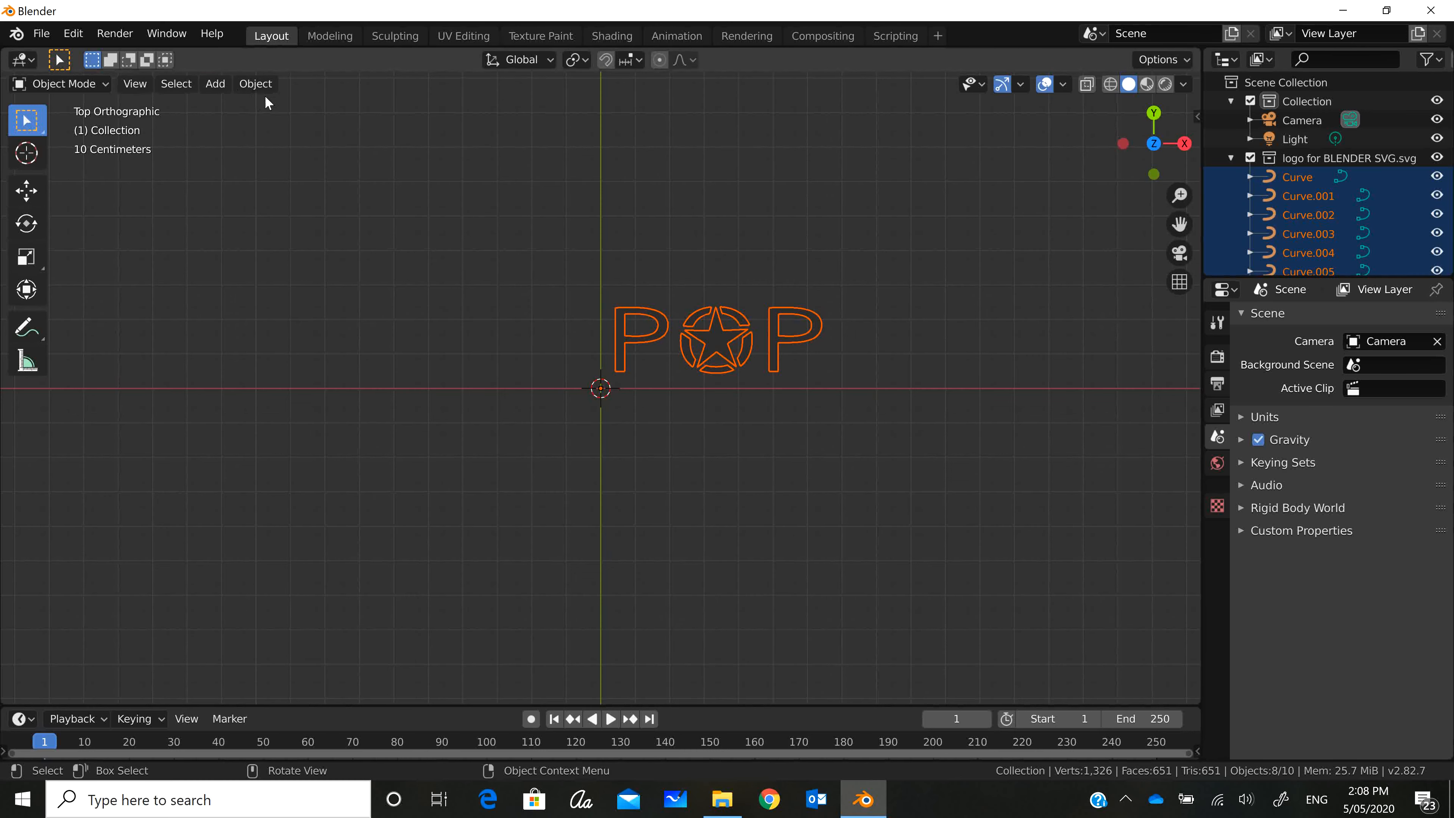
- Set every logo curve's origin to its surface centre of mass via the Object menu
click(255, 83)
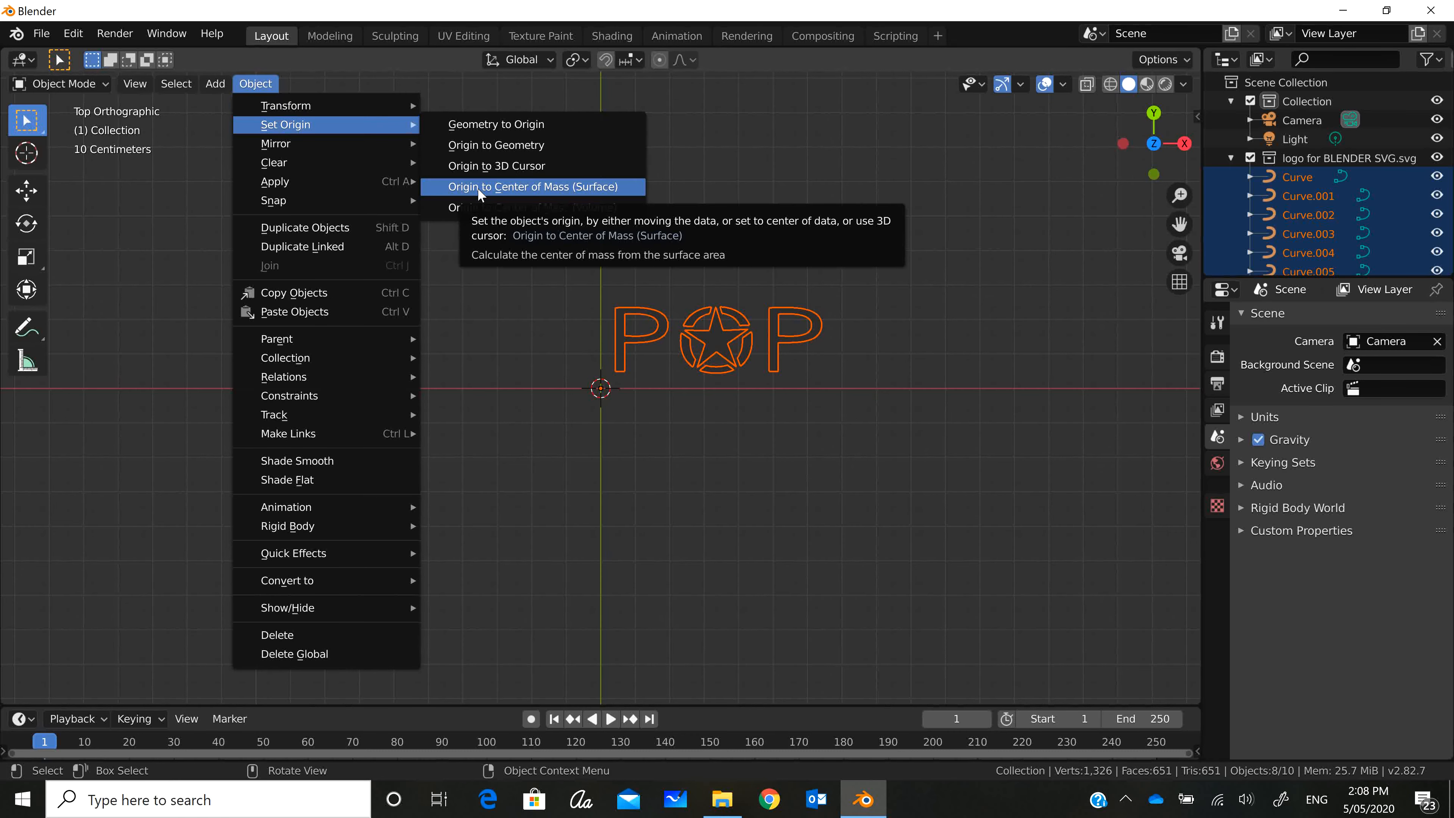
click(532, 186)
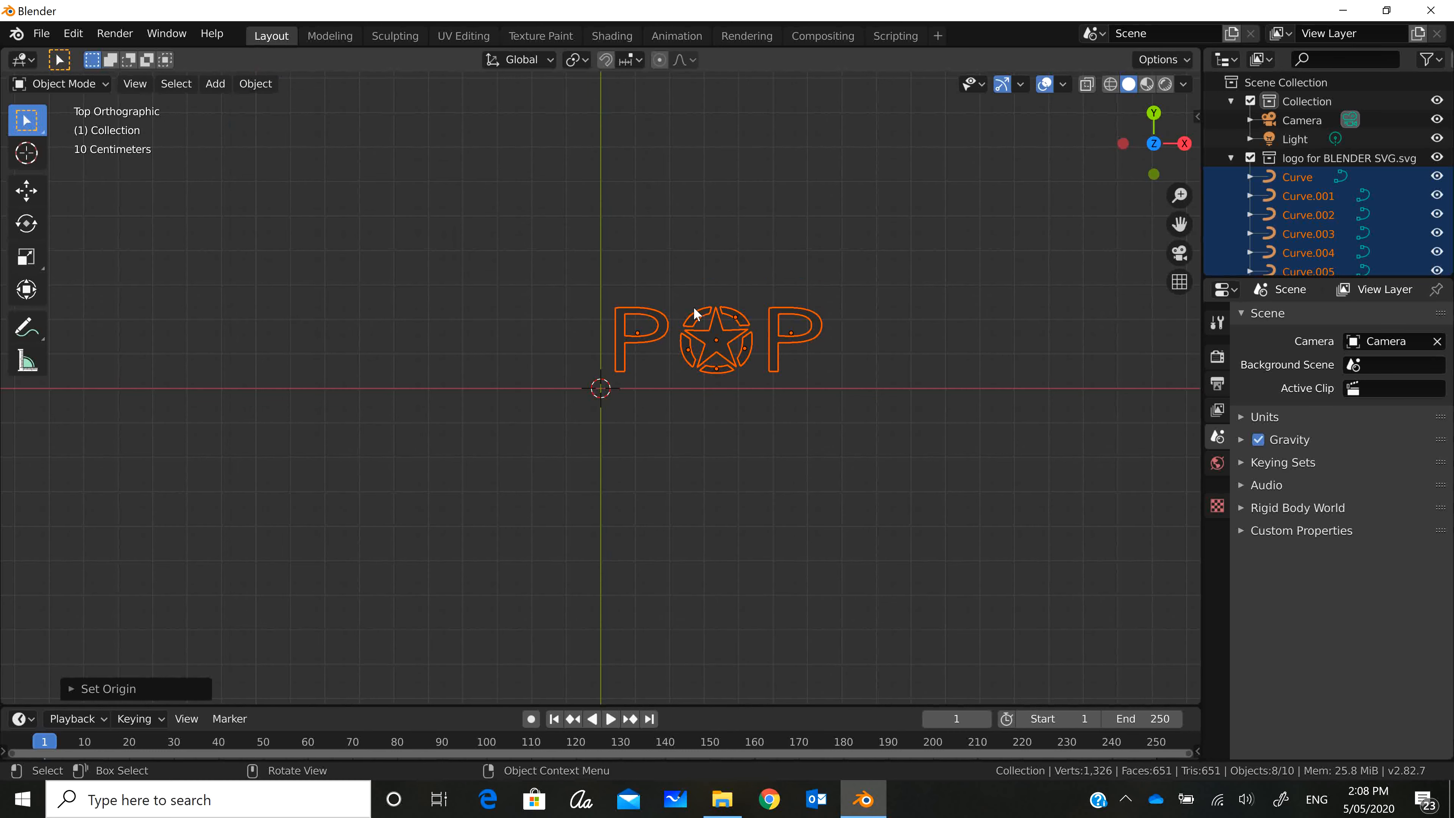
mouse_move(758, 320)
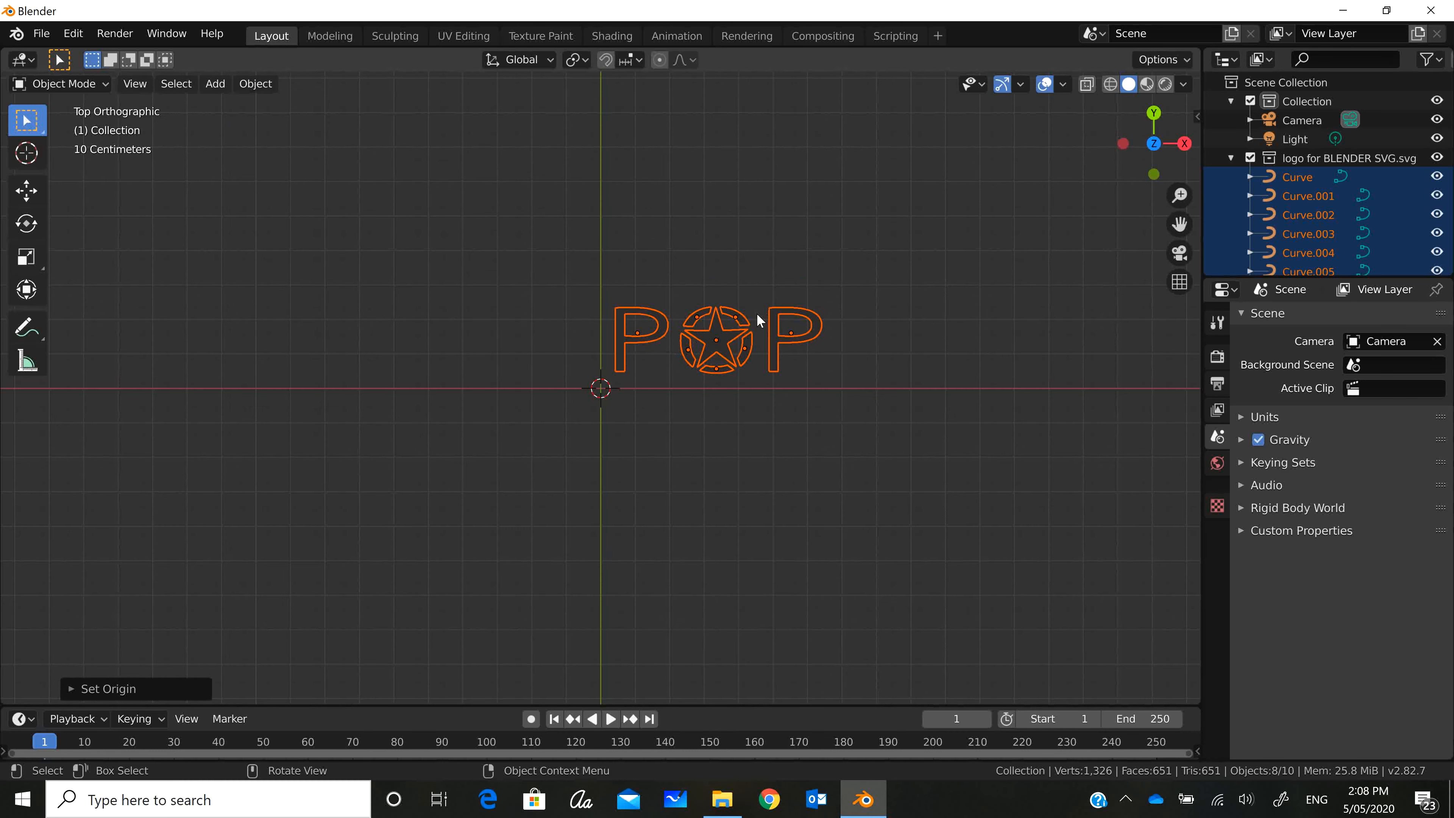
mouse_move(749, 348)
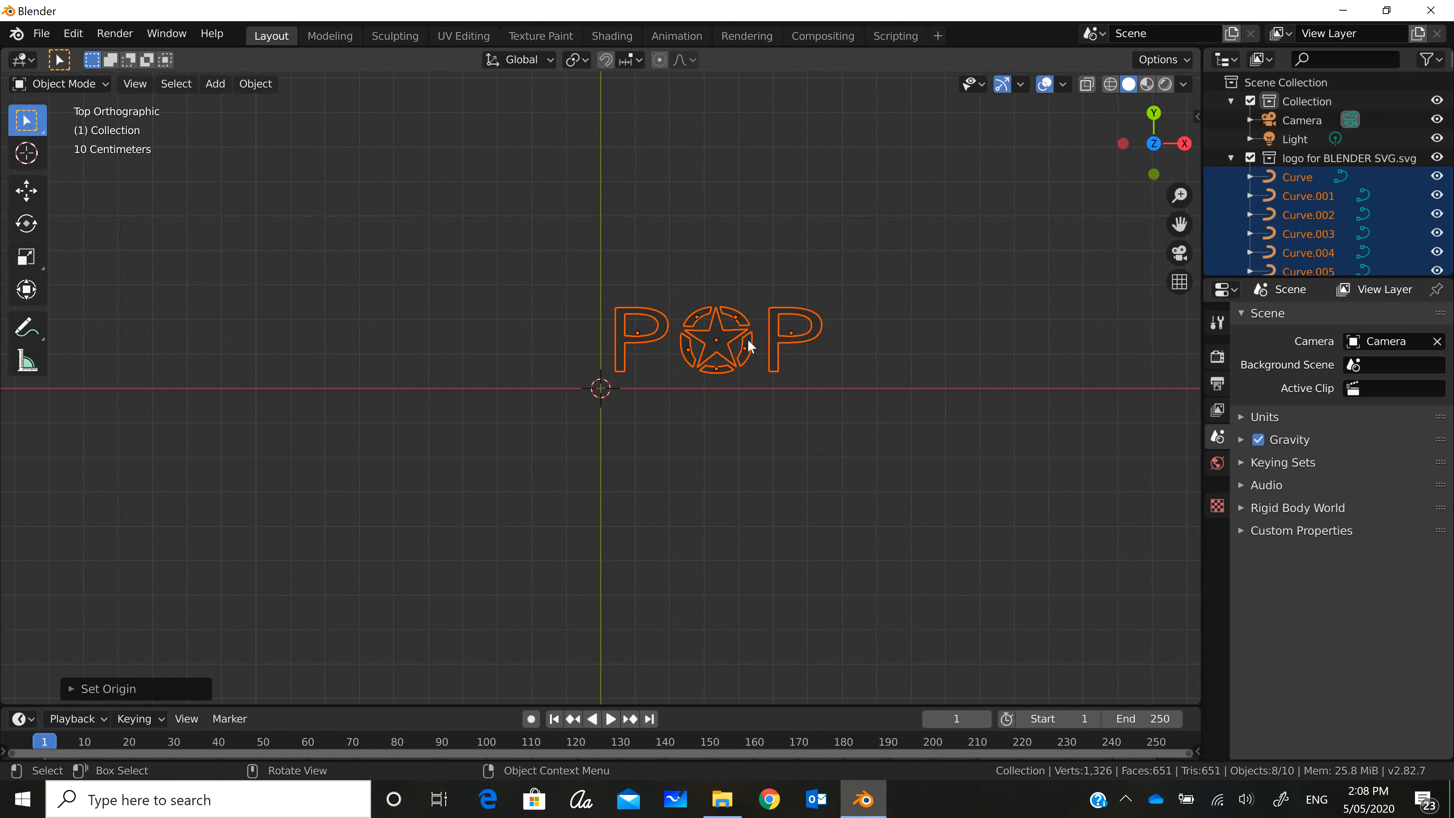
mouse_move(736, 351)
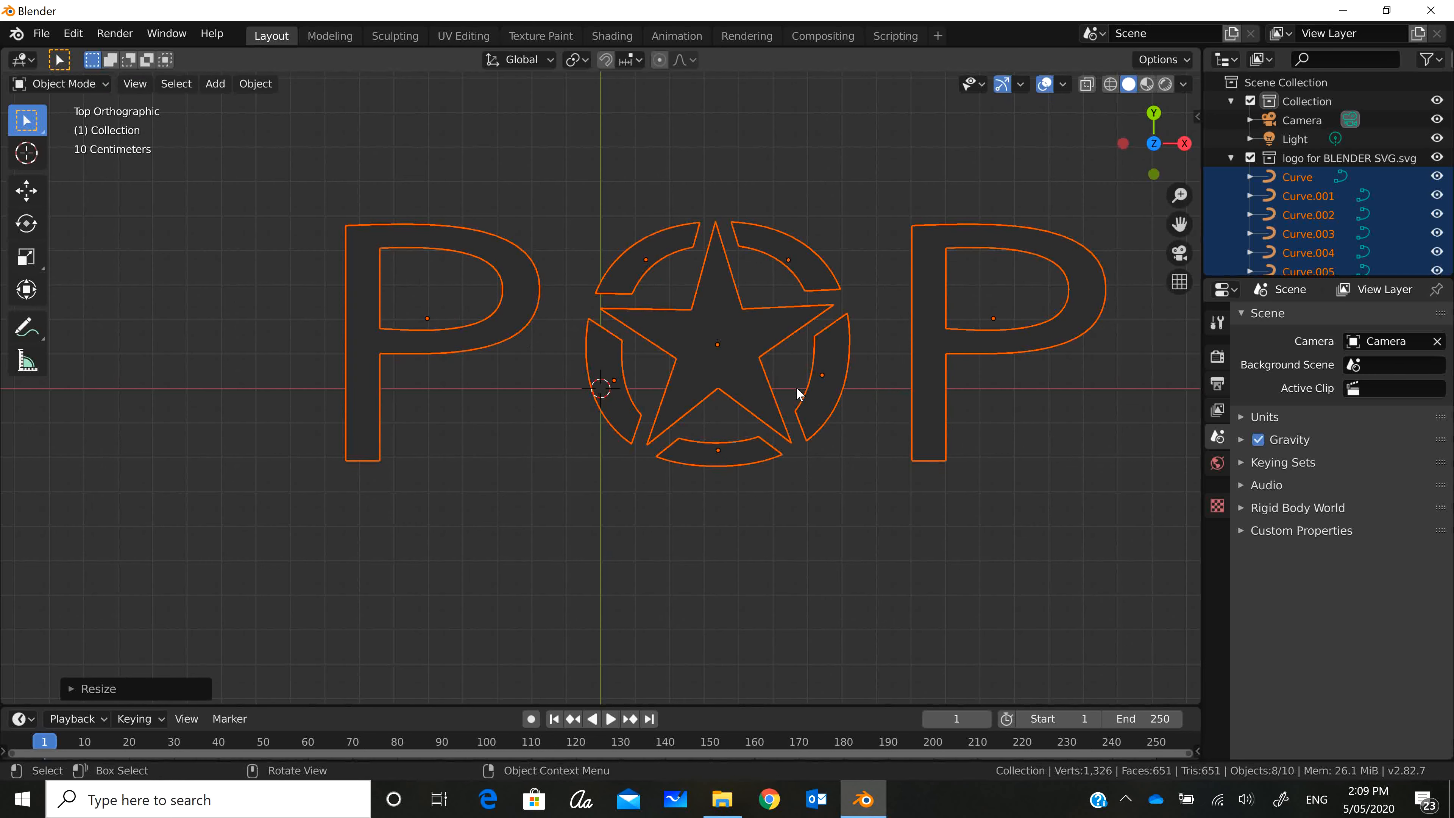
- Move the logo onto the world origin, then deselect and reselect all its pieces
key(g)
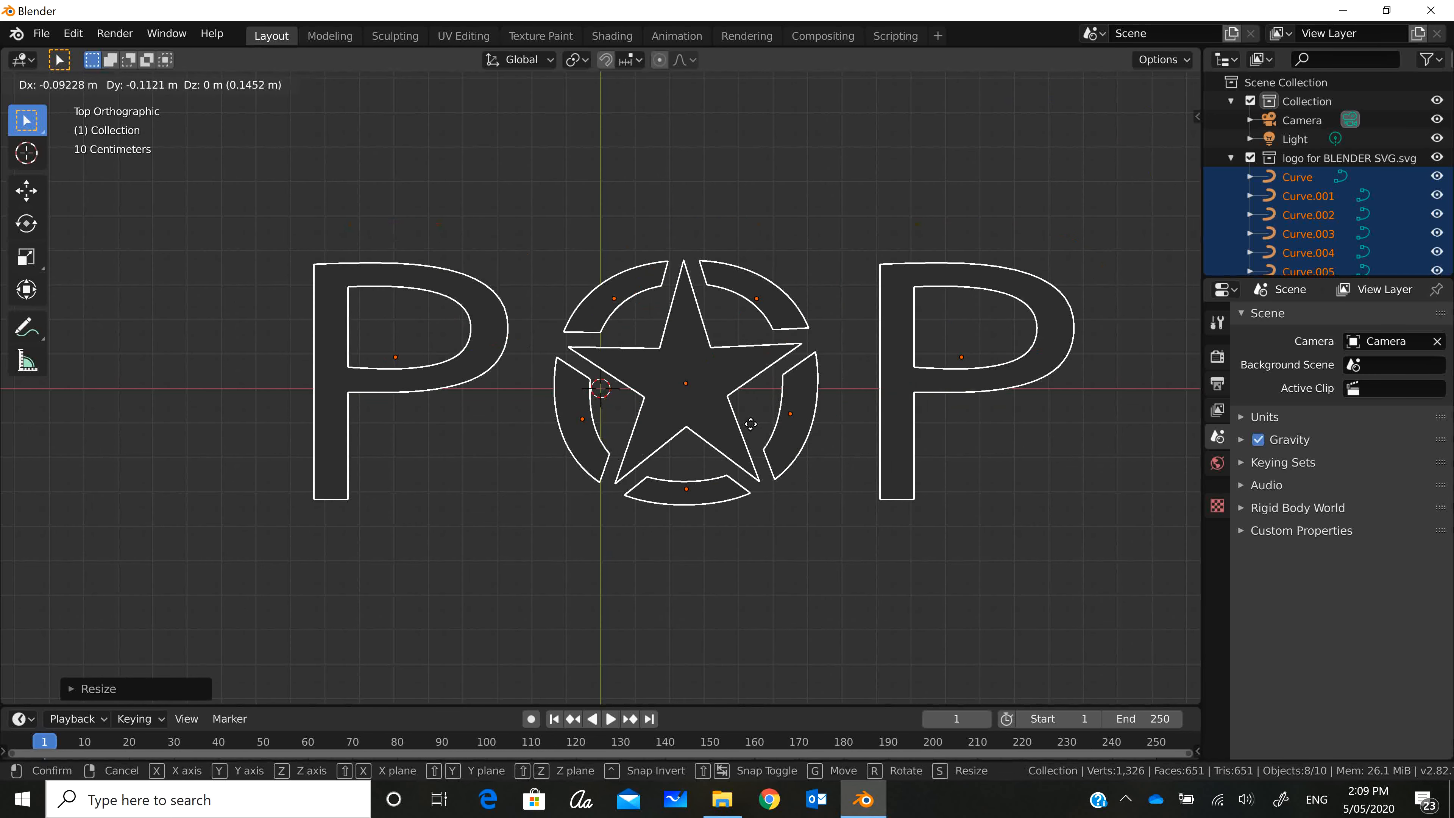
mouse_move(665, 427)
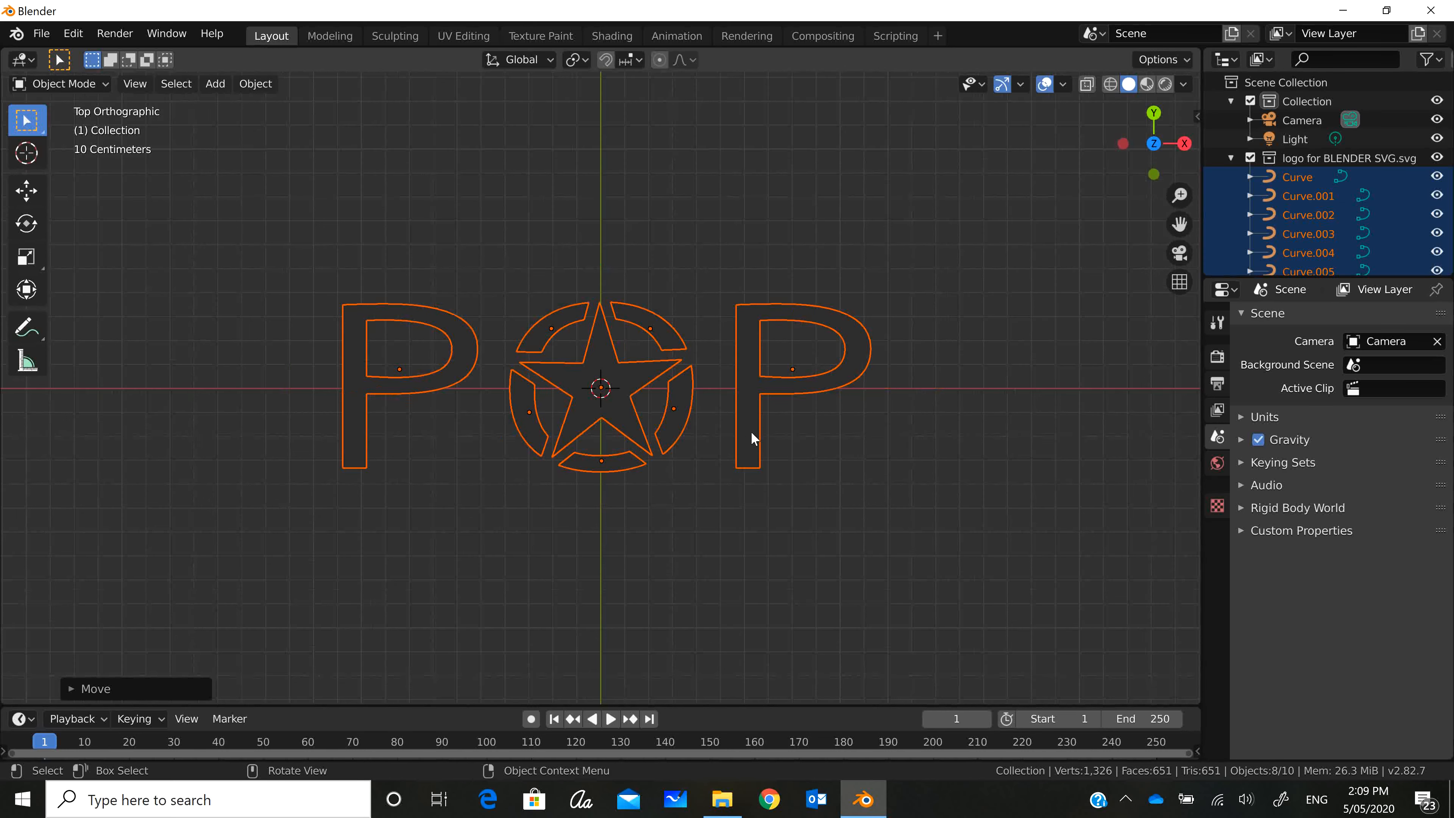
scroll(down, 3)
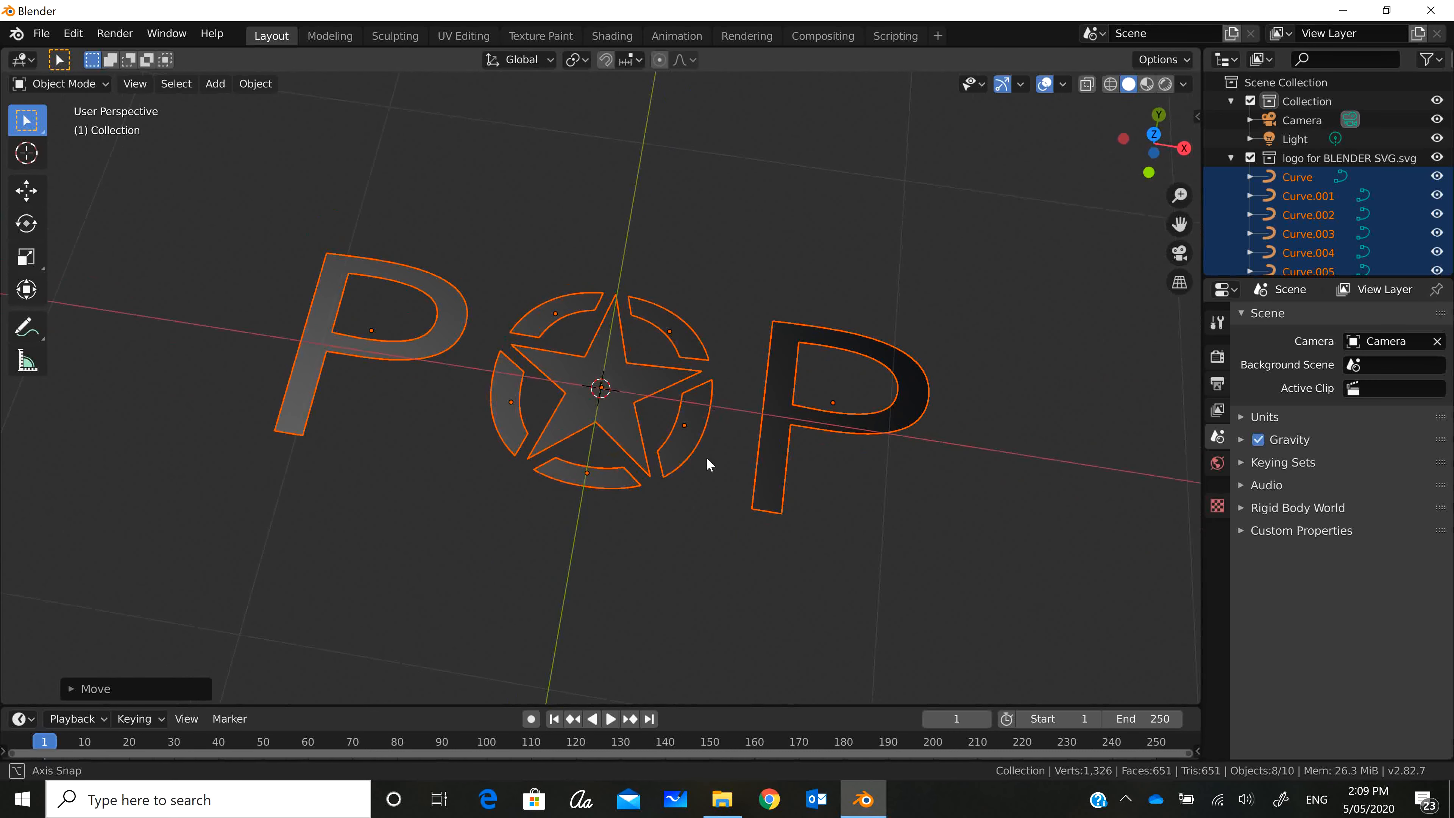
mouse_move(811, 466)
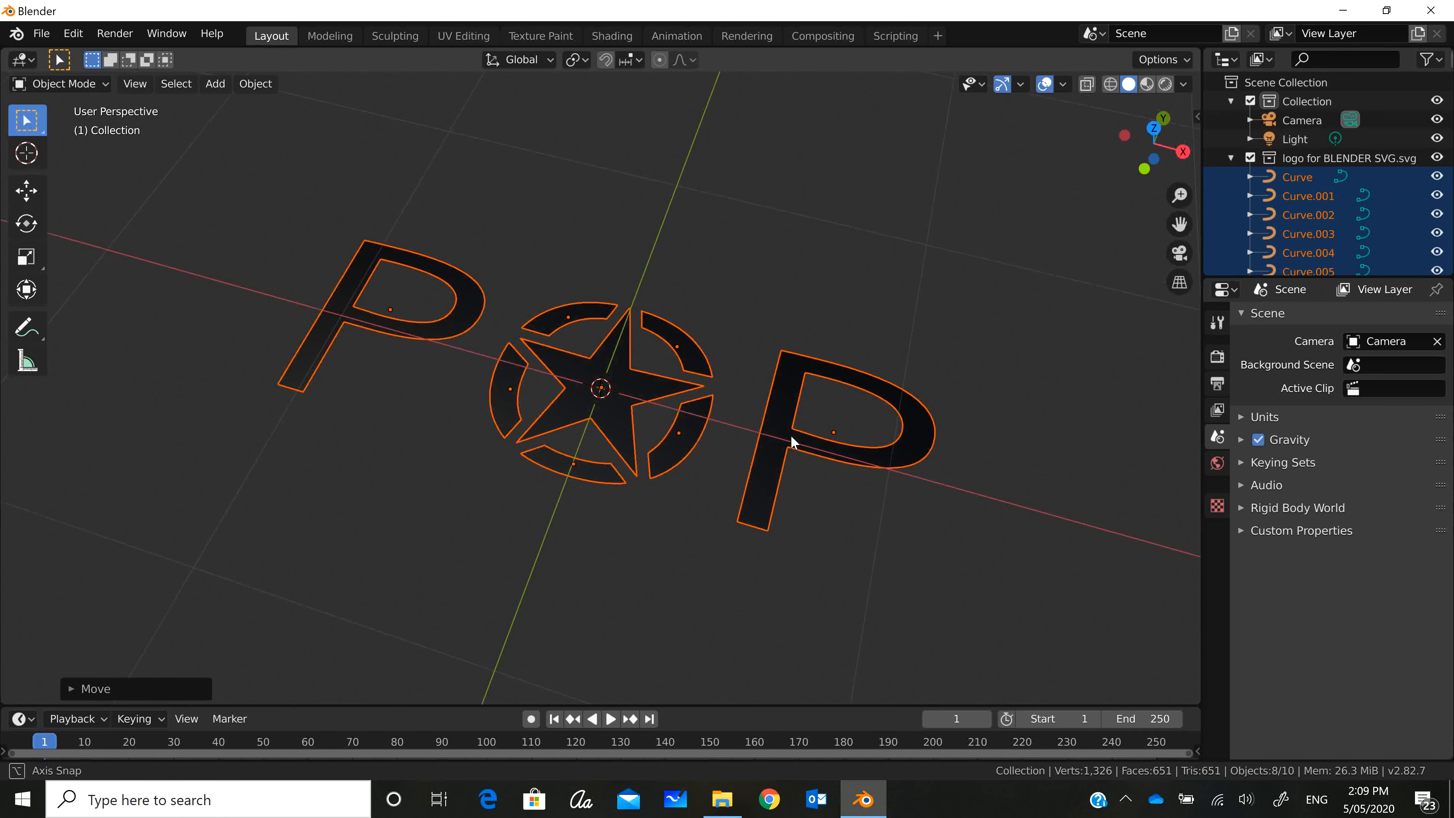
mouse_move(732, 467)
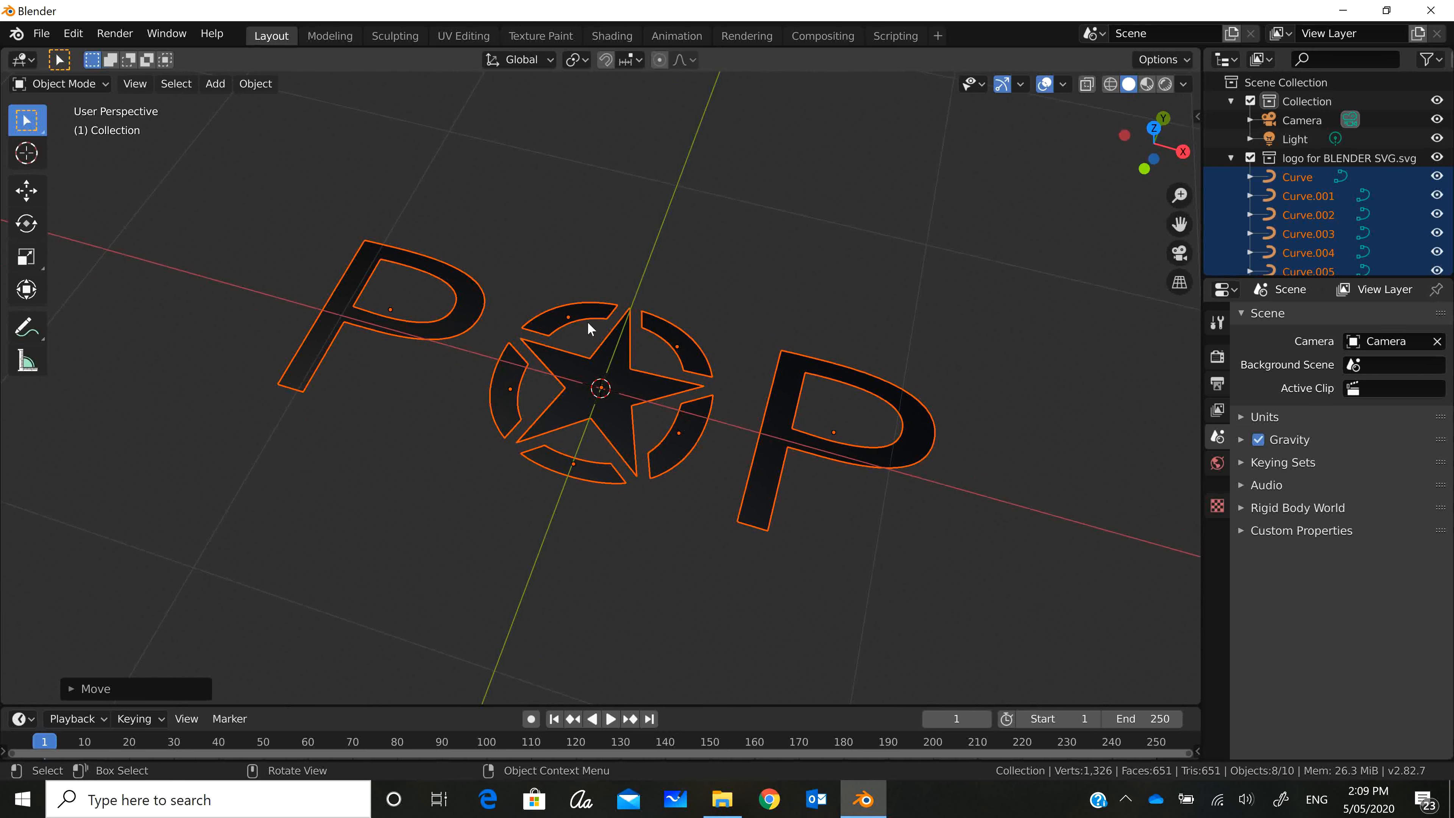
mouse_move(658, 386)
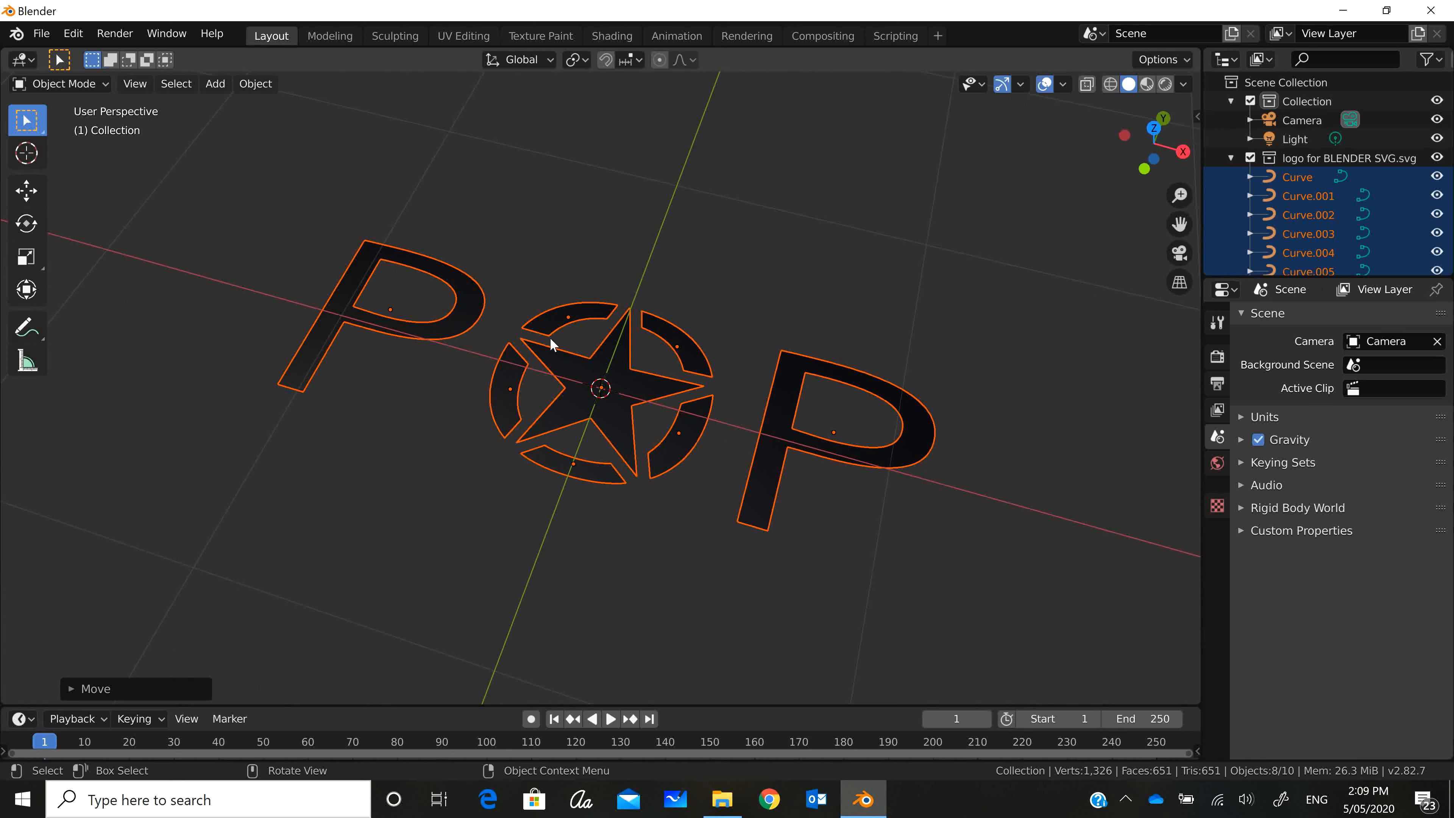
click(63, 83)
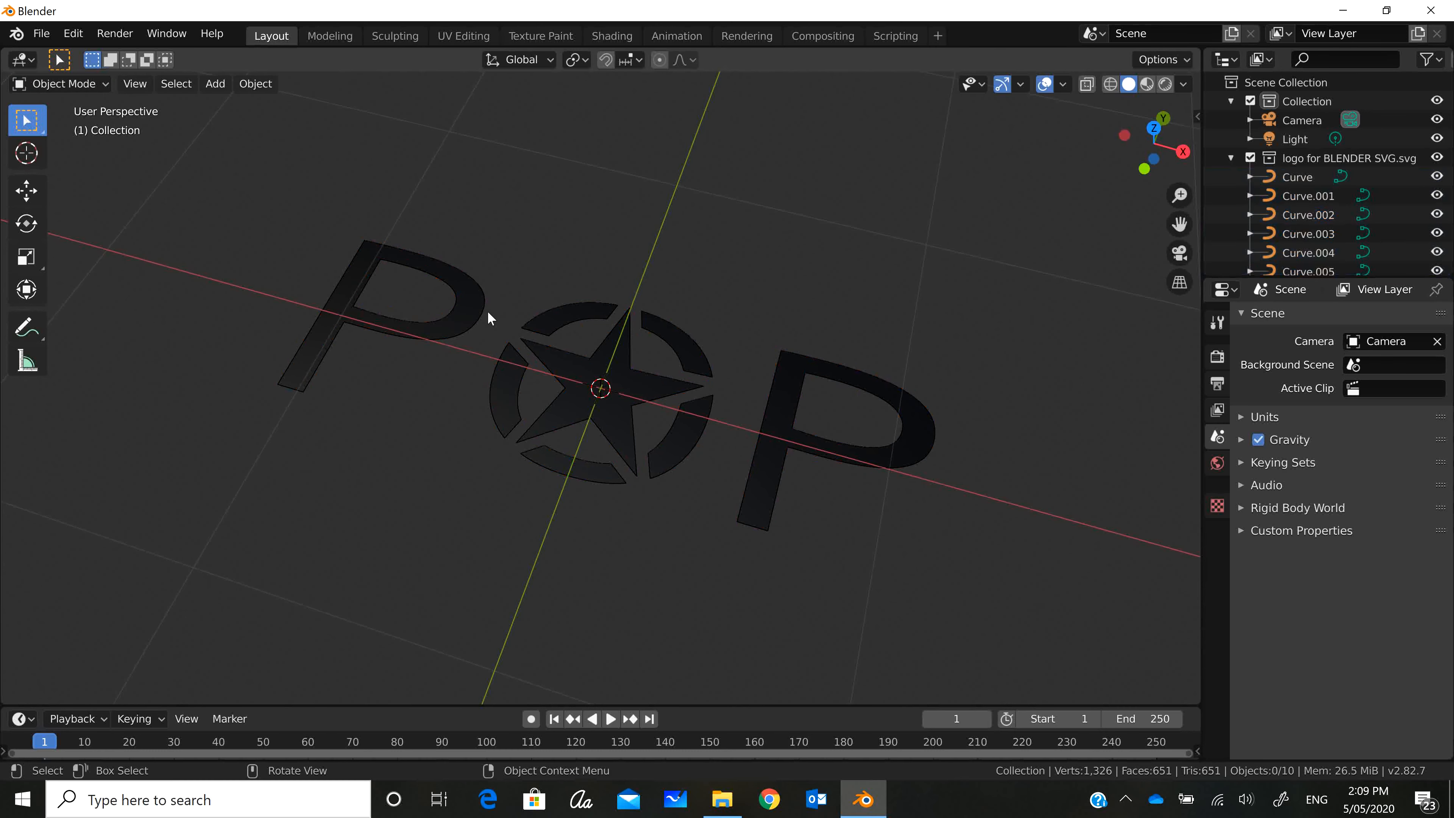
click(389, 297)
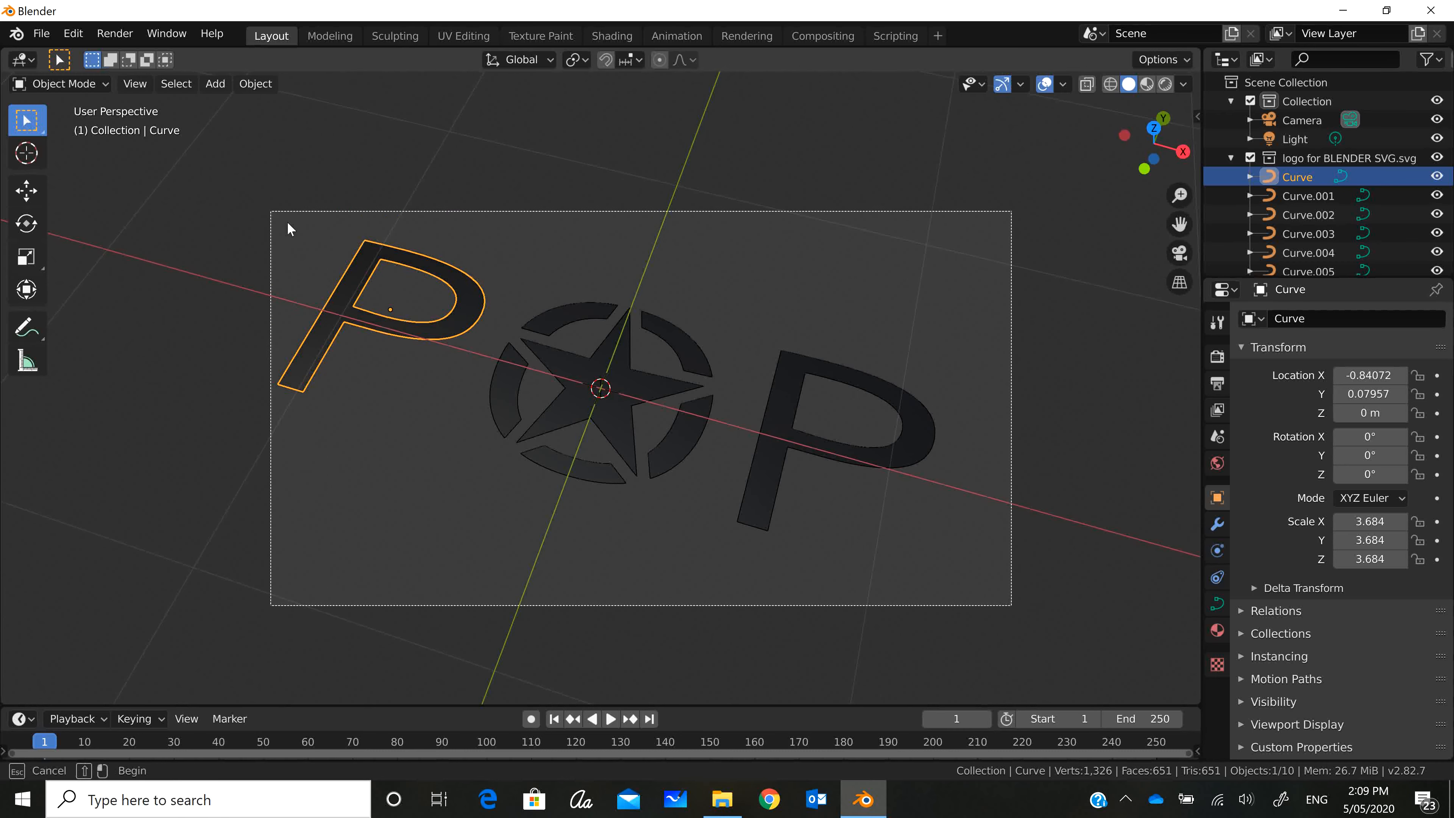
key(a)
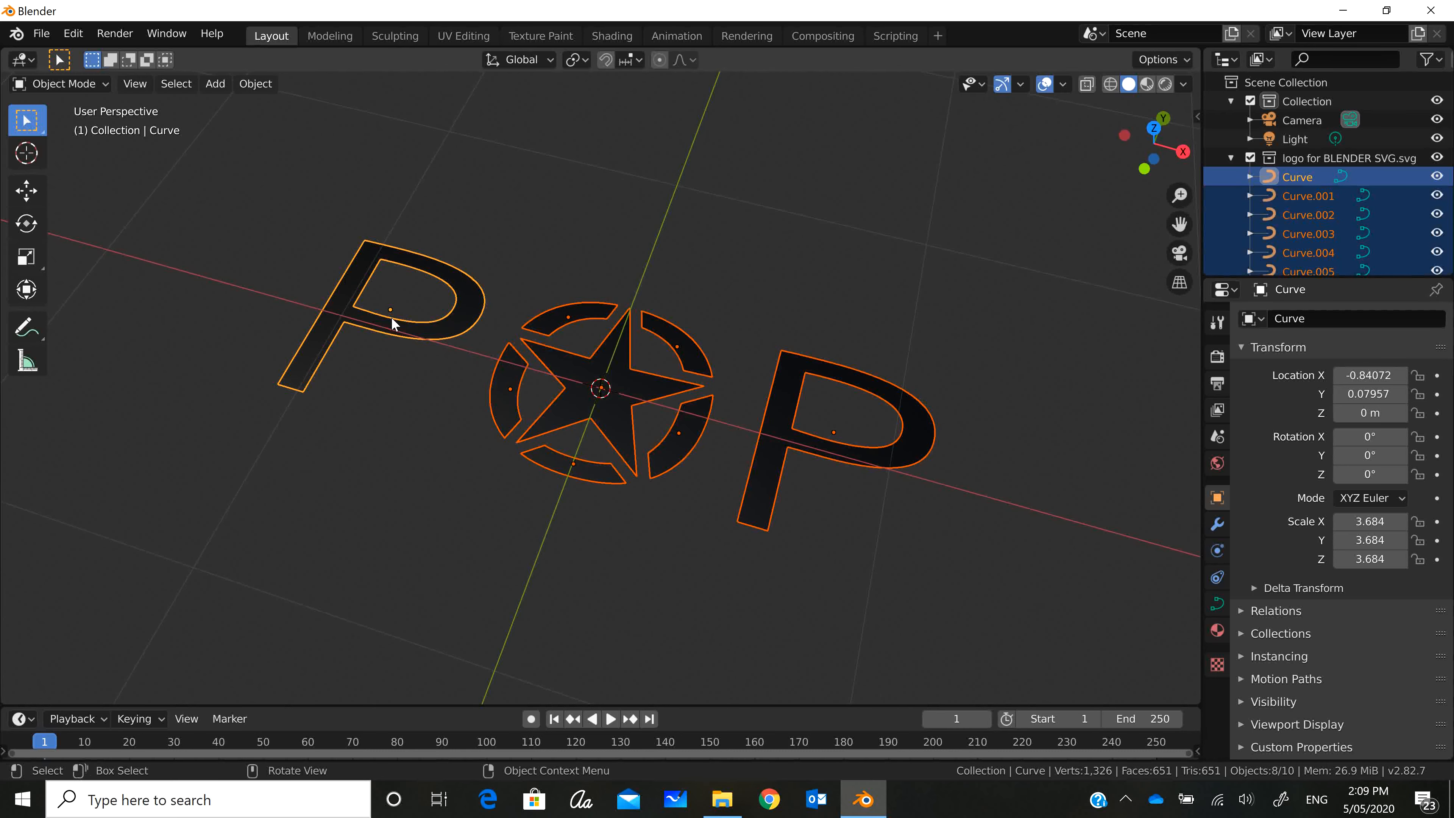
mouse_move(175, 83)
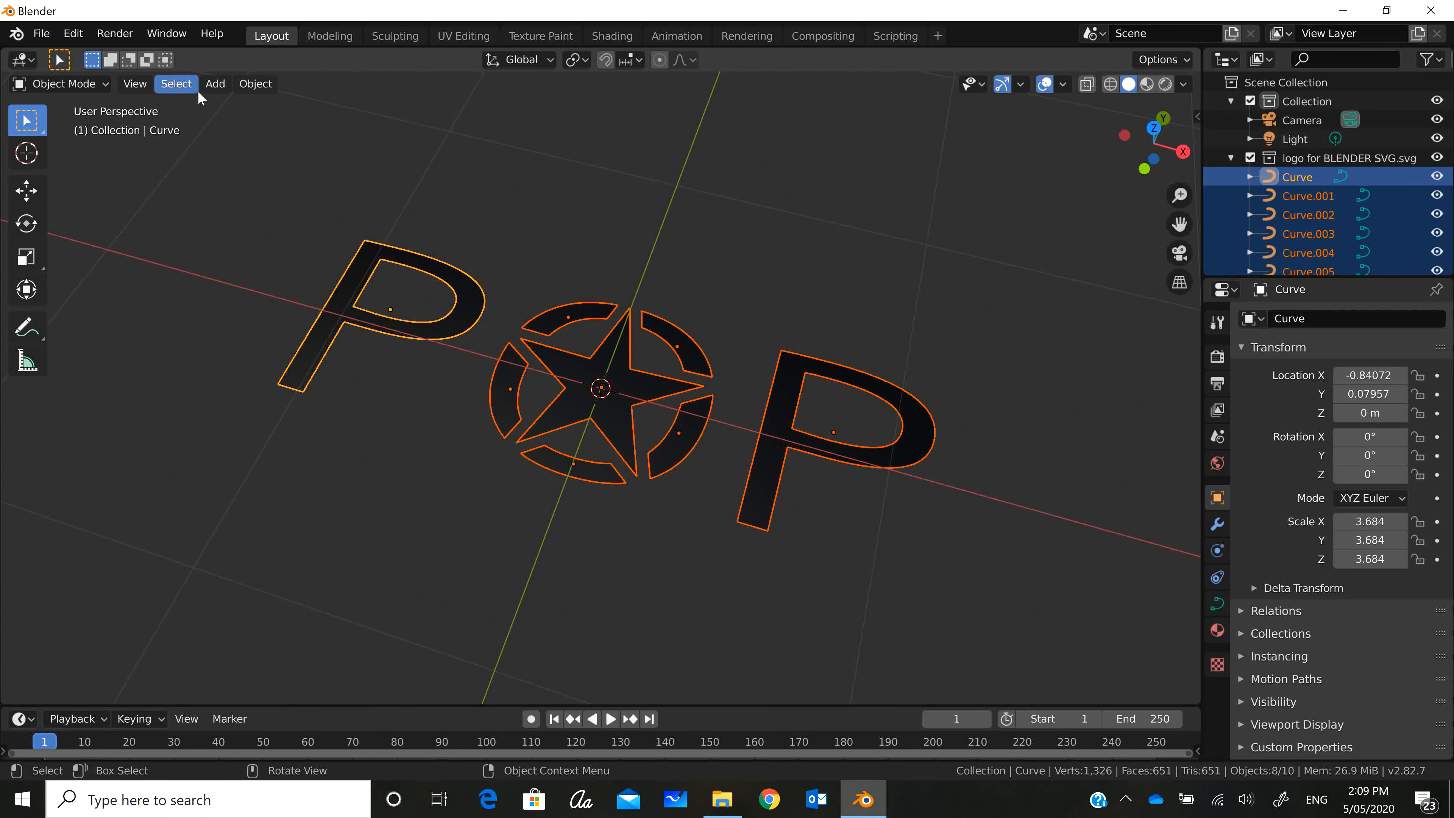
- Convert all selected logo curves into mesh objects from the Object menu
click(254, 83)
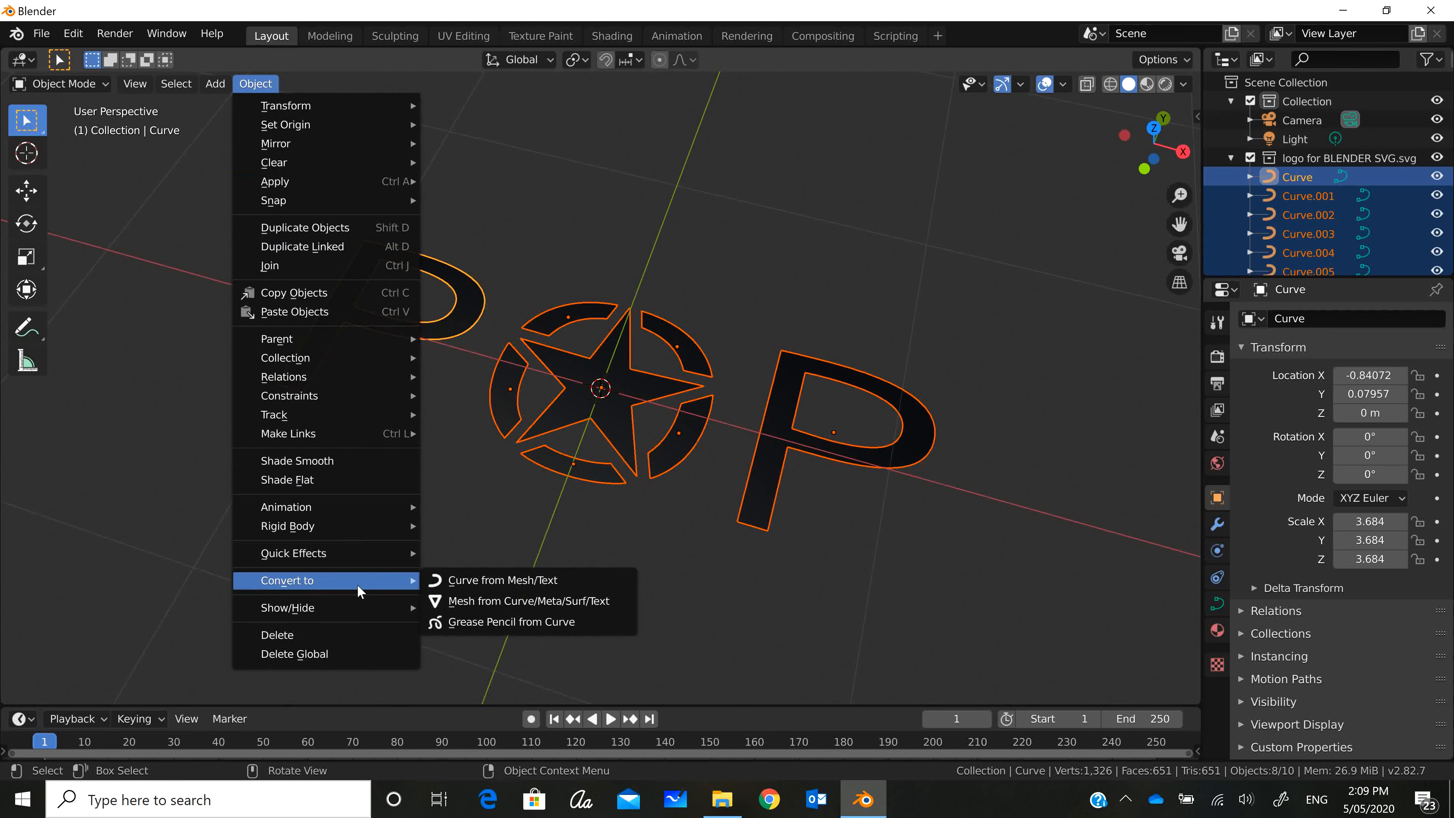
mouse_move(517, 600)
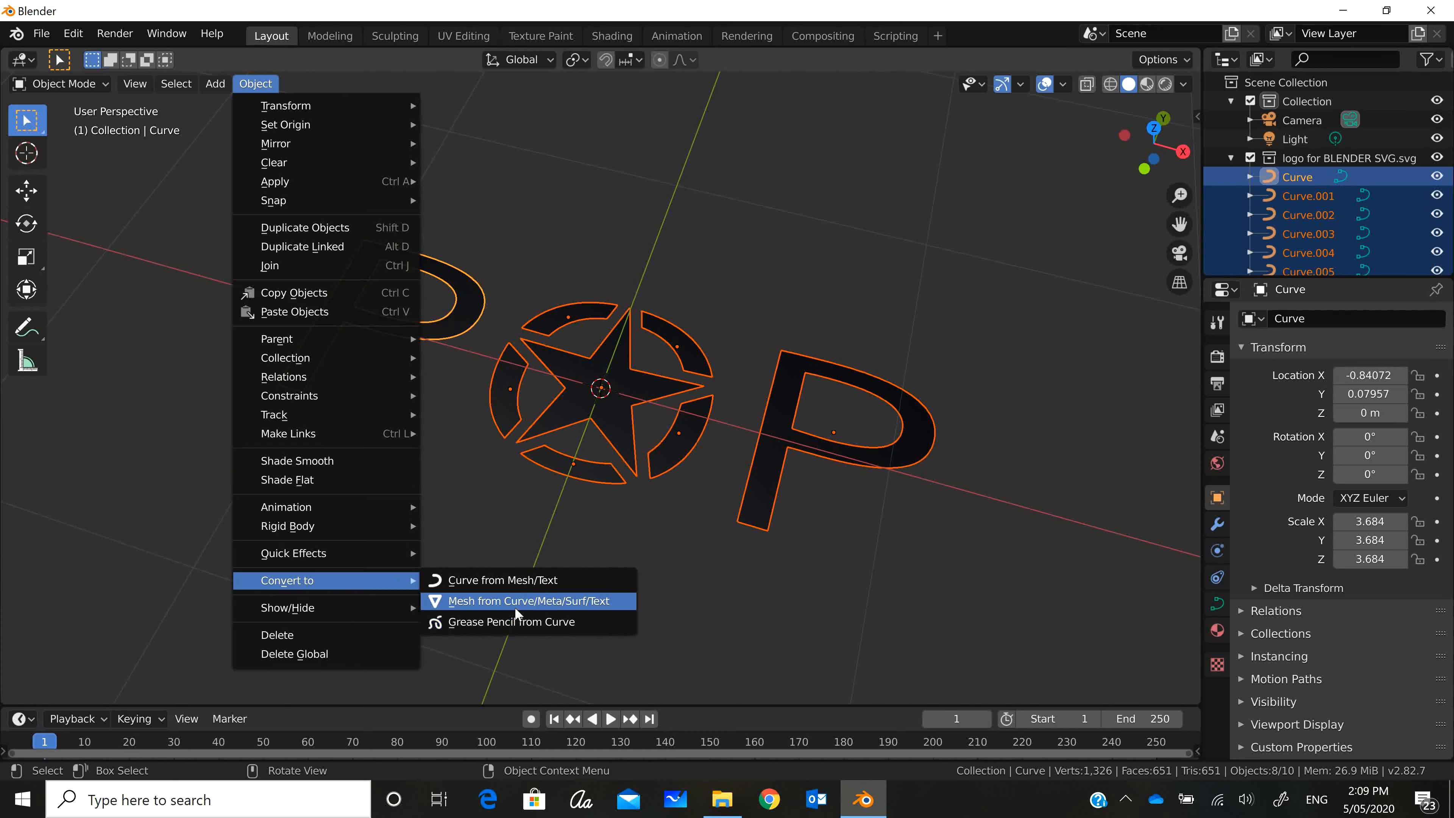
click(525, 600)
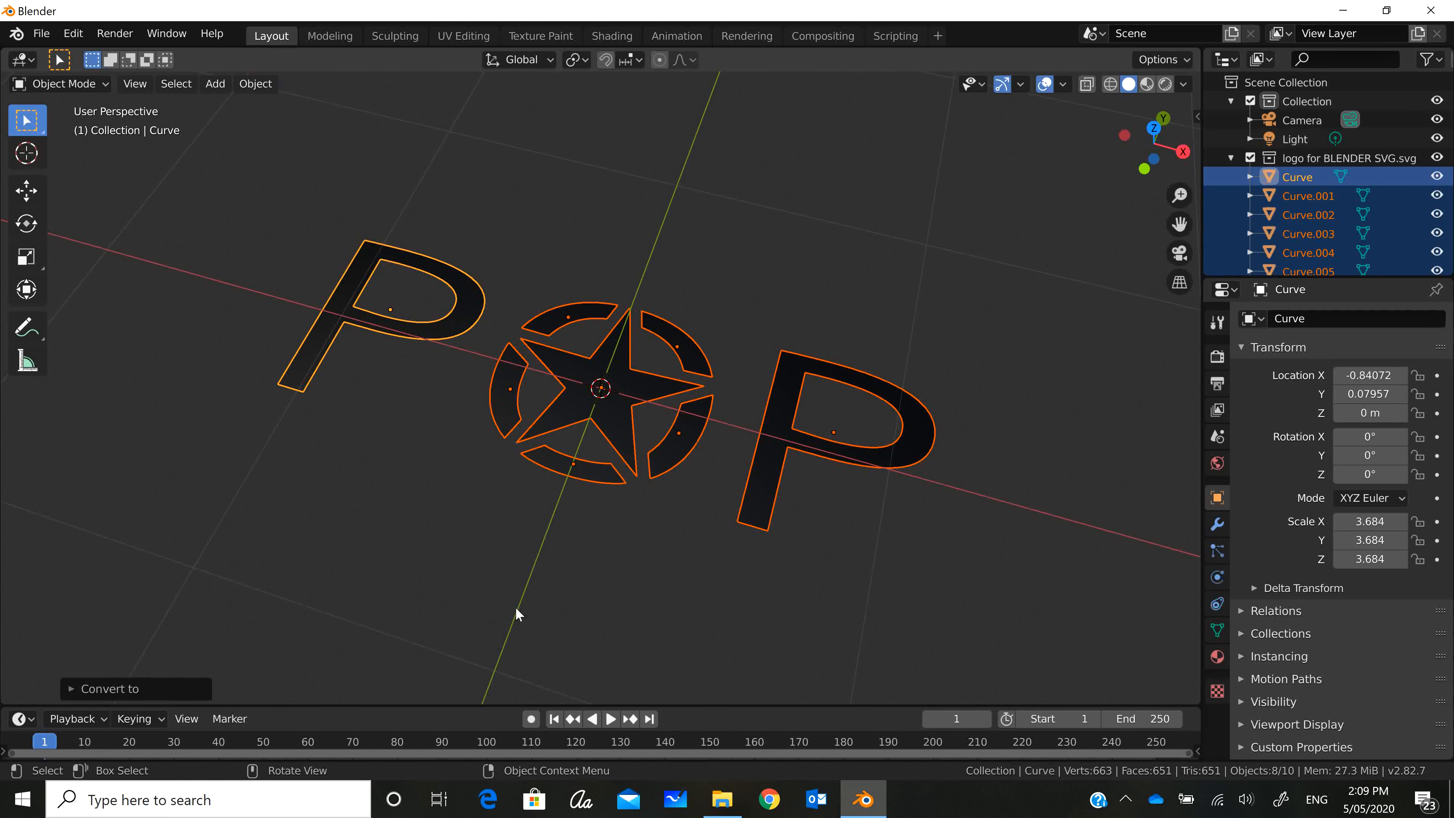
click(62, 83)
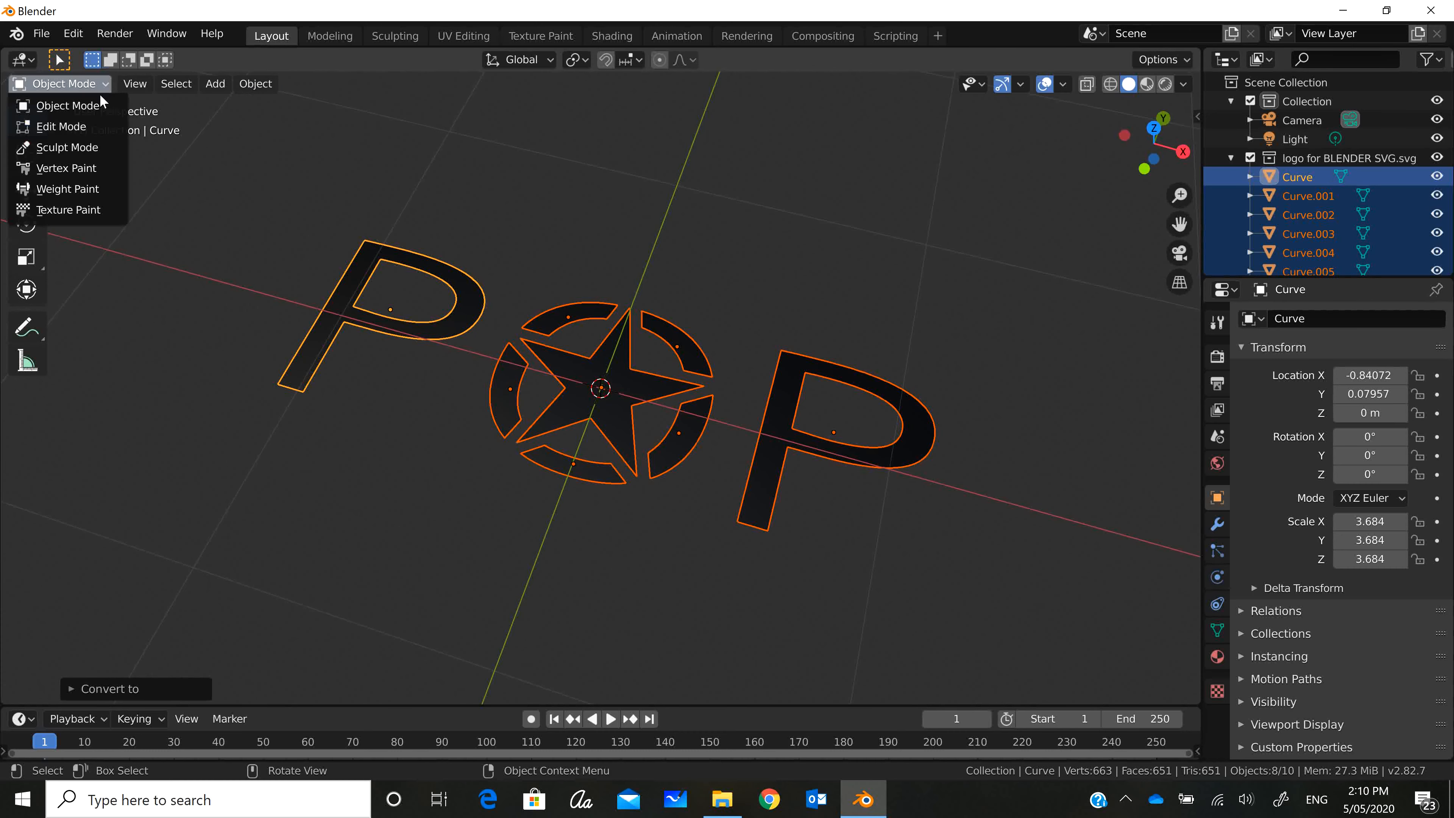
- Enter Edit Mode on the logo meshes and switch between face and edge select modes
click(60, 127)
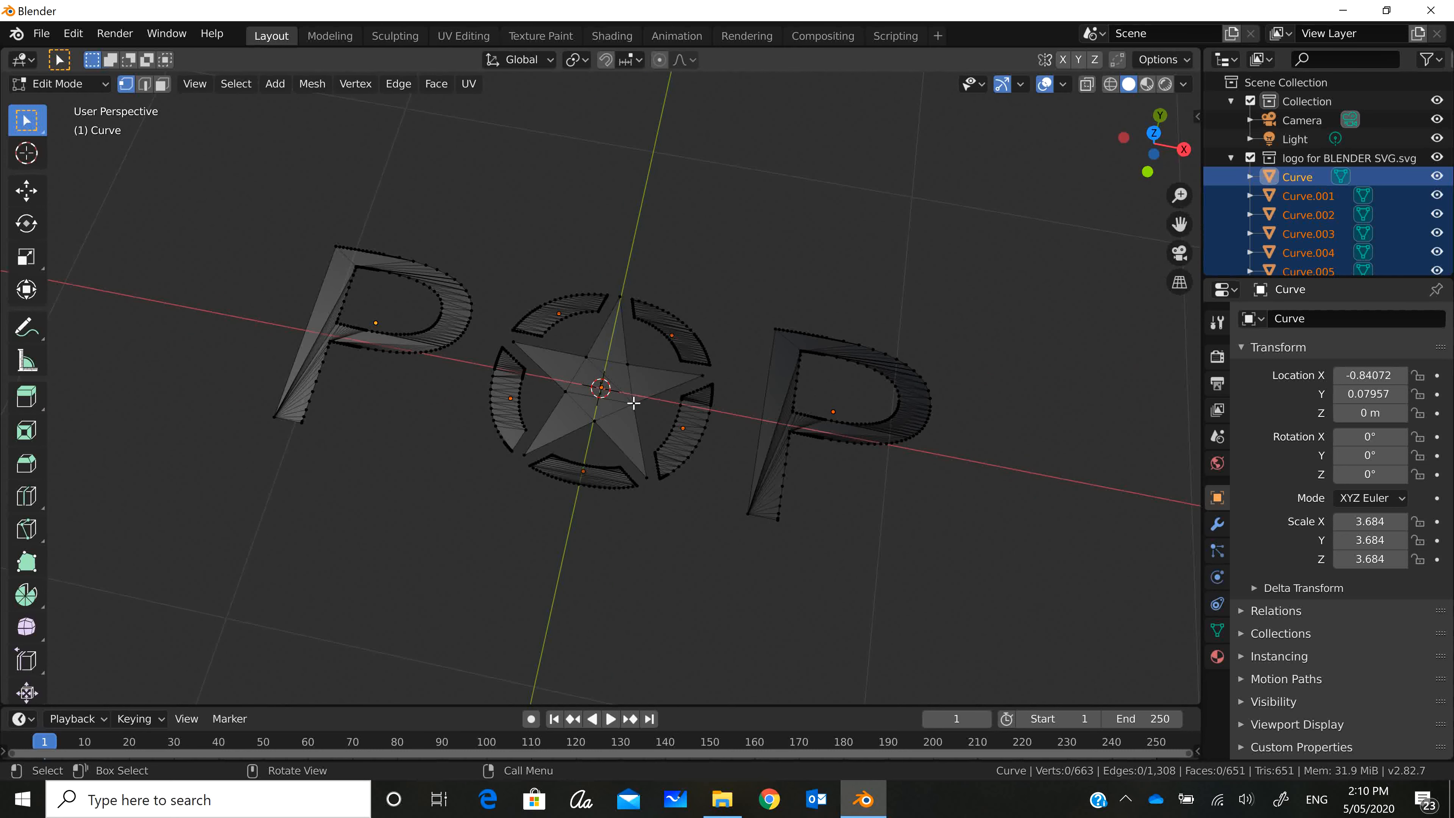
mouse_move(708, 323)
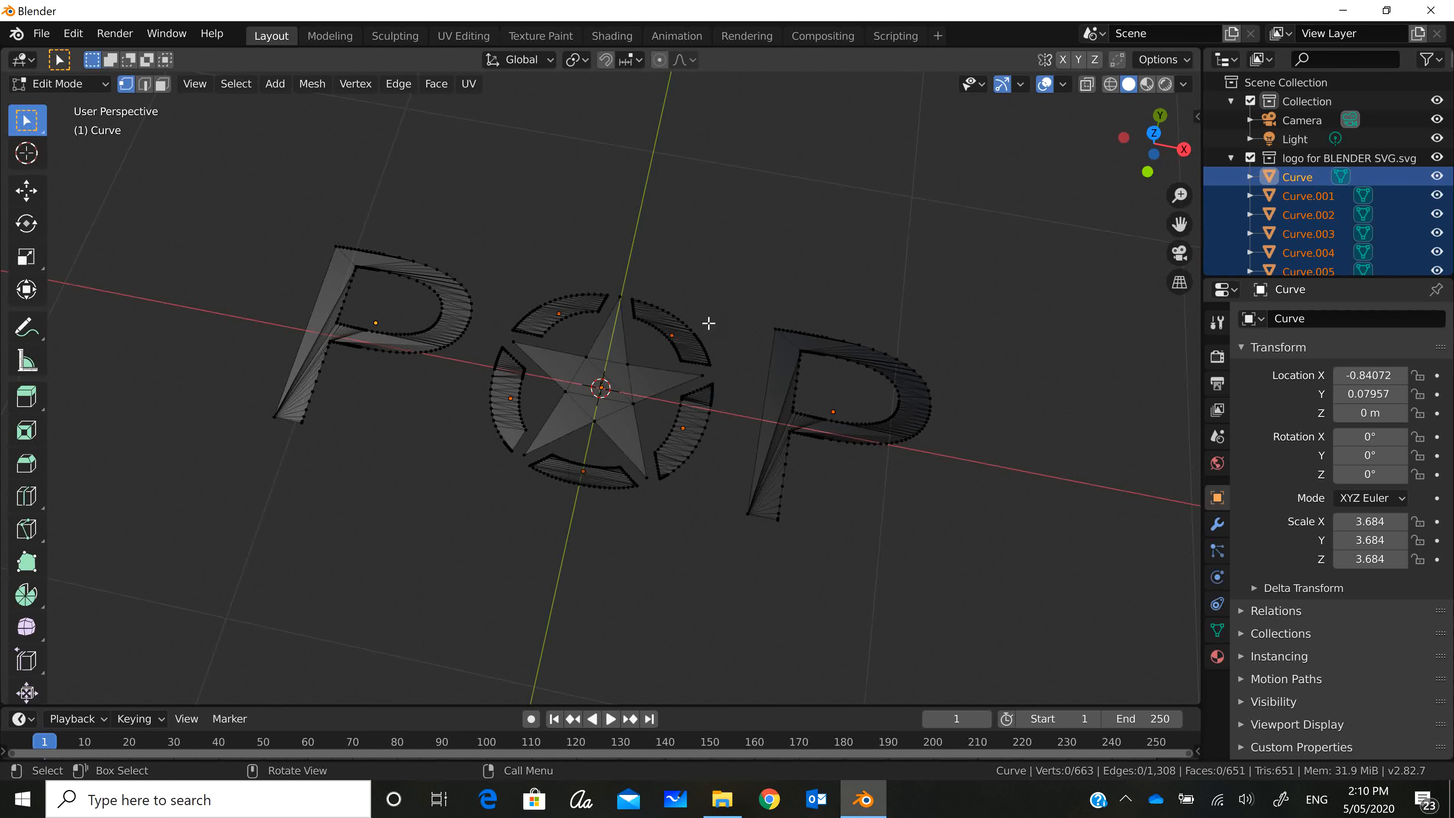
click(631, 402)
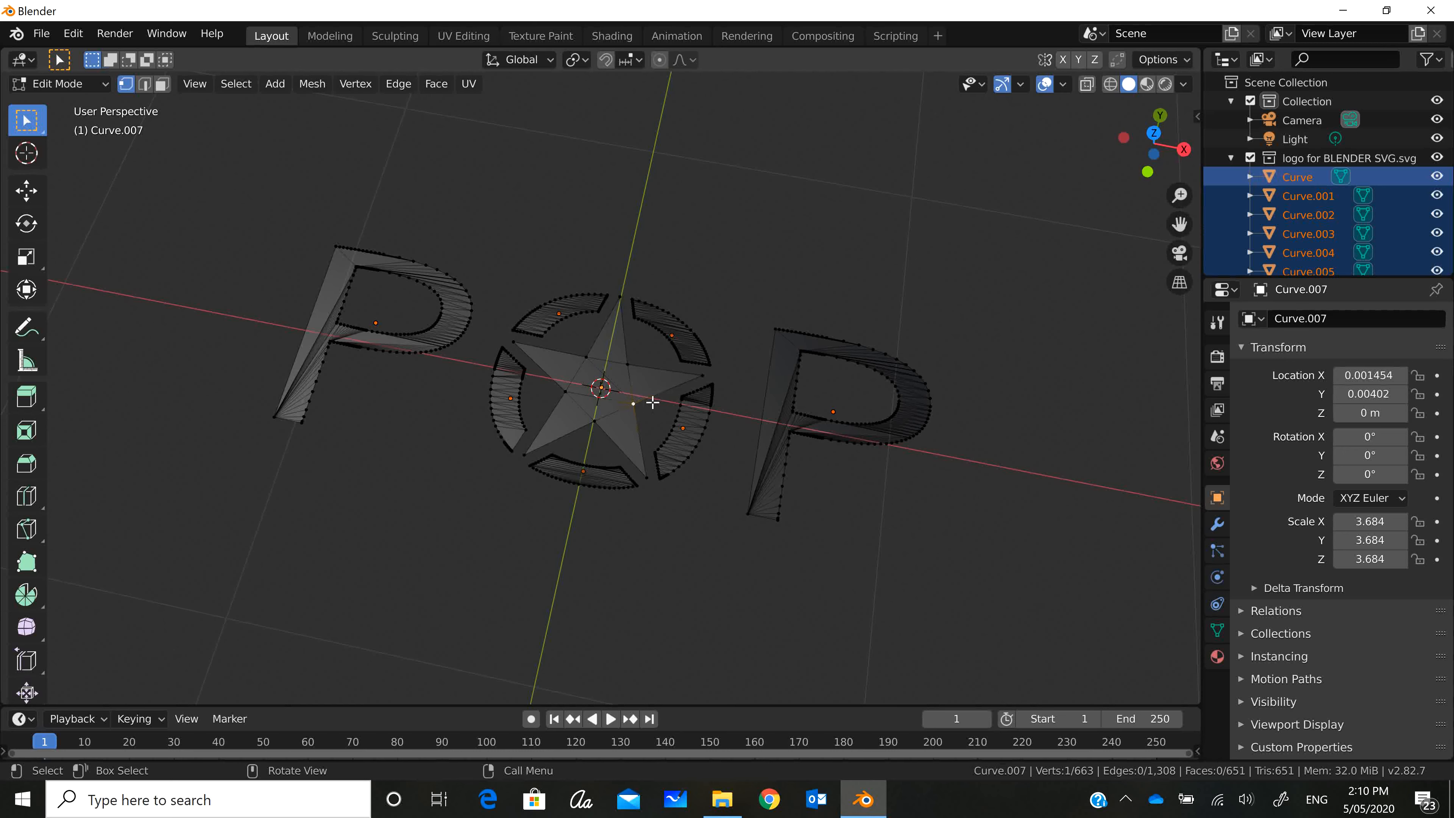
click(1308, 252)
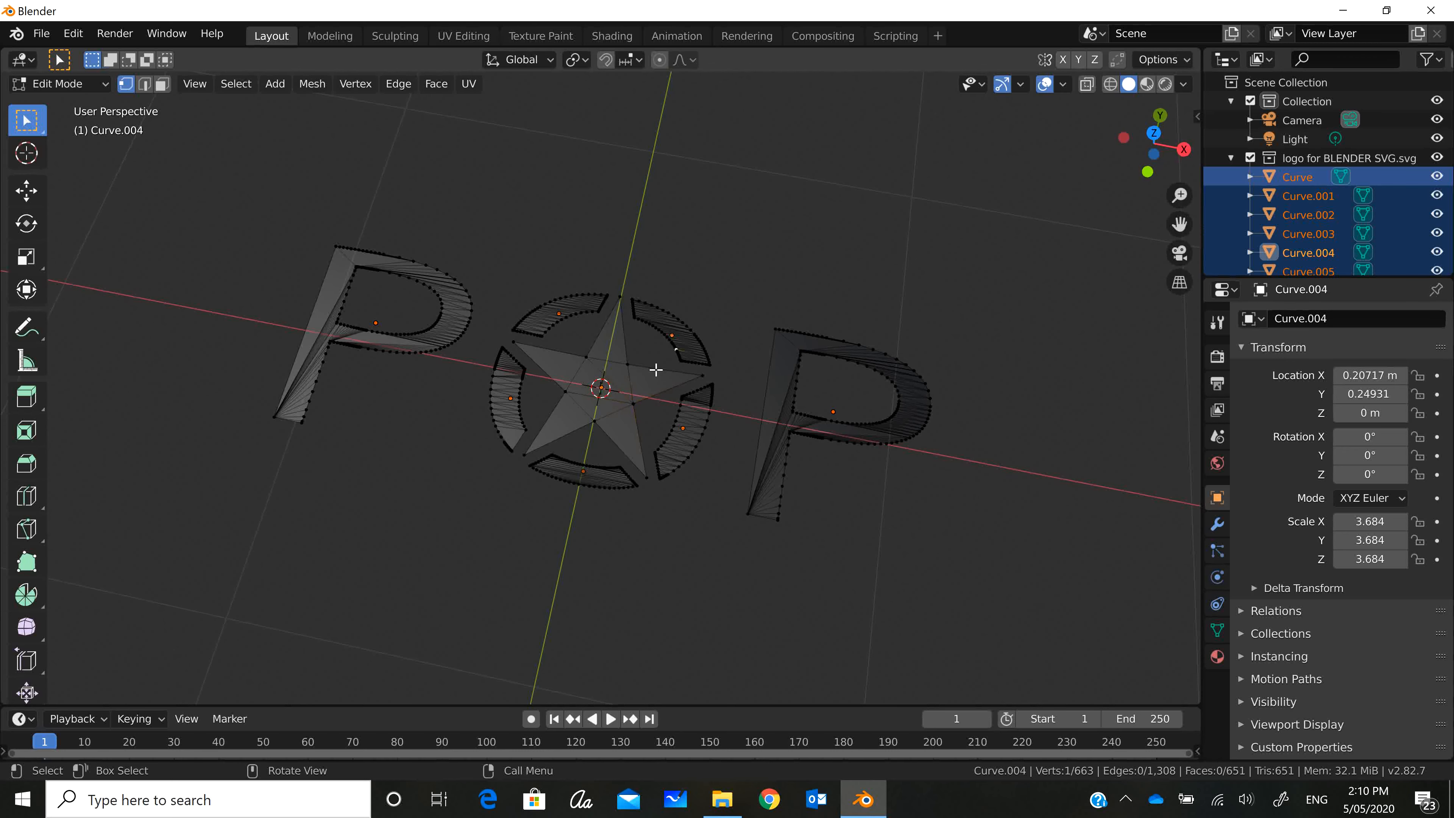
mouse_move(550, 302)
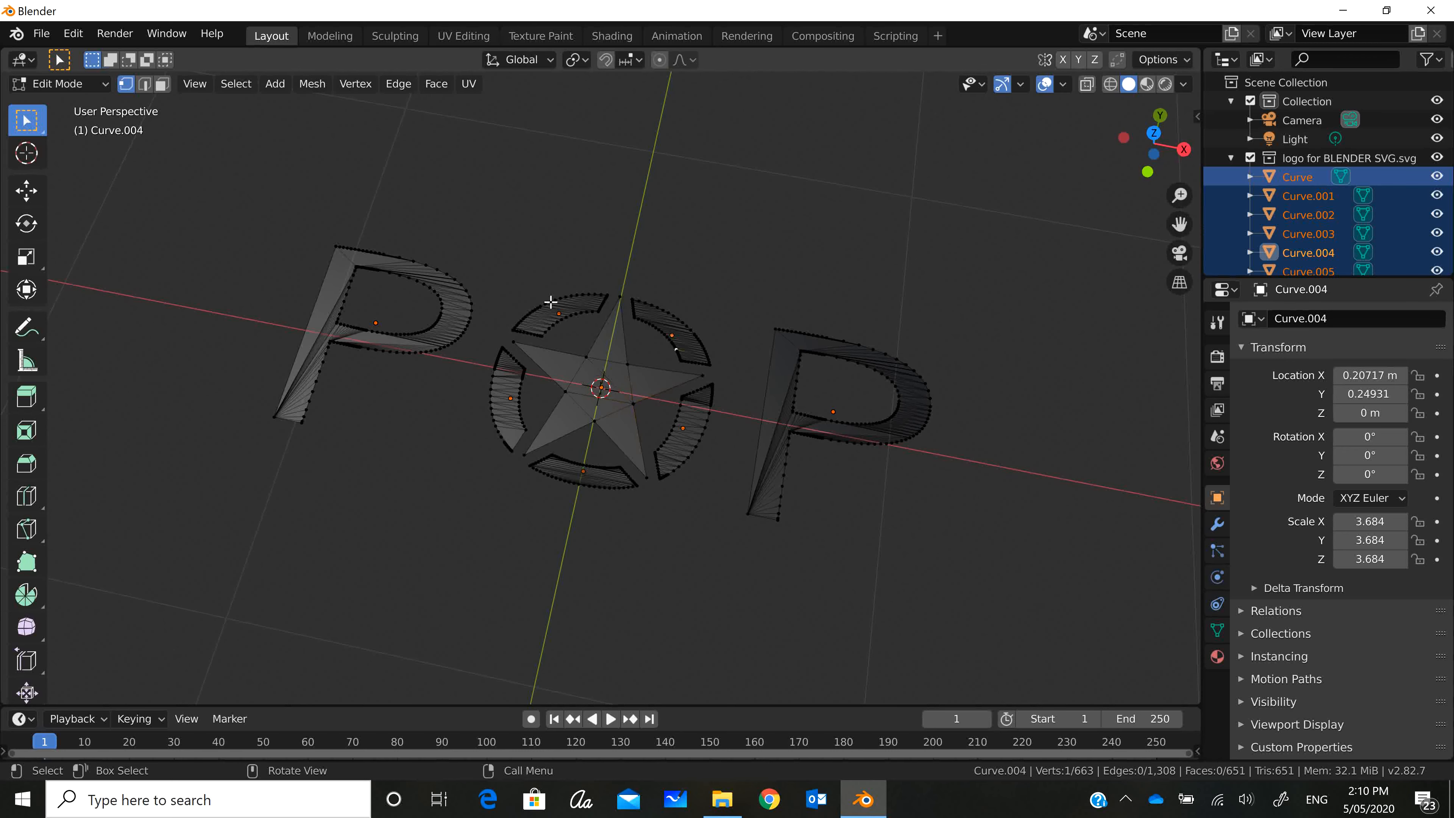
mouse_move(458, 155)
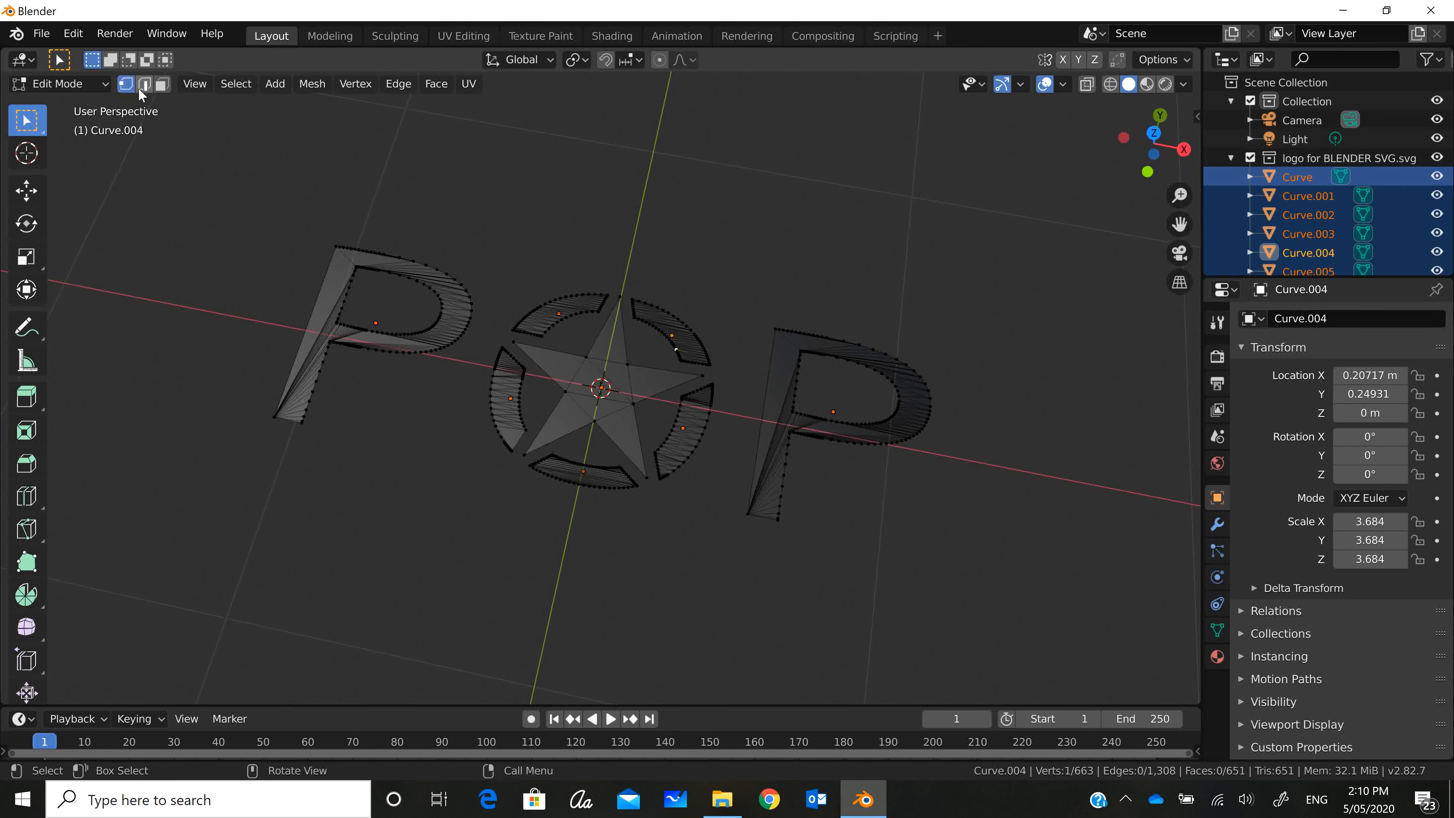
click(160, 83)
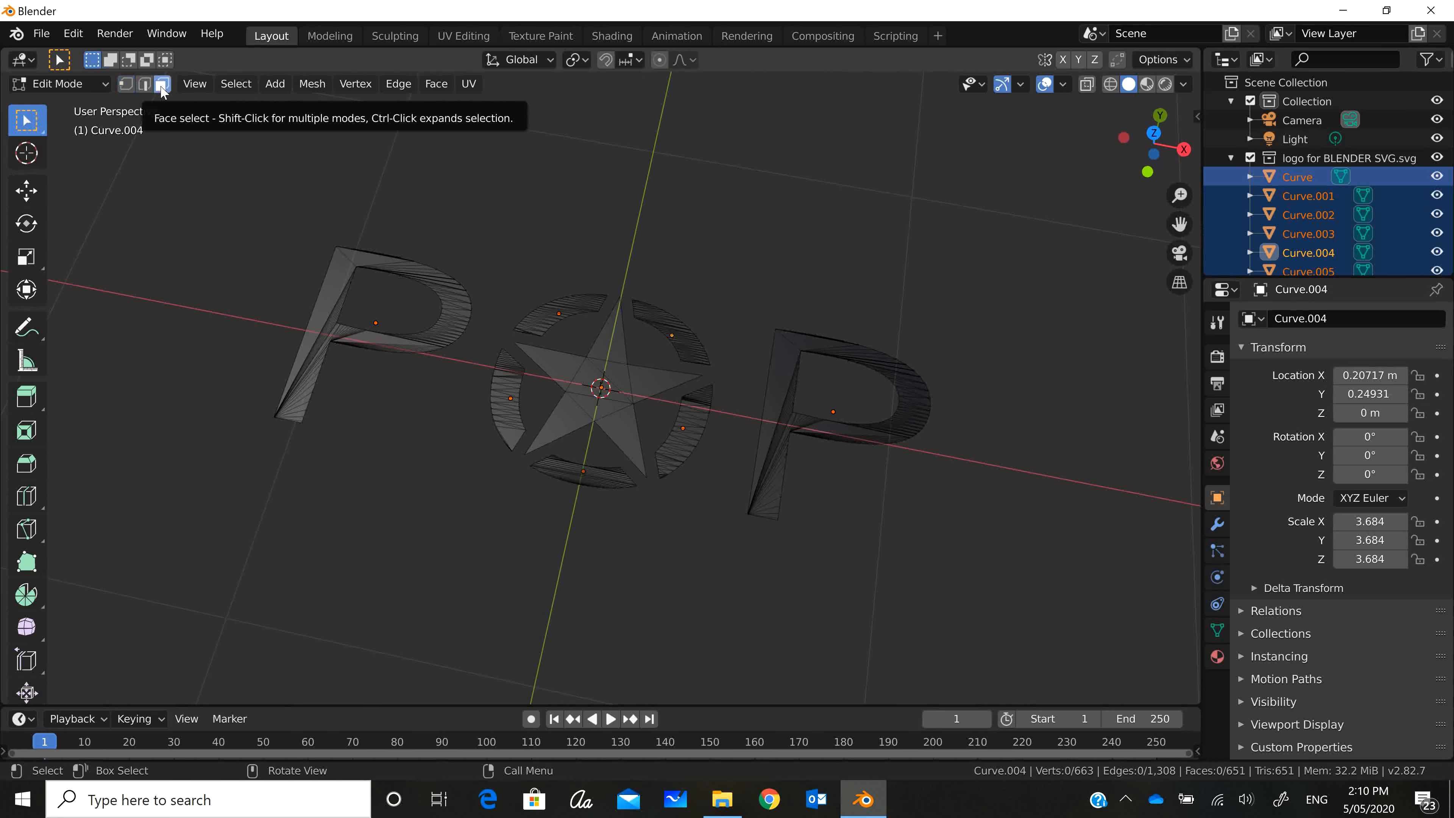
click(144, 83)
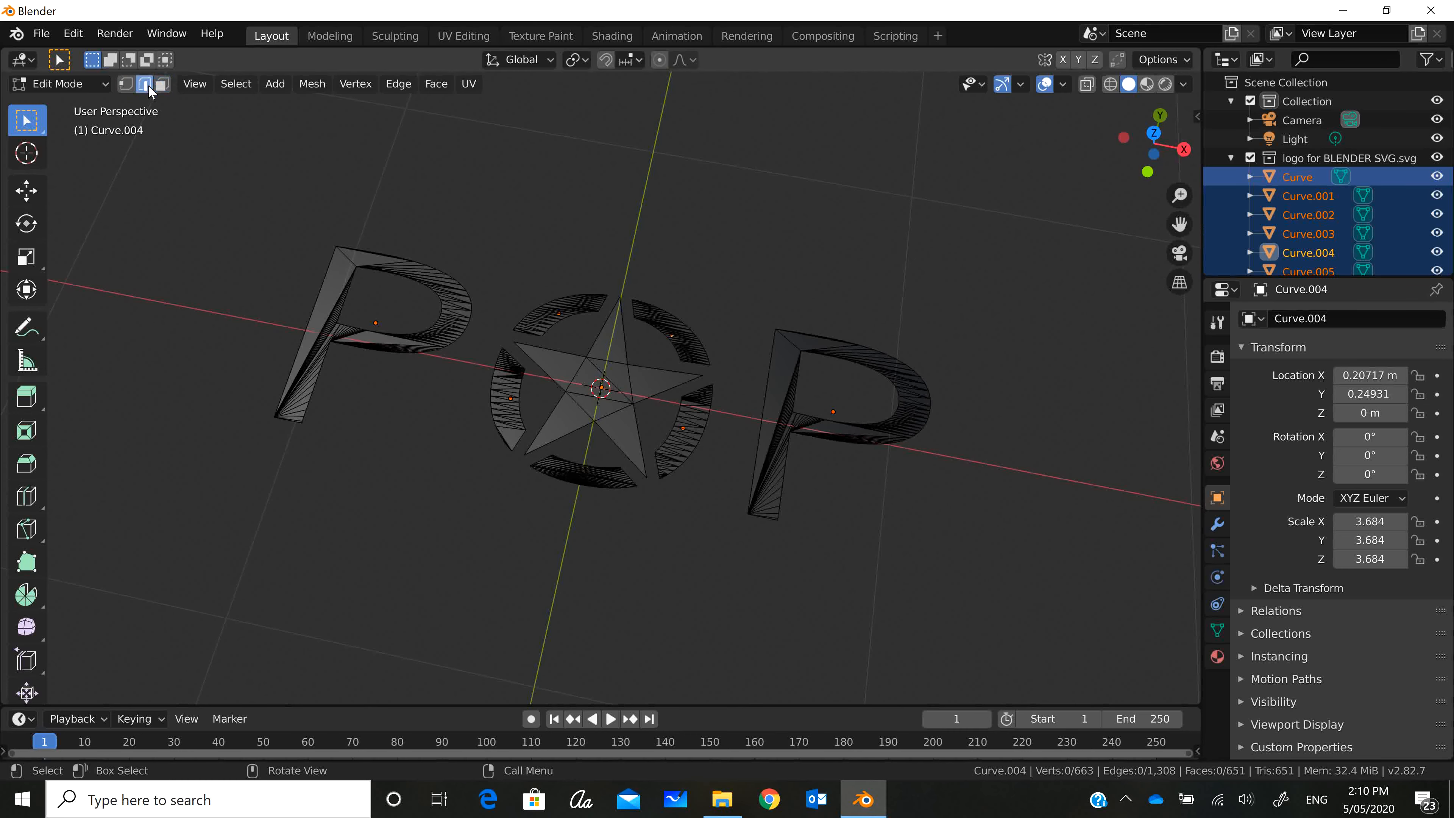
mouse_move(161, 83)
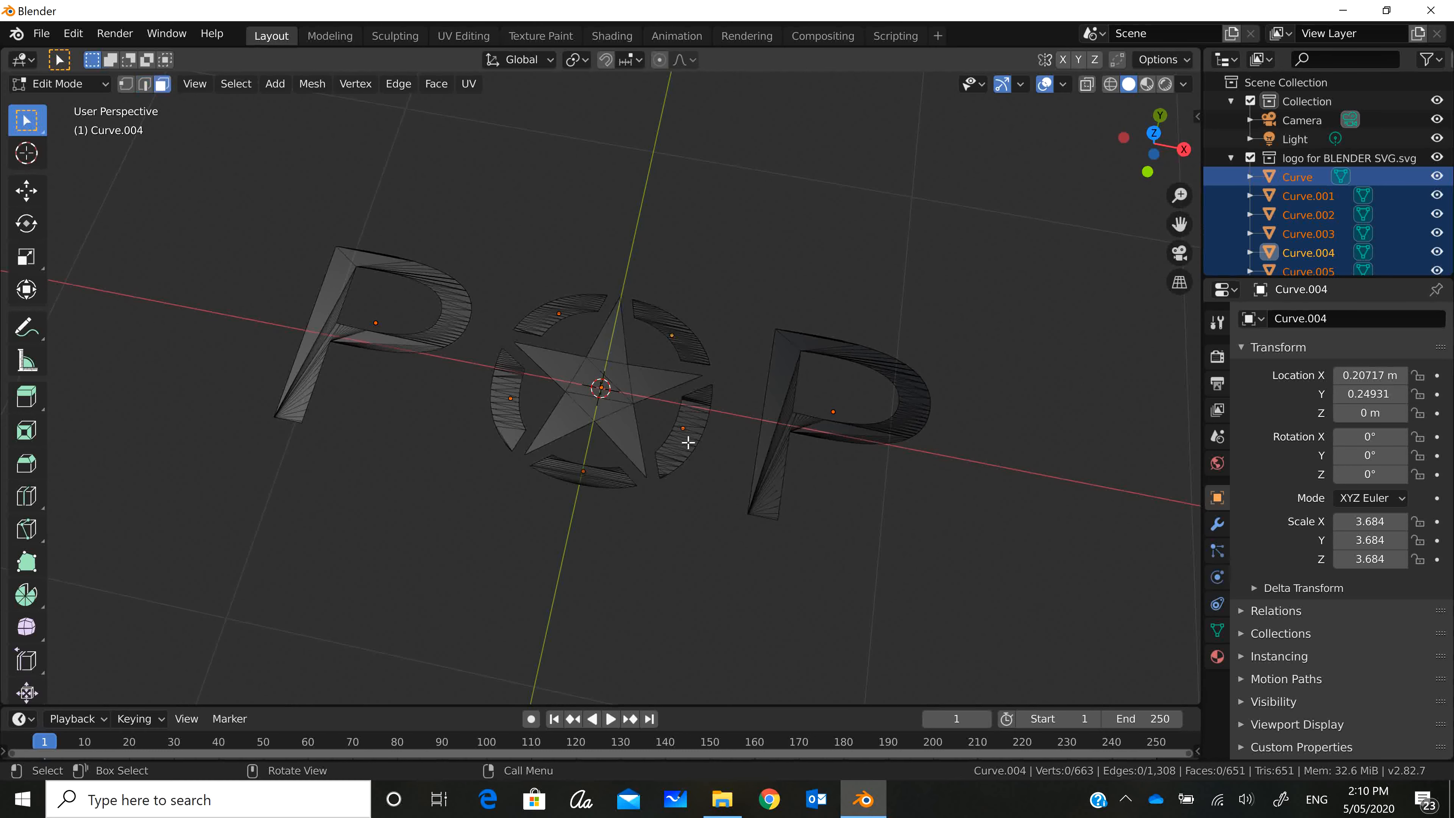
mouse_move(653, 412)
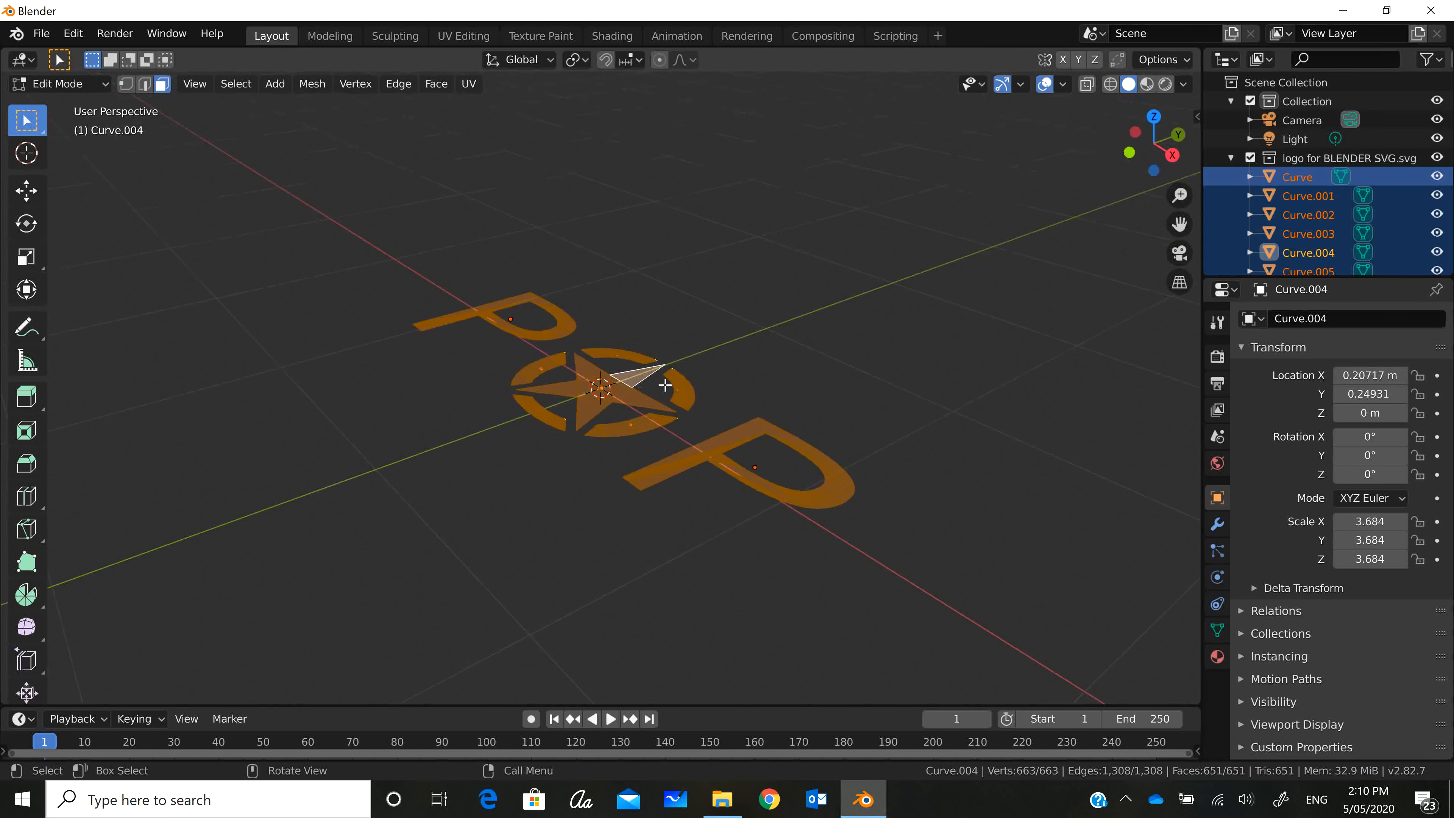
- Extrude all logo faces upward into thick 3D letters and check them in wireframe and solid shading
key(e)
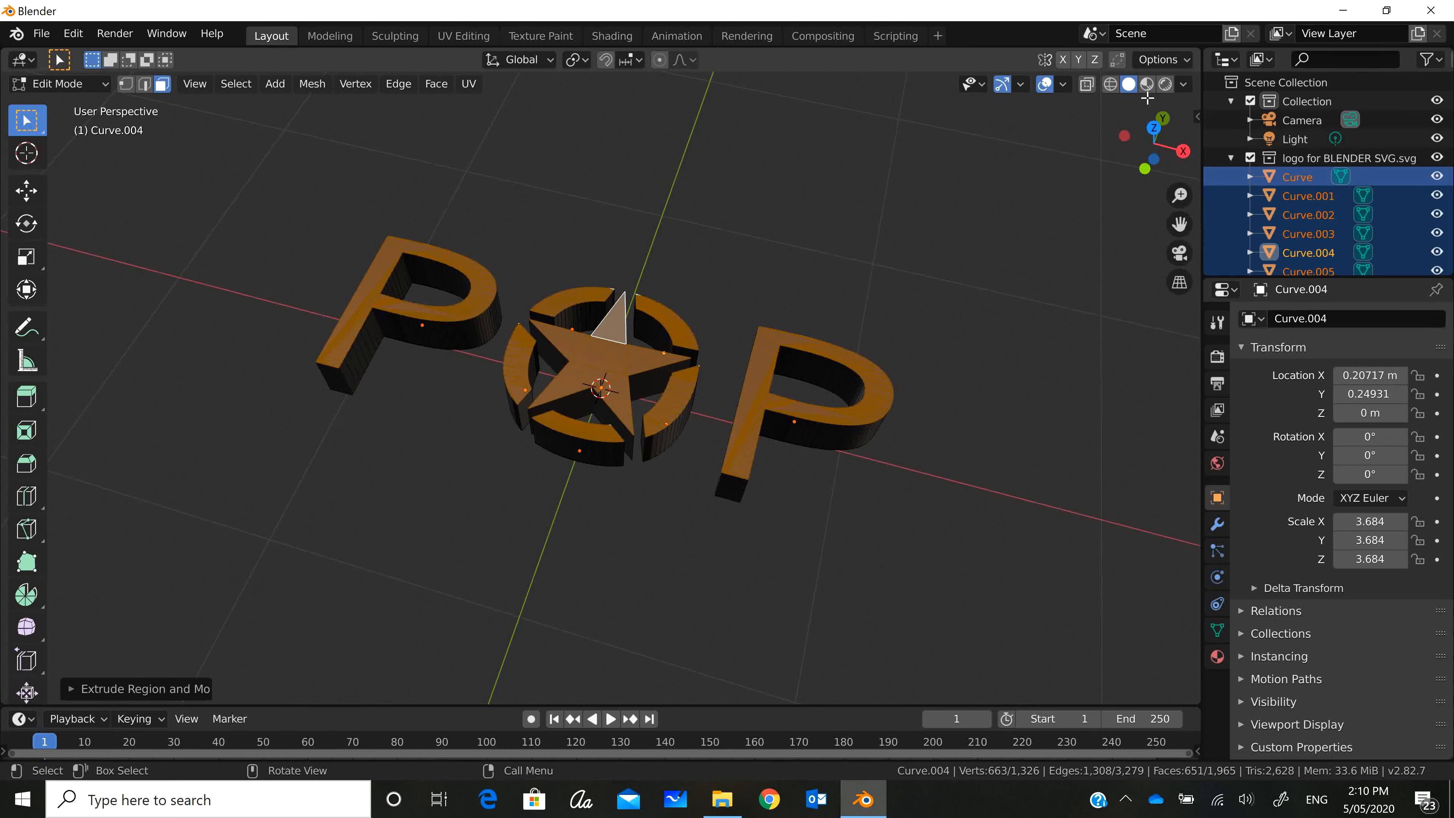
click(1086, 84)
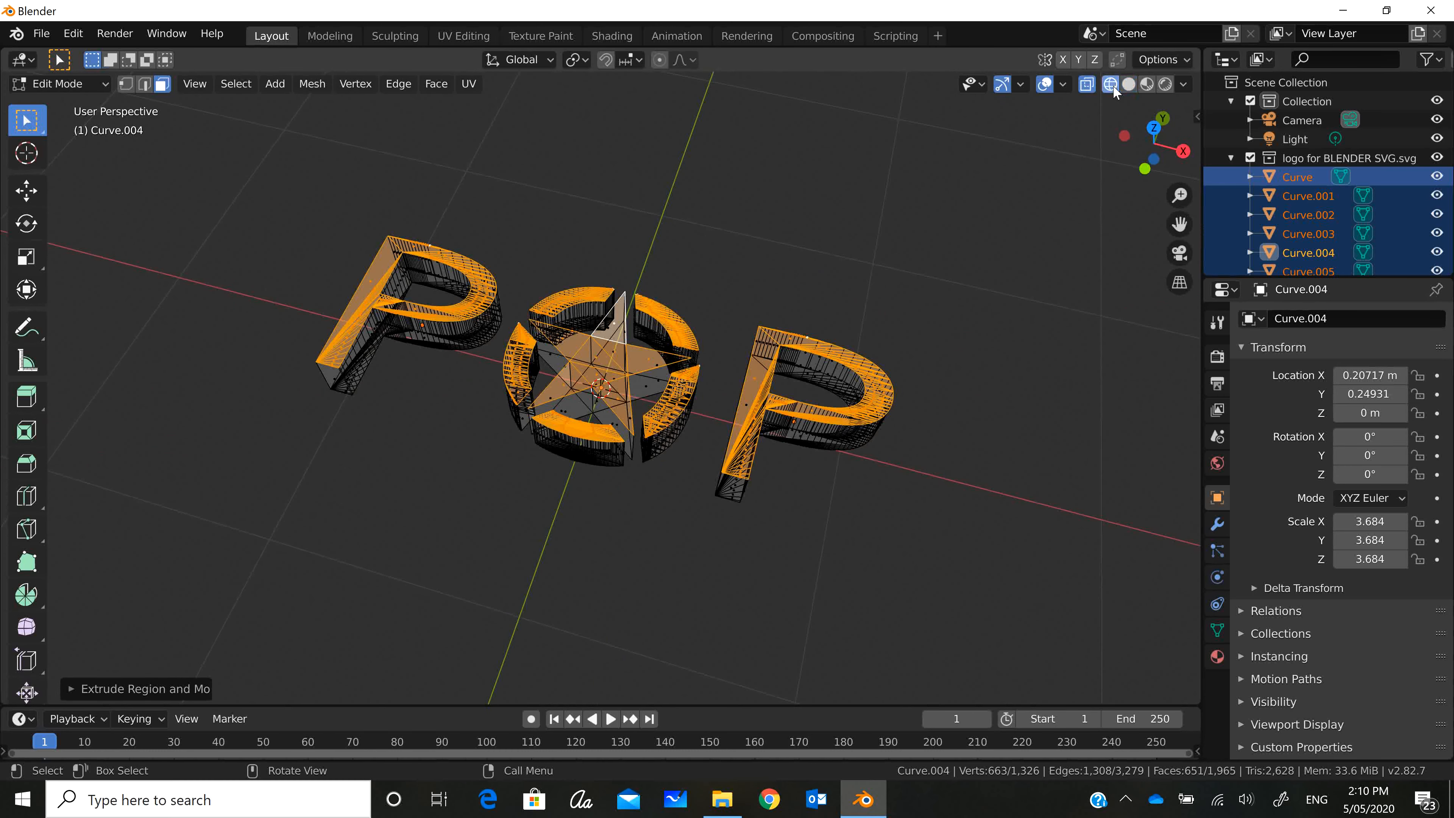
mouse_move(1128, 84)
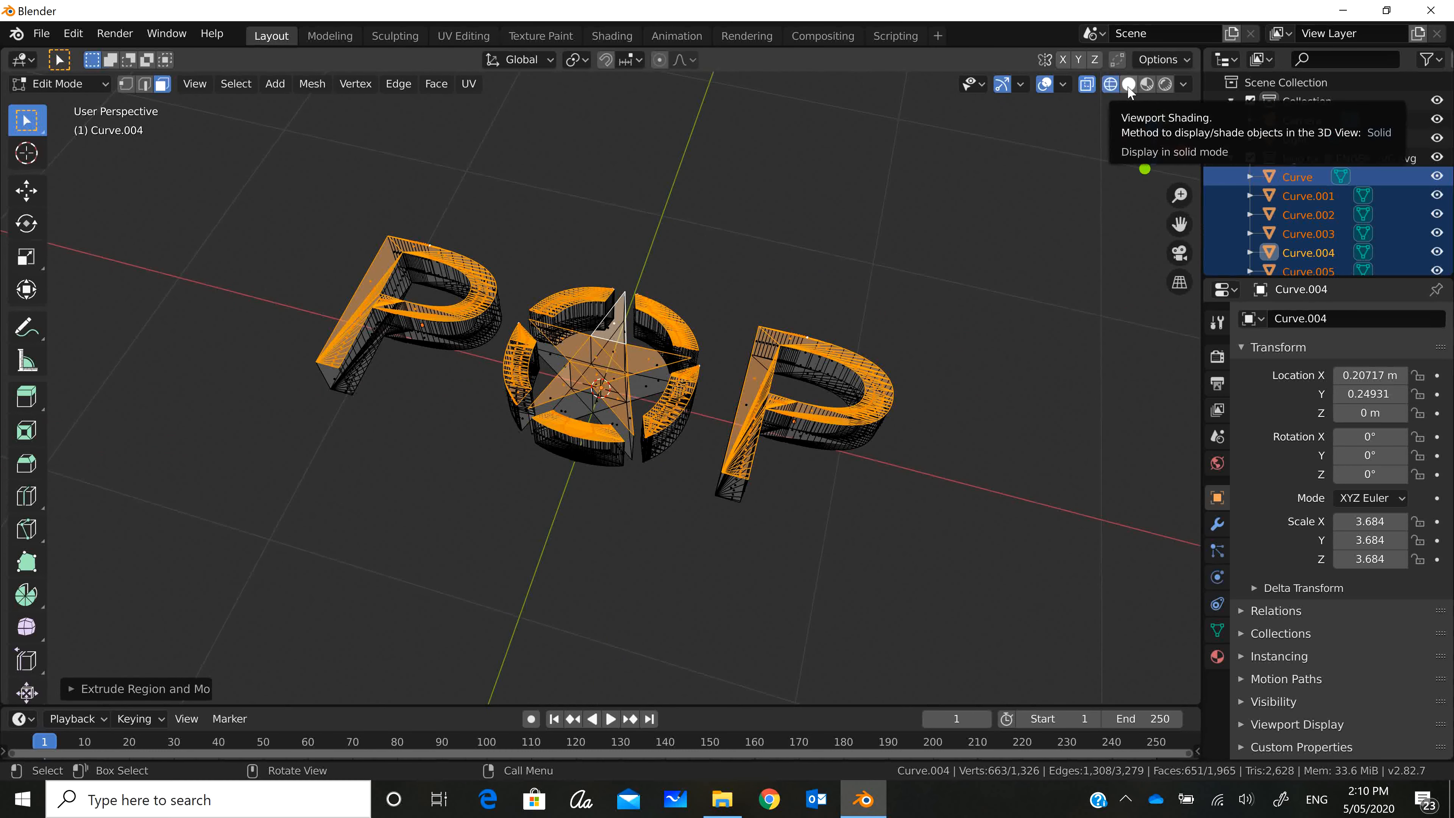
click(1128, 84)
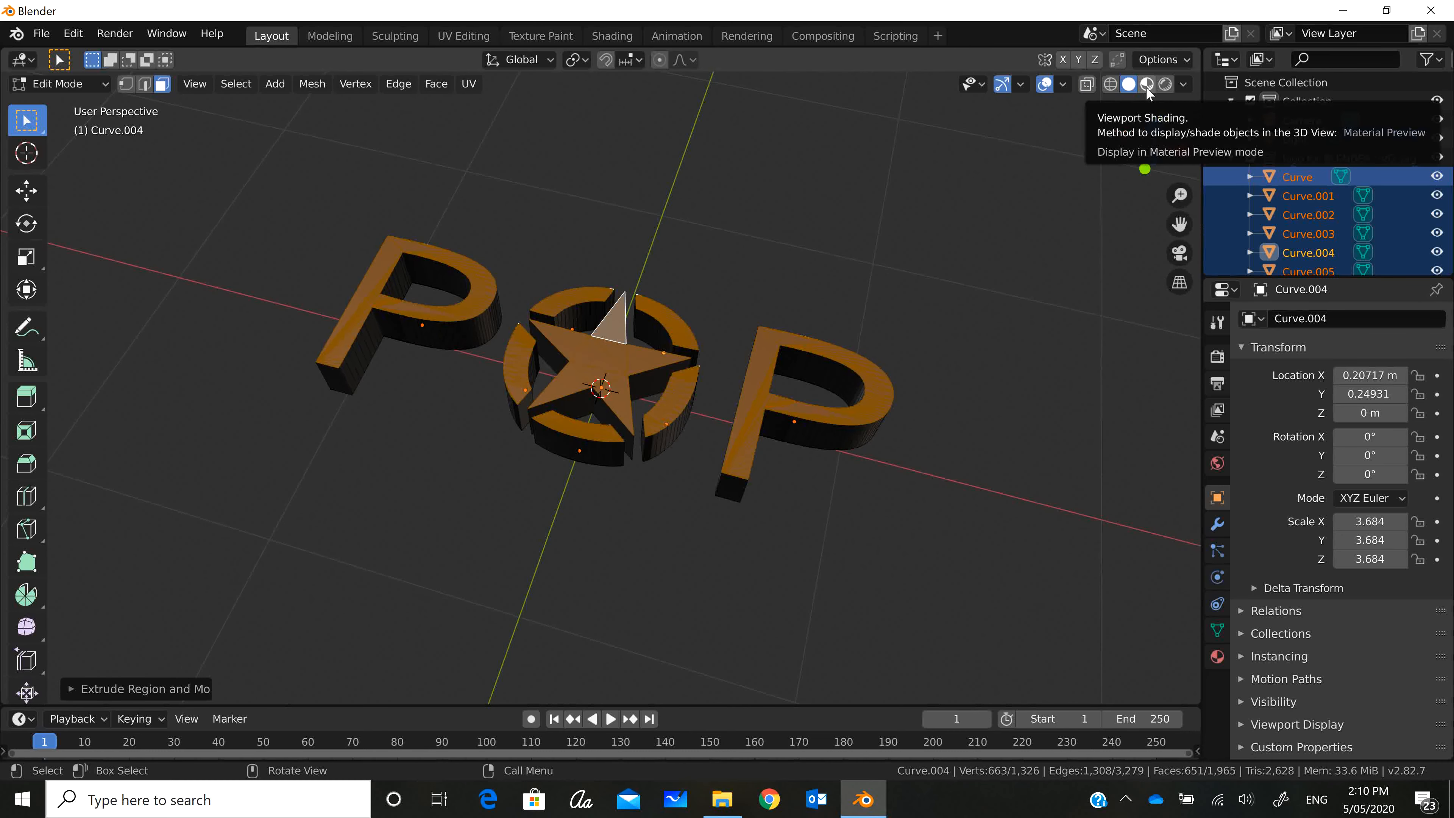
- Preview the extruded logo in material and rendered shading
click(1166, 85)
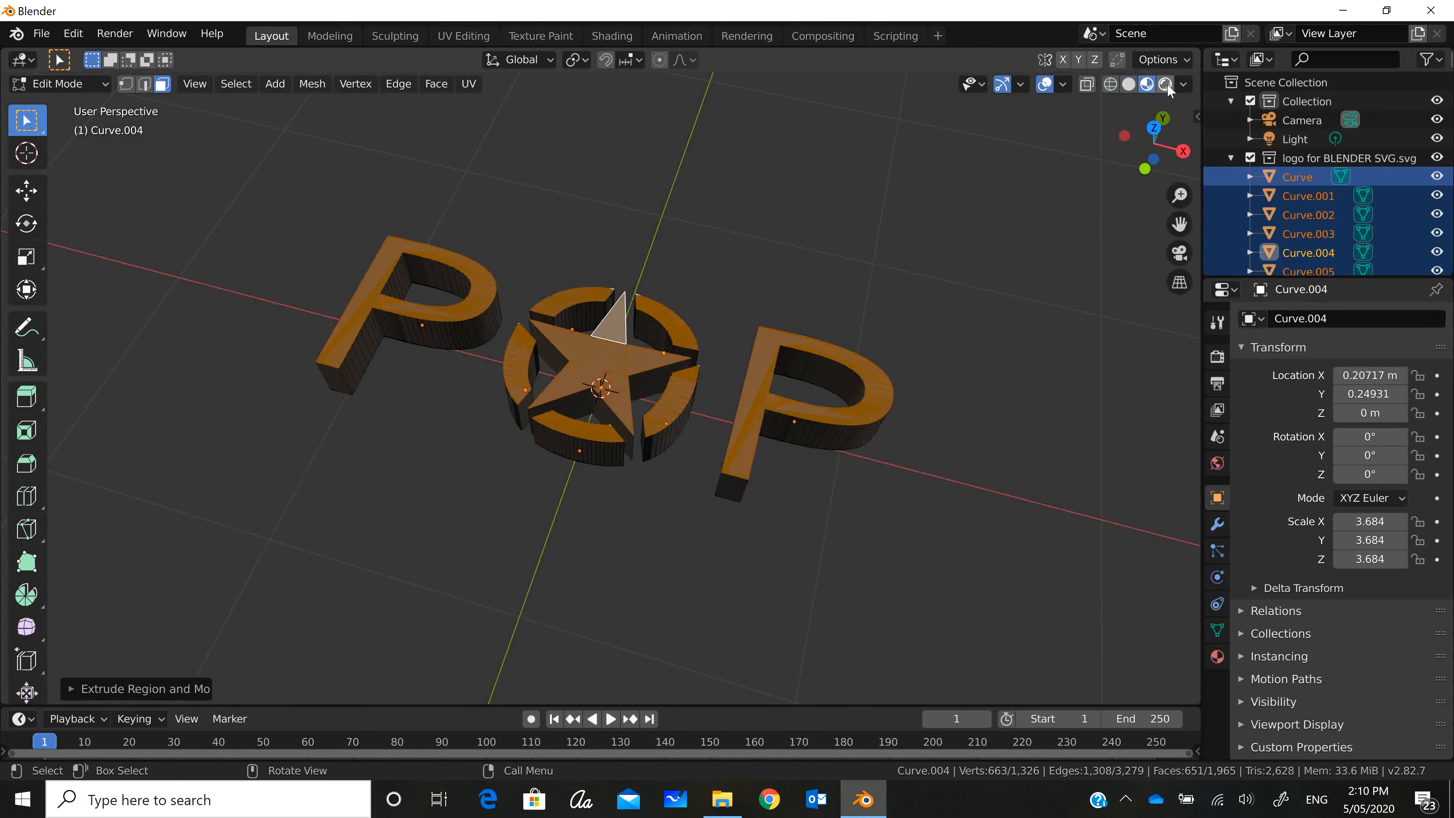
click(1165, 84)
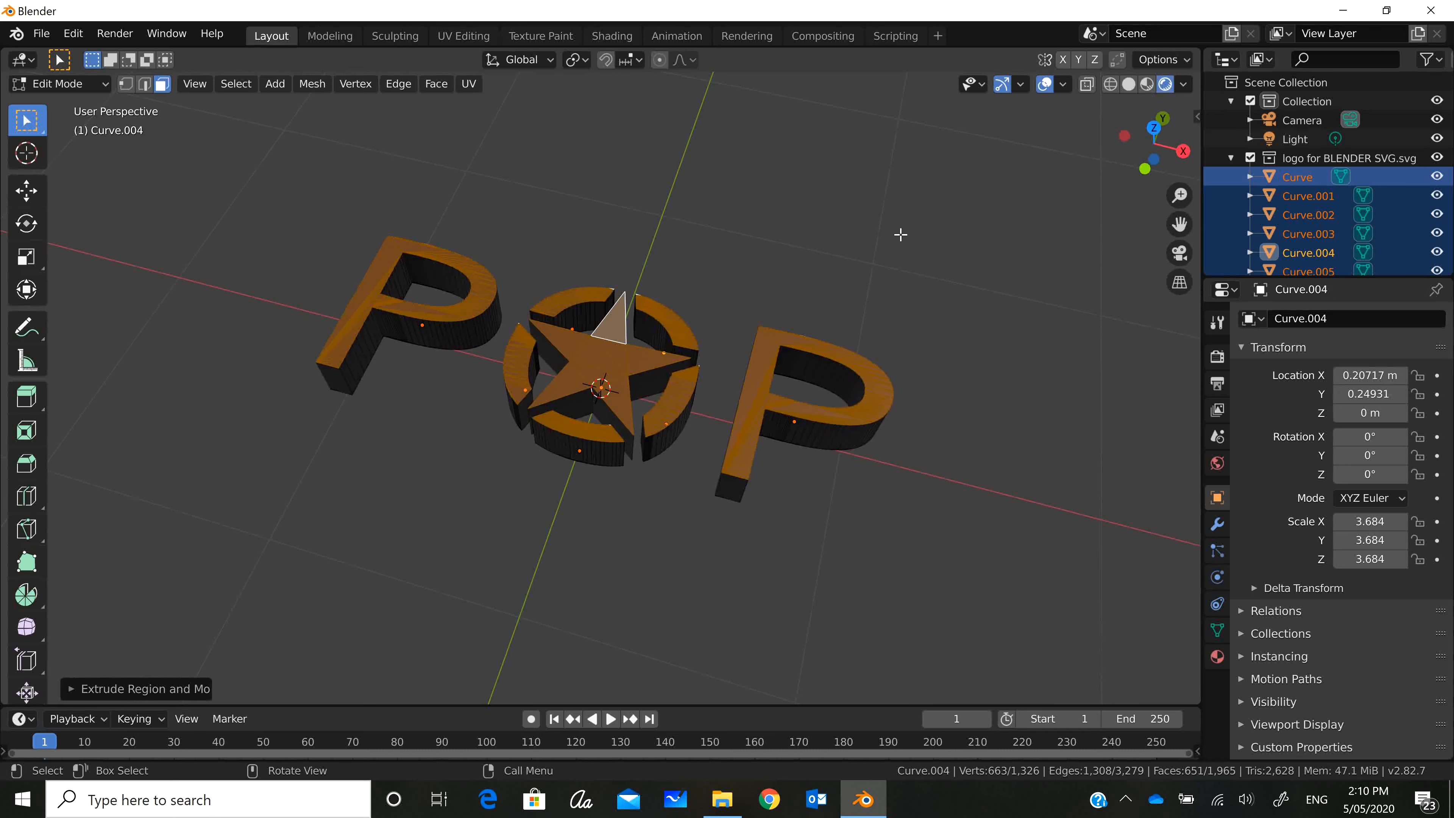
click(58, 83)
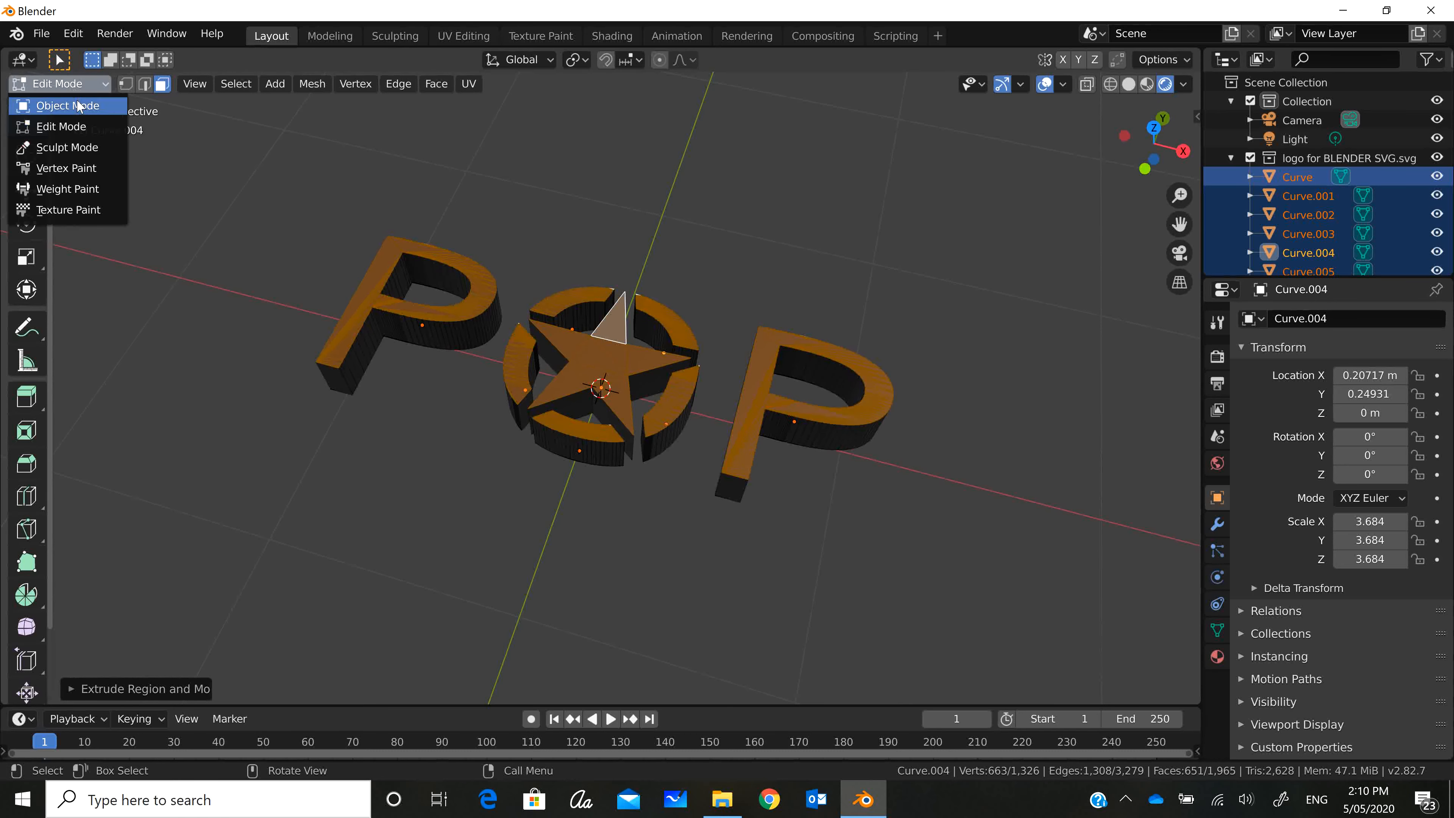
- Return to Object Mode and bring up the logo material's Base Color picker
click(53, 105)
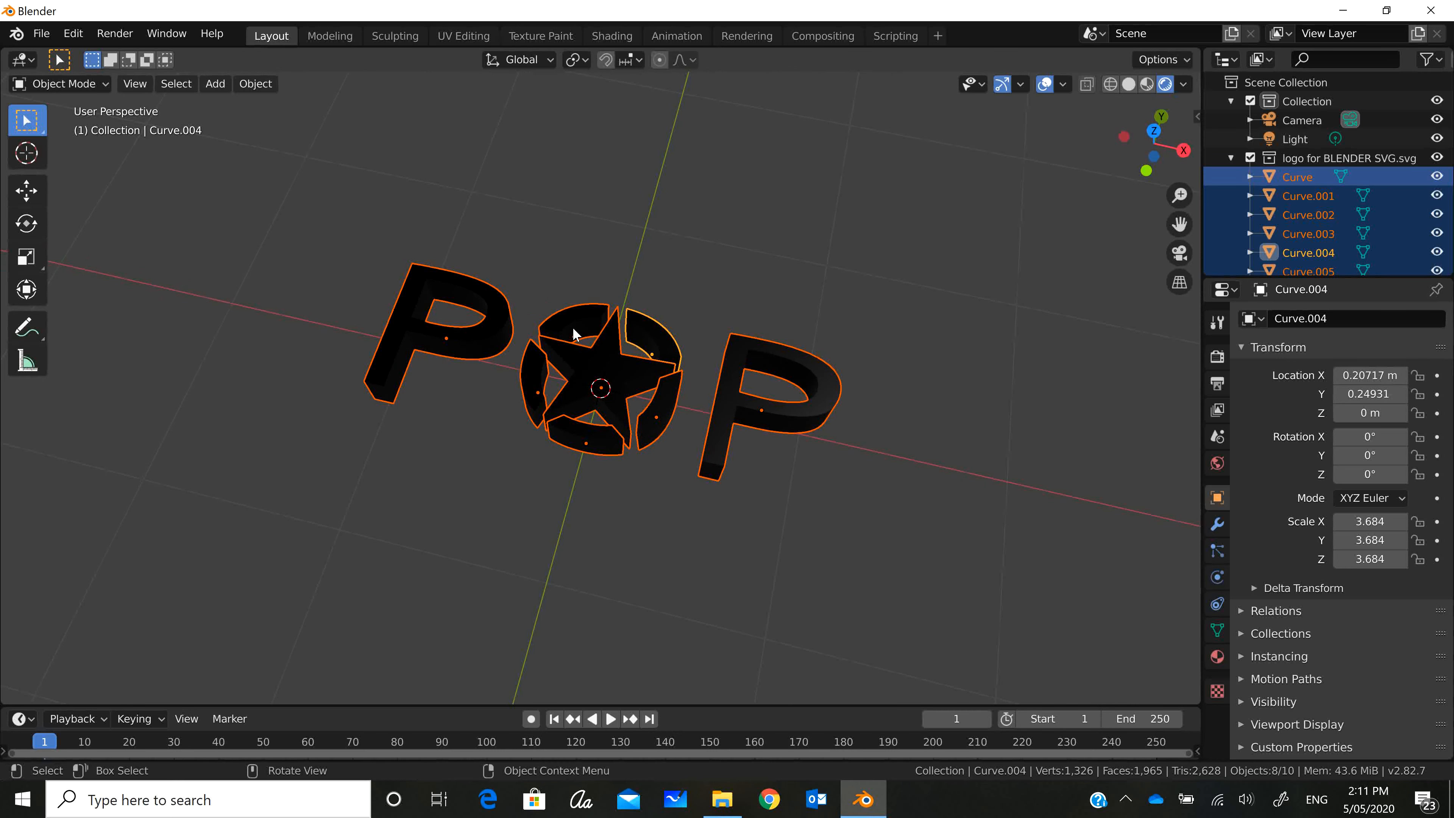
mouse_move(872, 418)
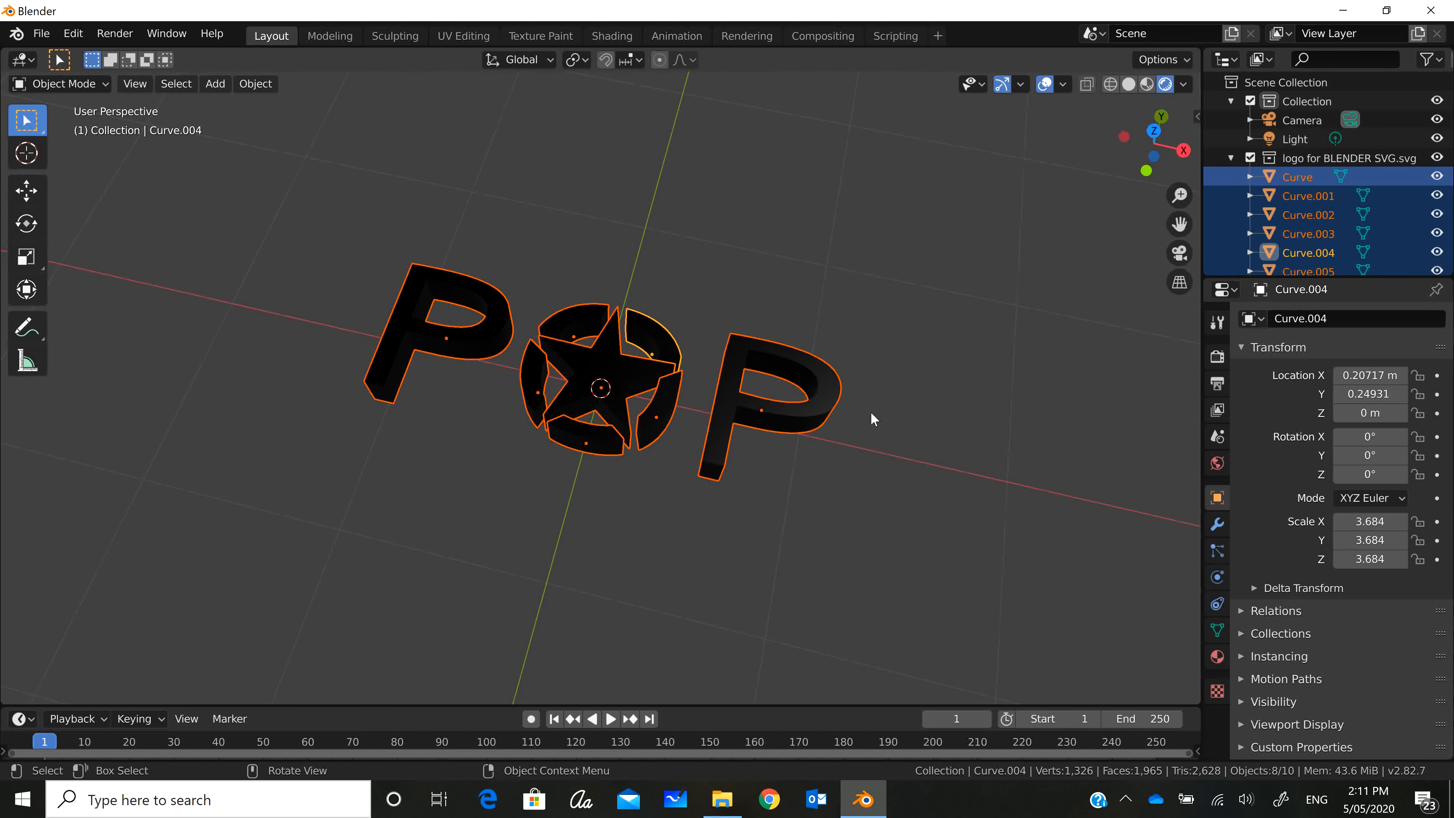
click(1215, 631)
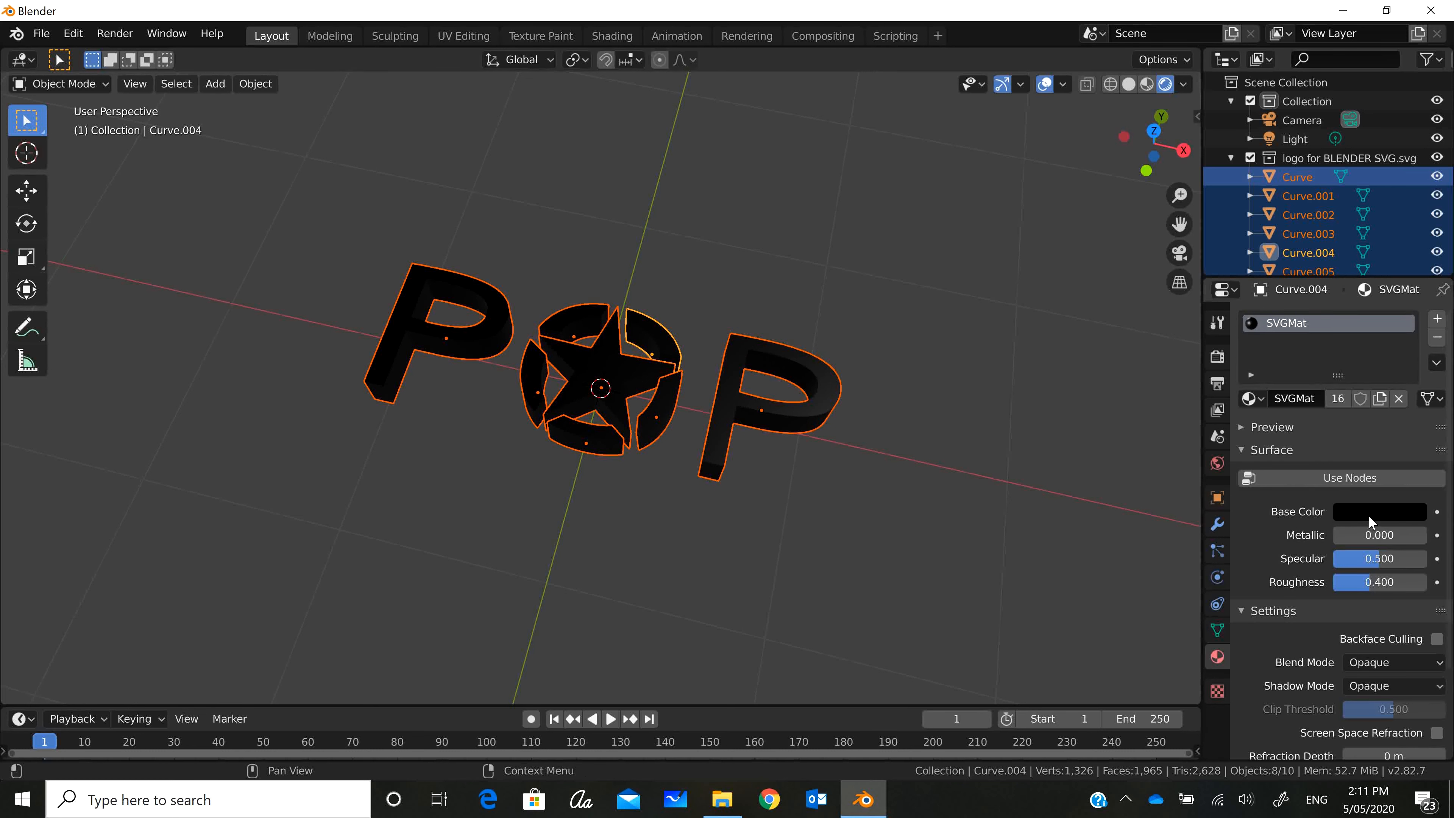
mouse_move(1378, 511)
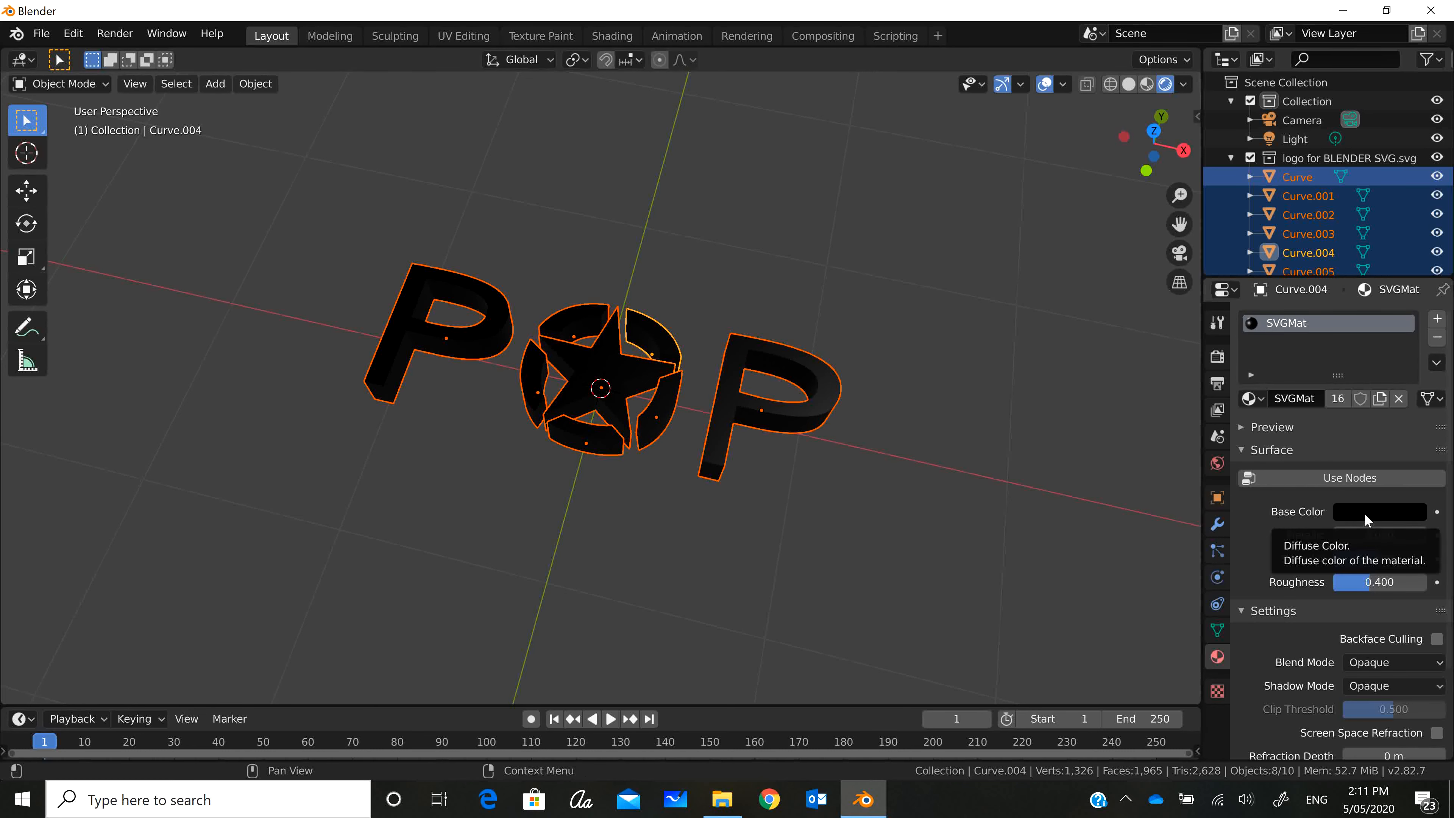
click(1379, 511)
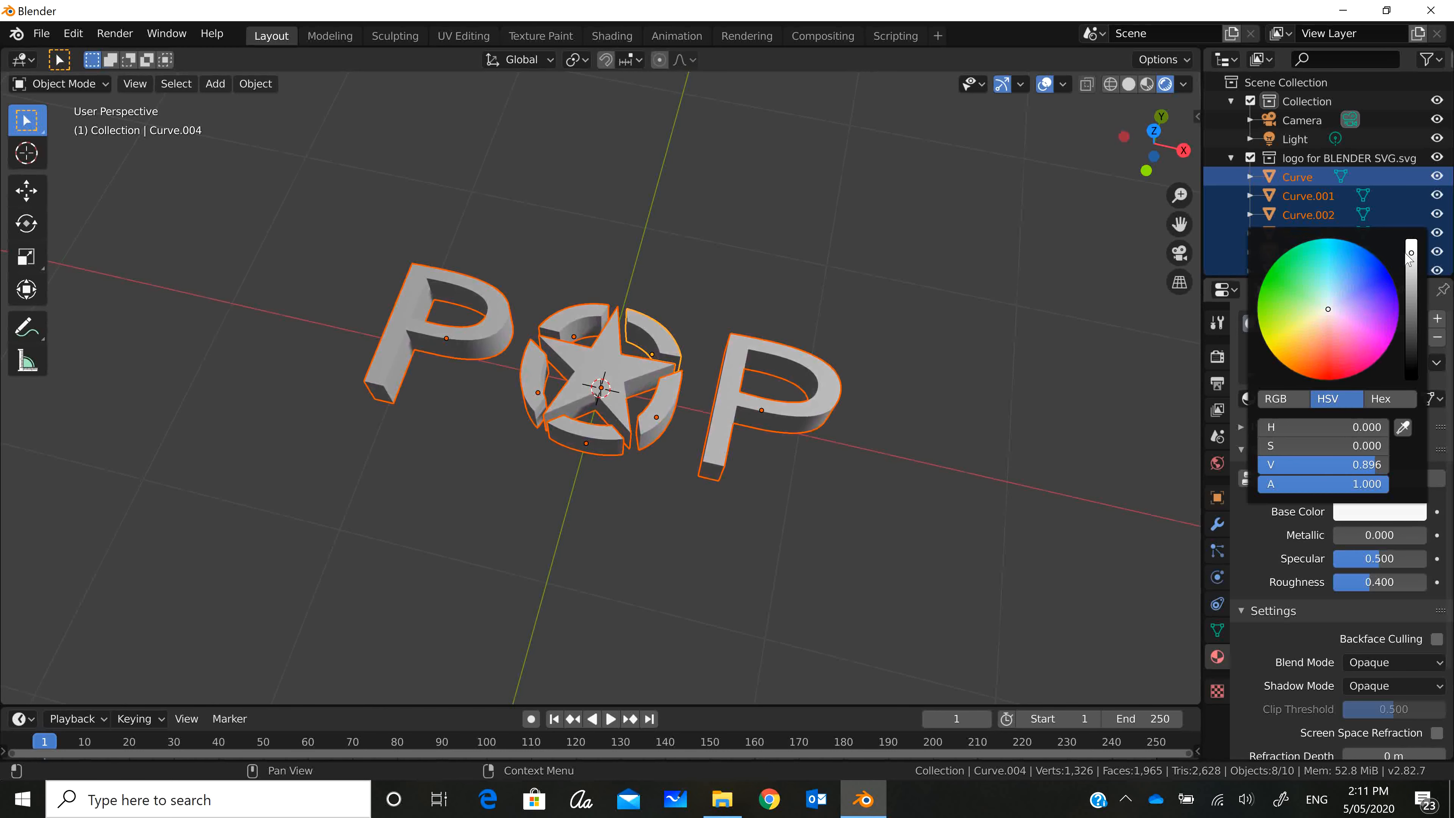
- Pick a bright, vivid pink on the colour wheel as the logo's base colour
click(1350, 292)
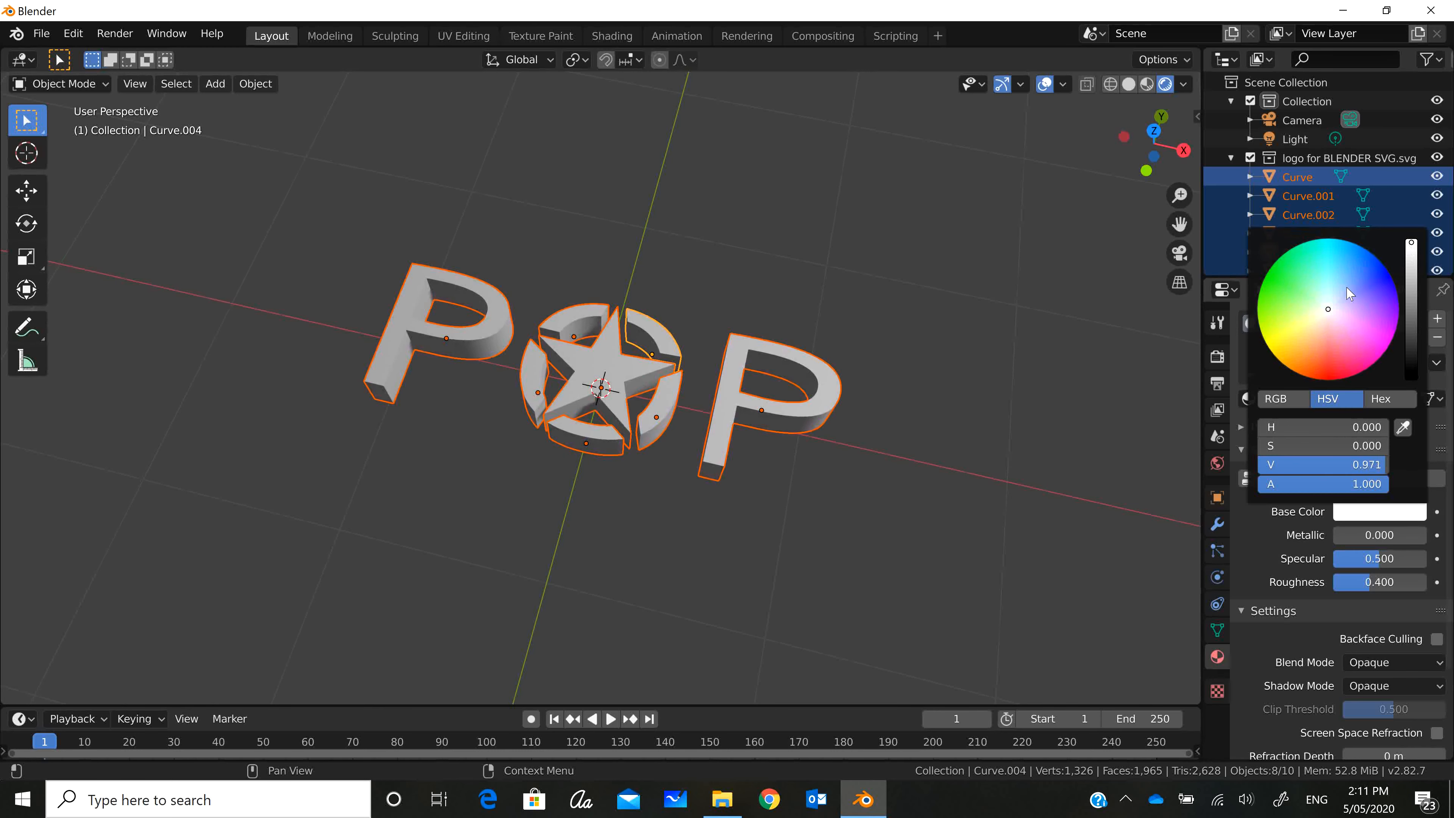
click(1298, 285)
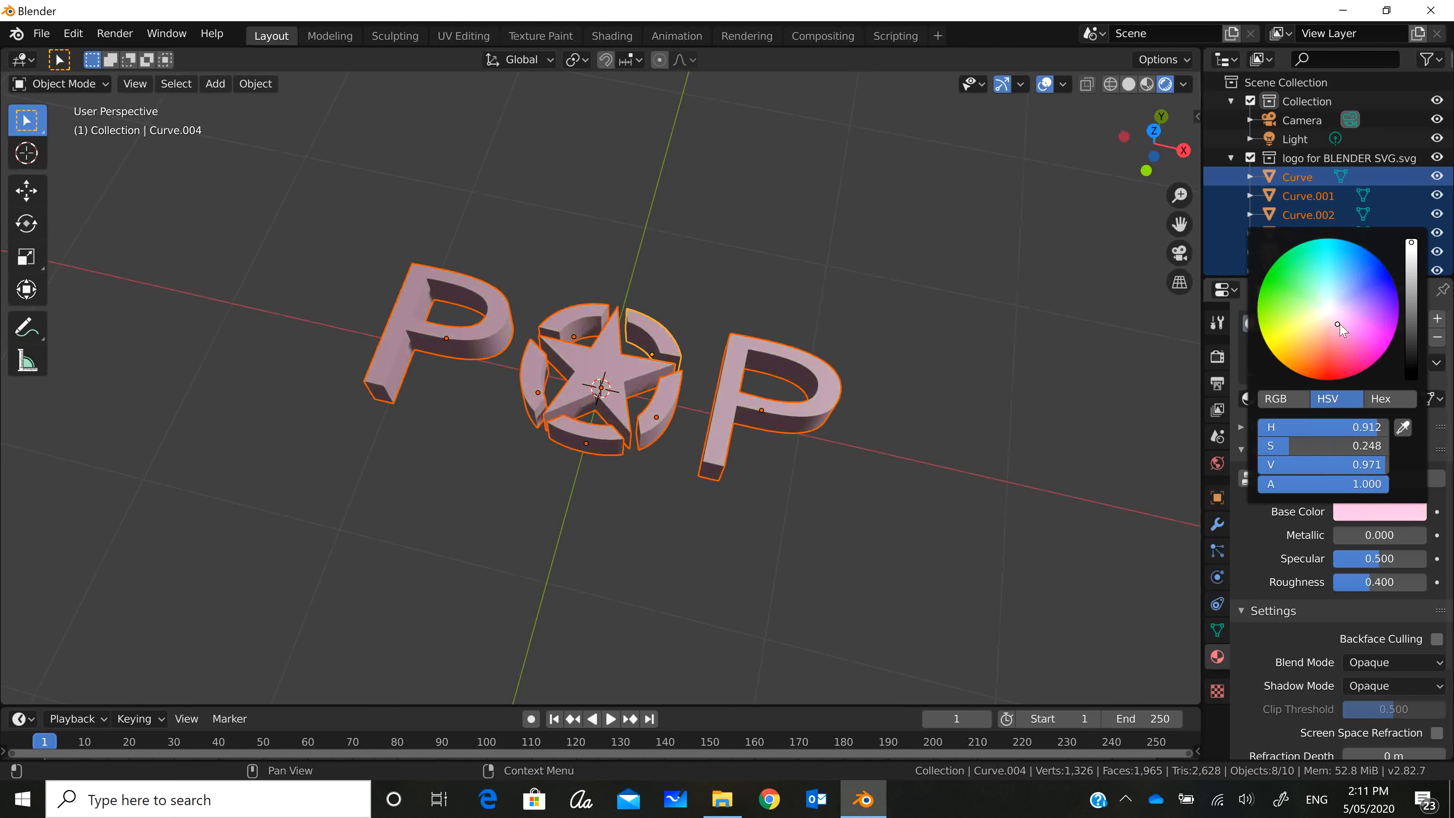
click(1367, 342)
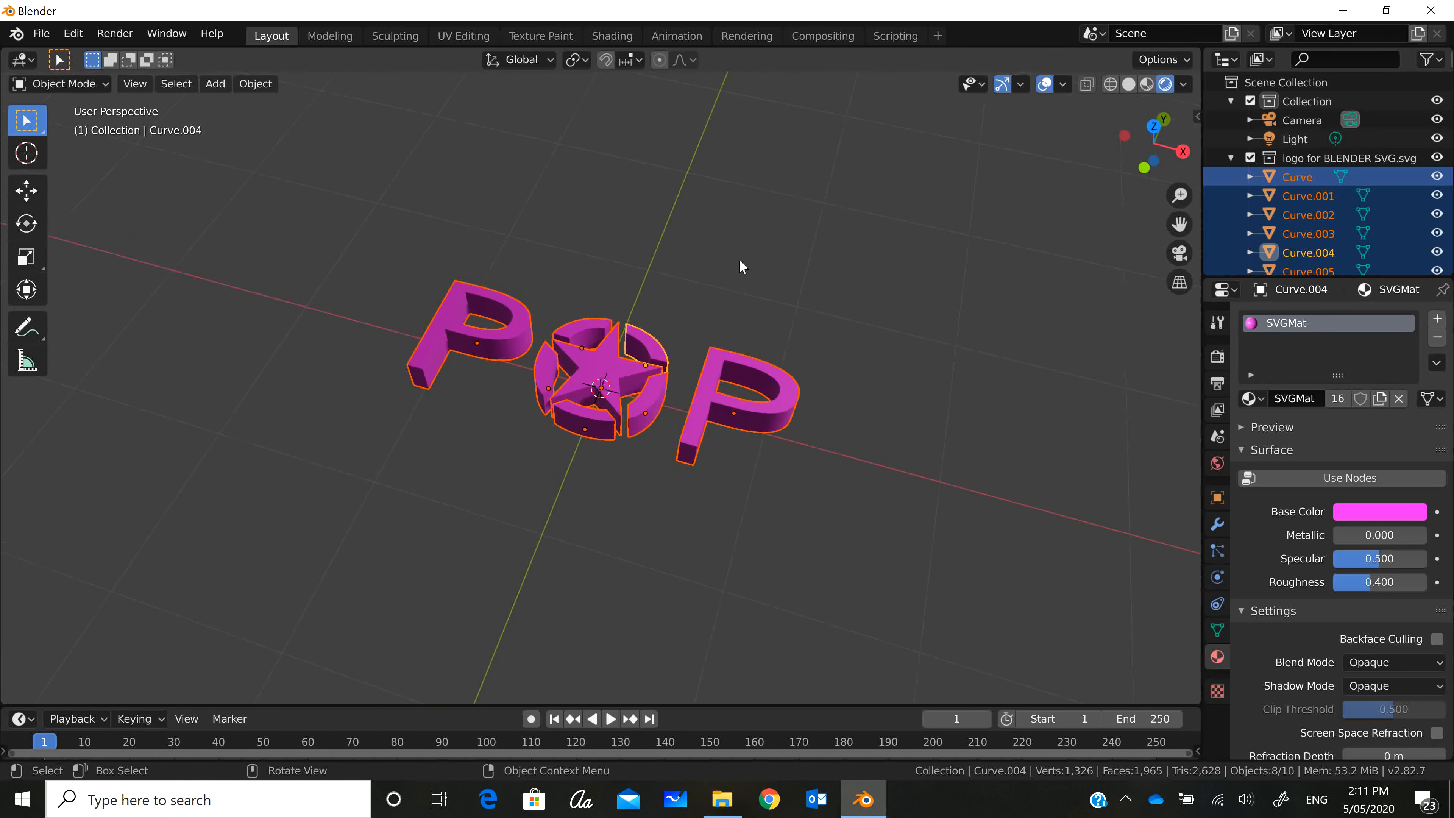
- Add a second material to the star and set its base colour to green
click(602, 371)
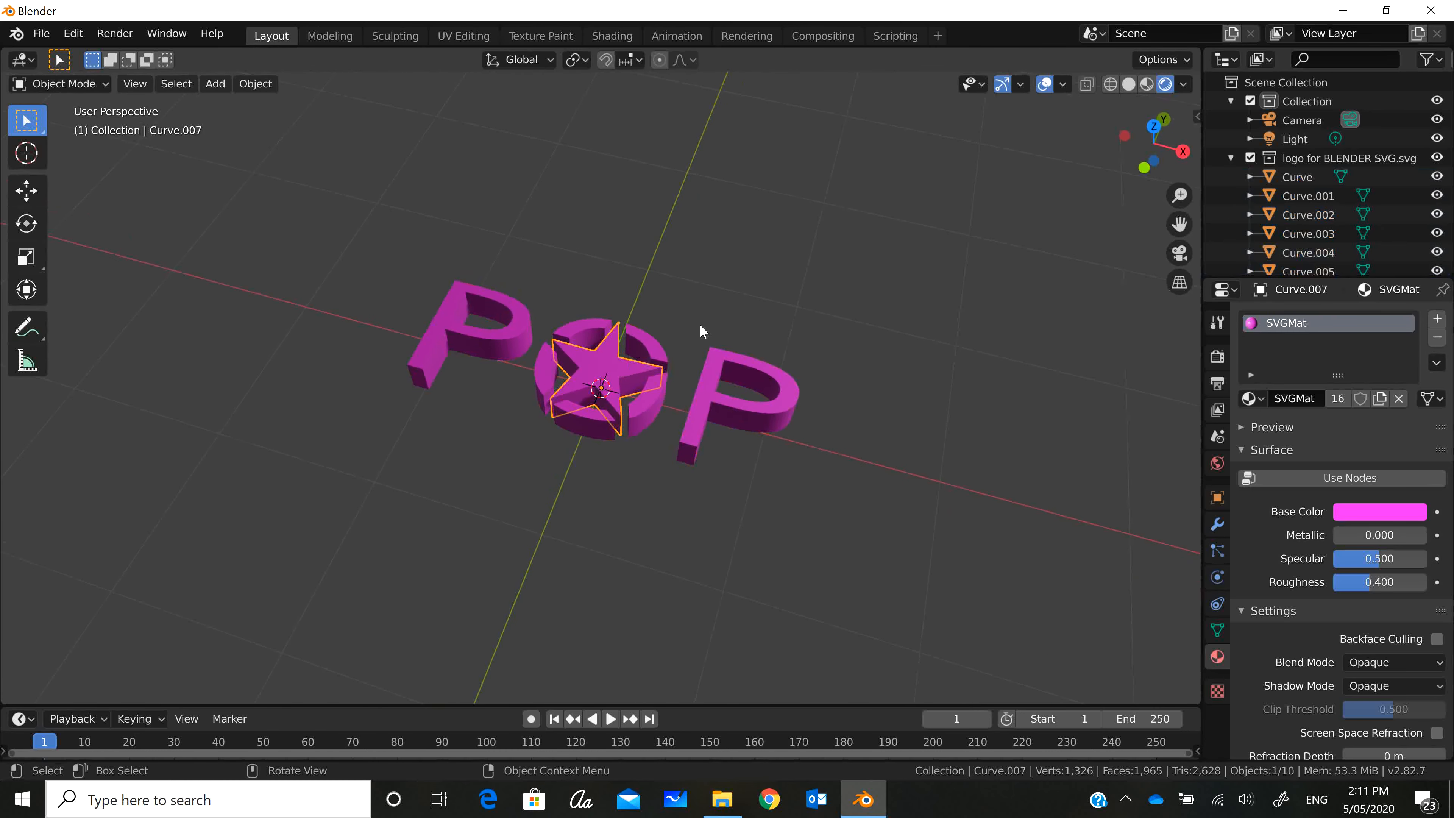
mouse_move(1012, 359)
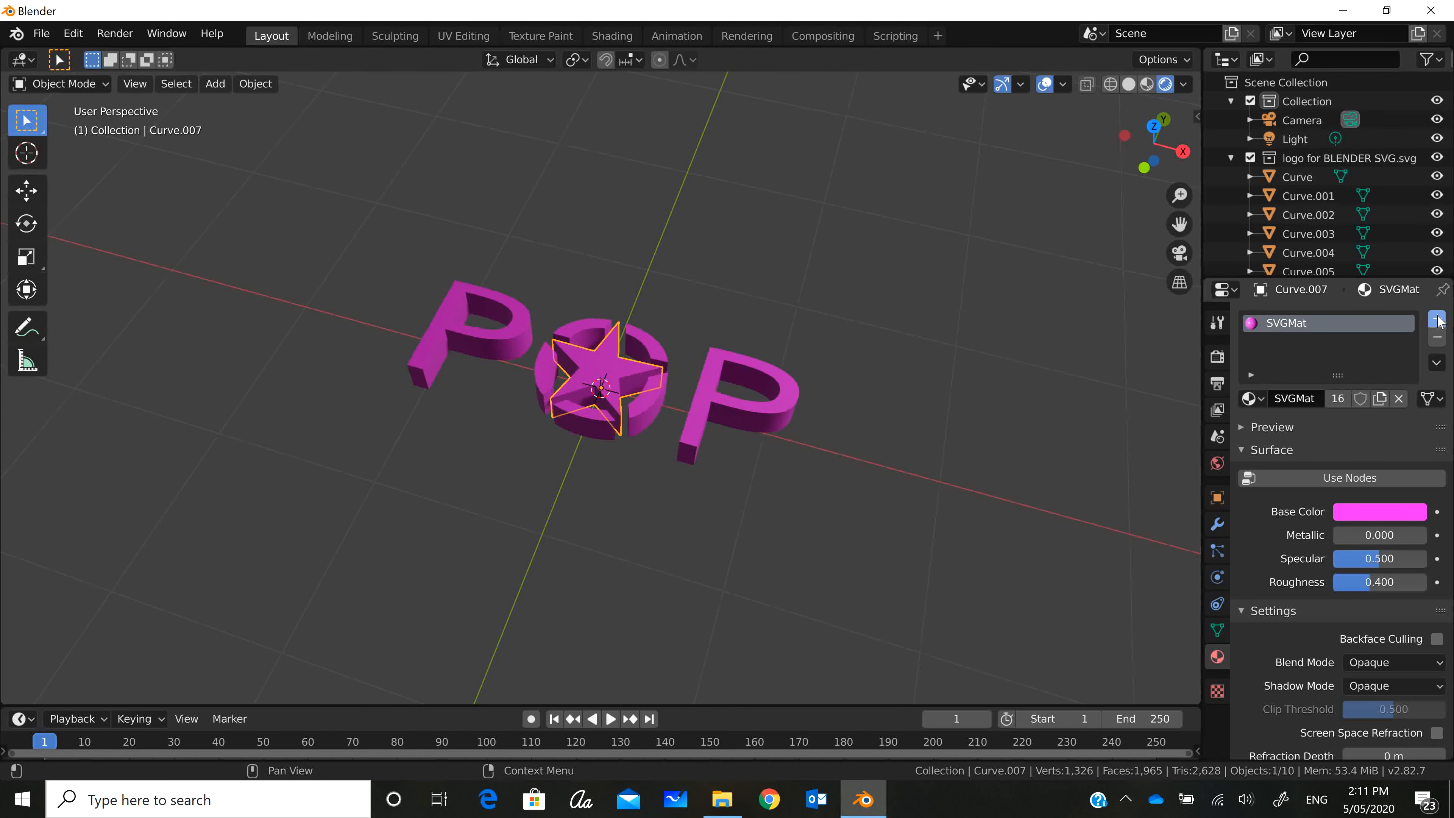
click(1436, 319)
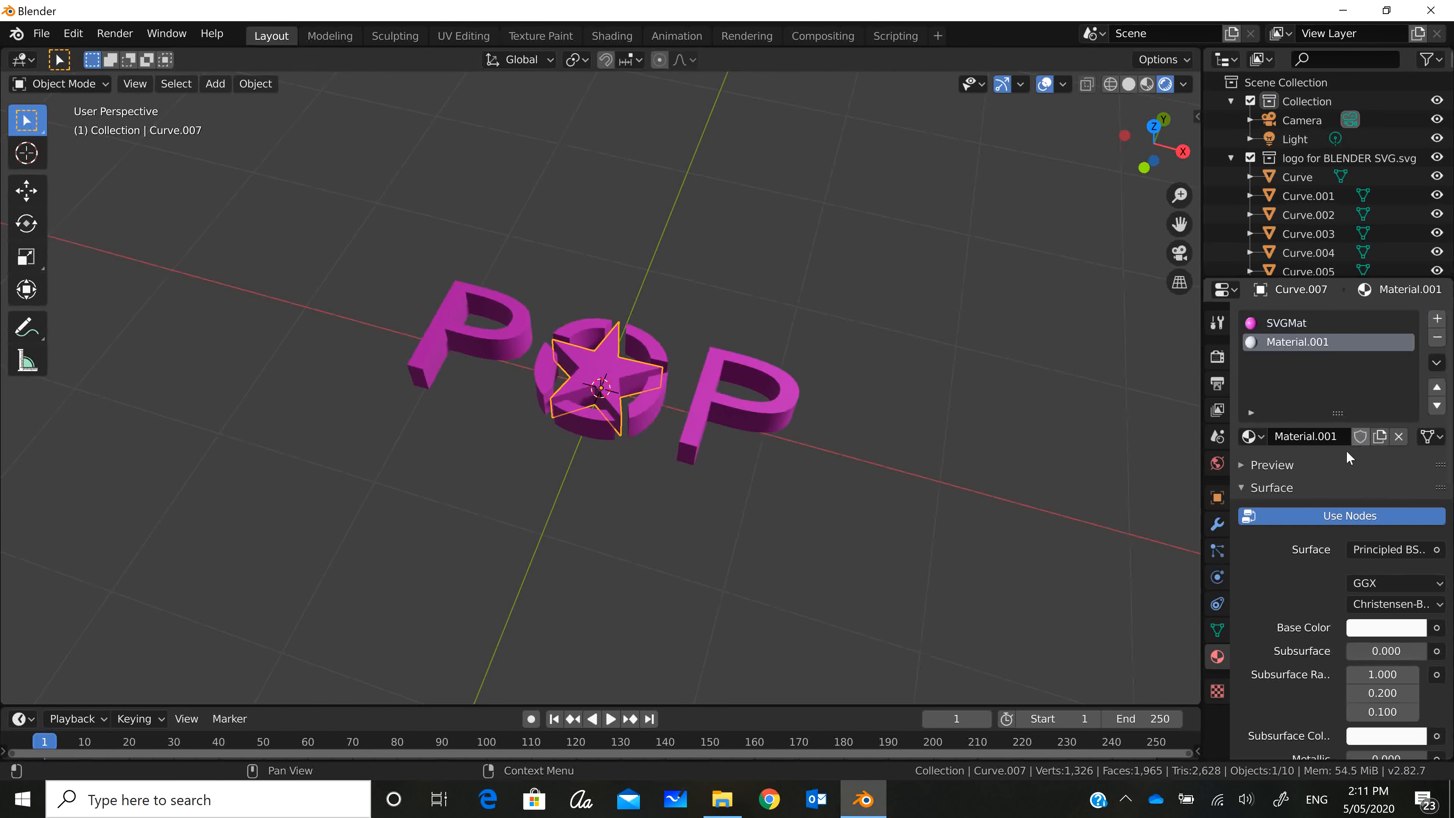
mouse_move(1359, 570)
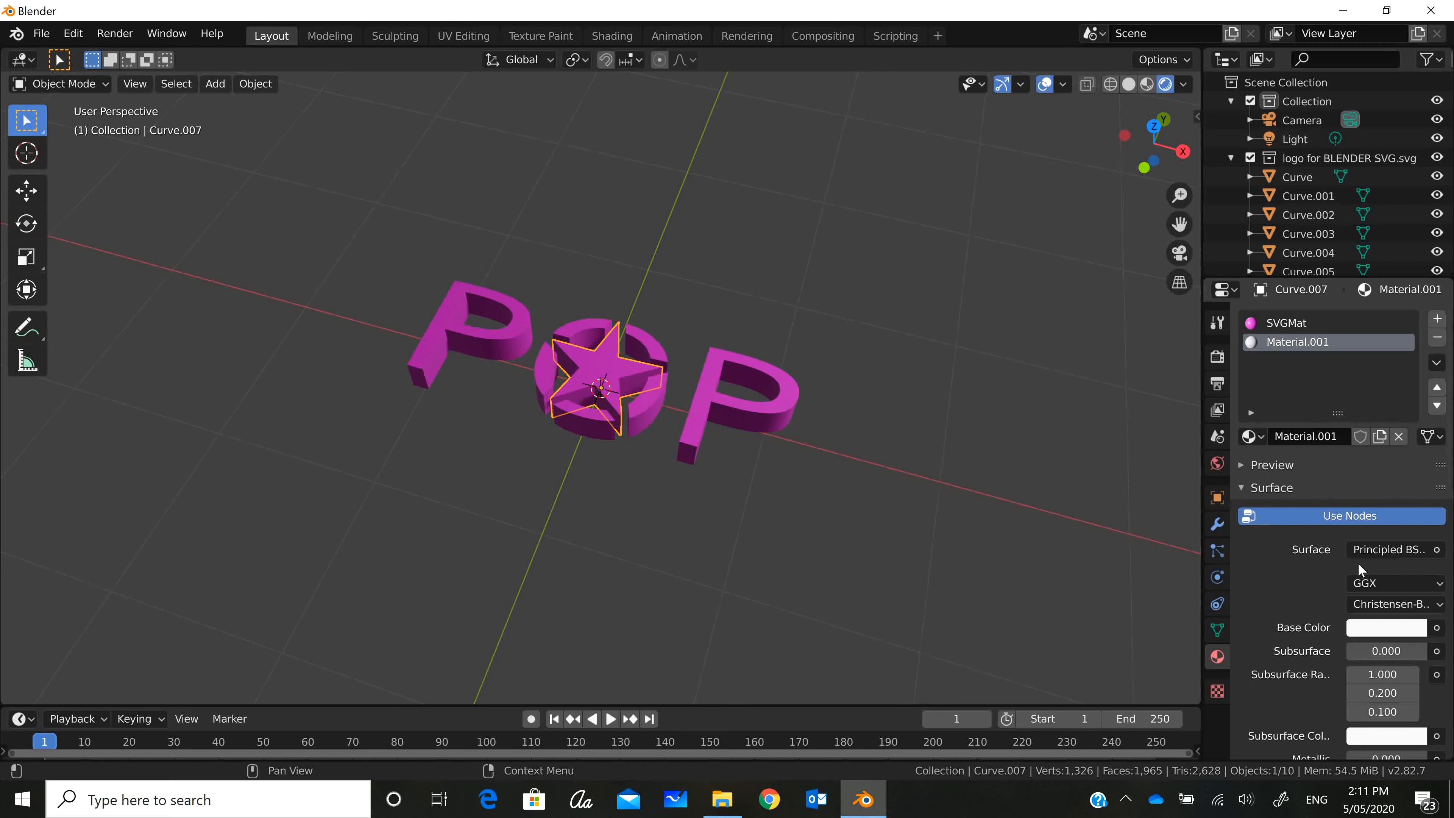
click(1384, 627)
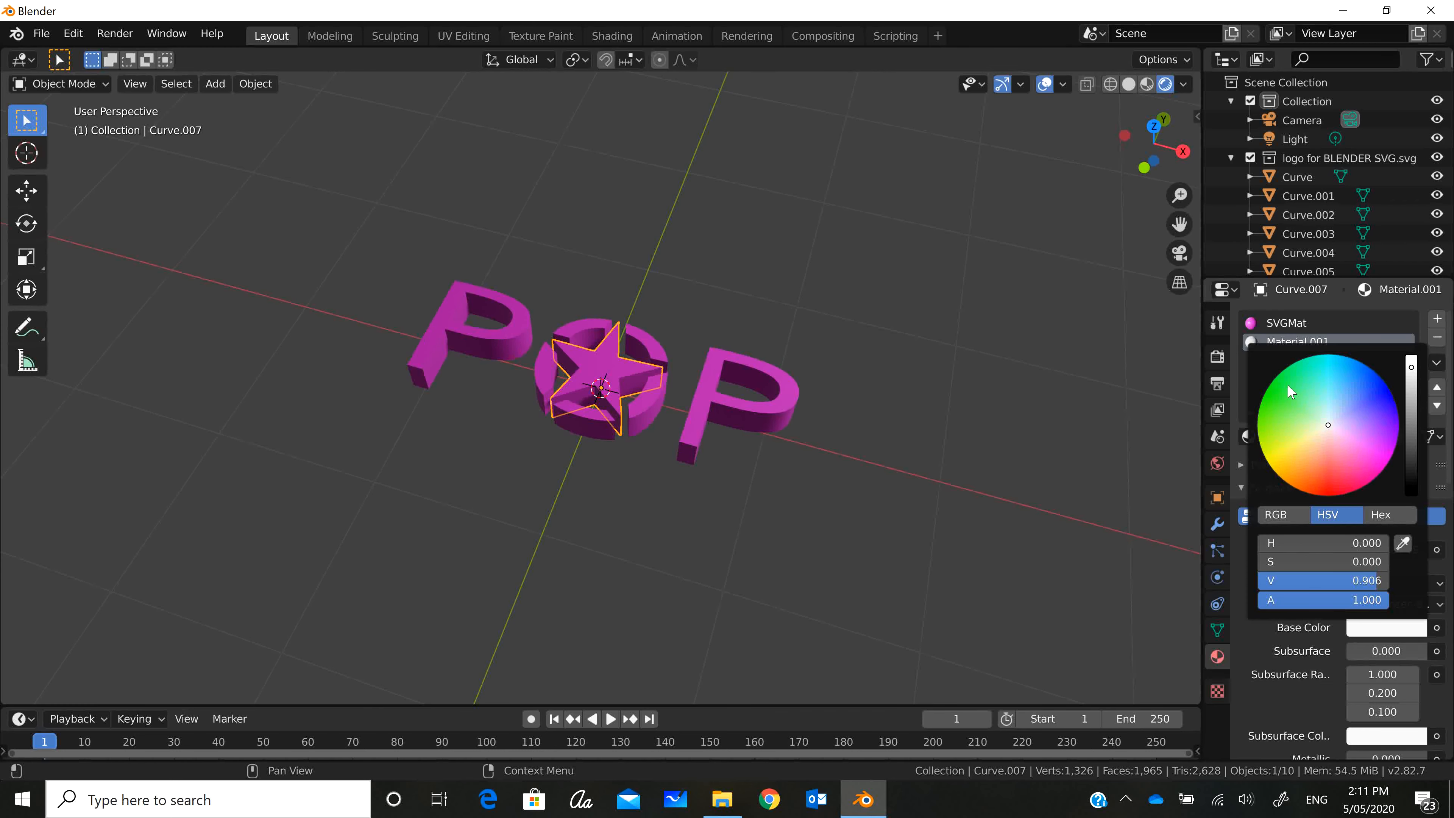
click(1275, 392)
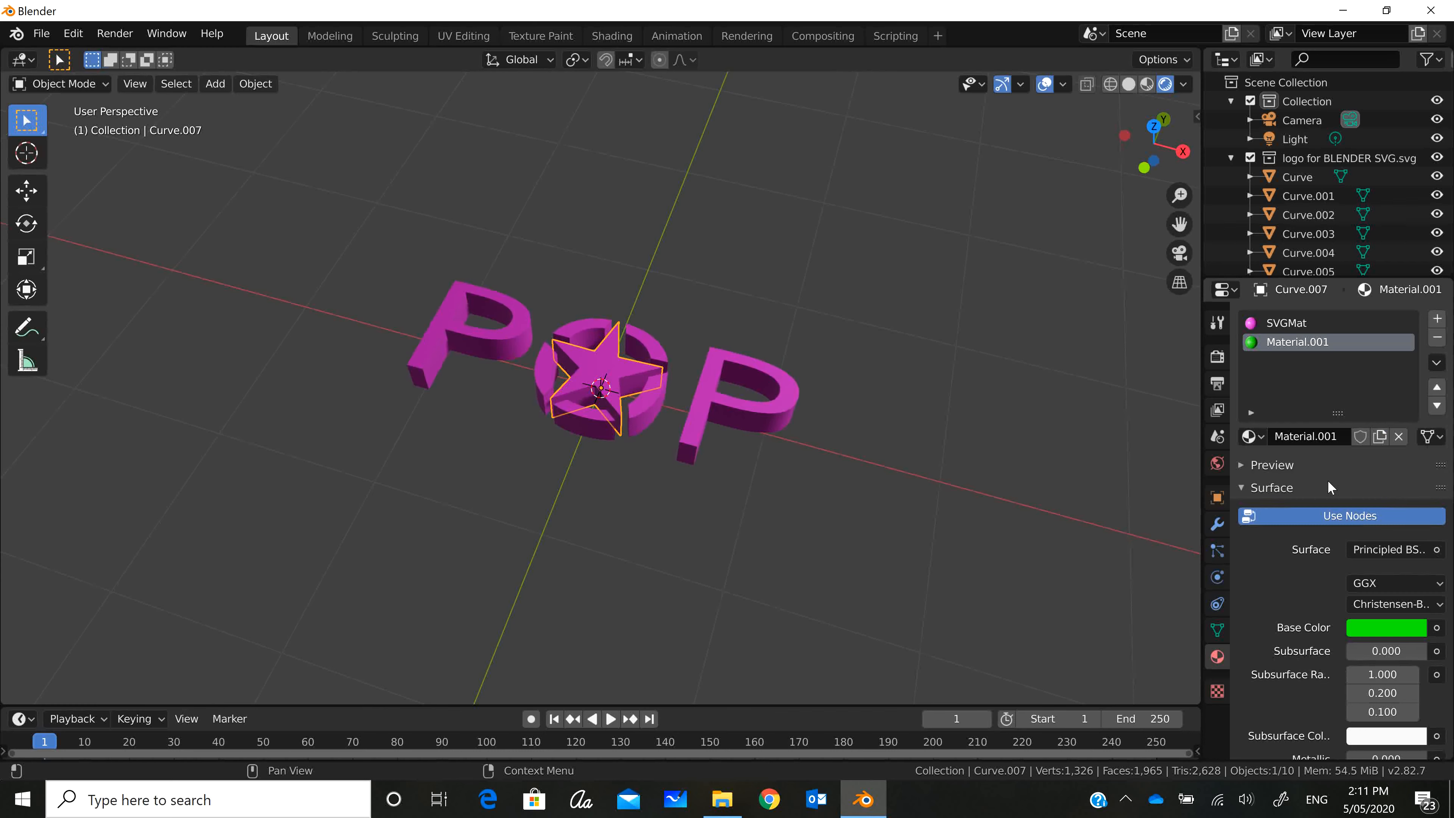
mouse_move(658, 389)
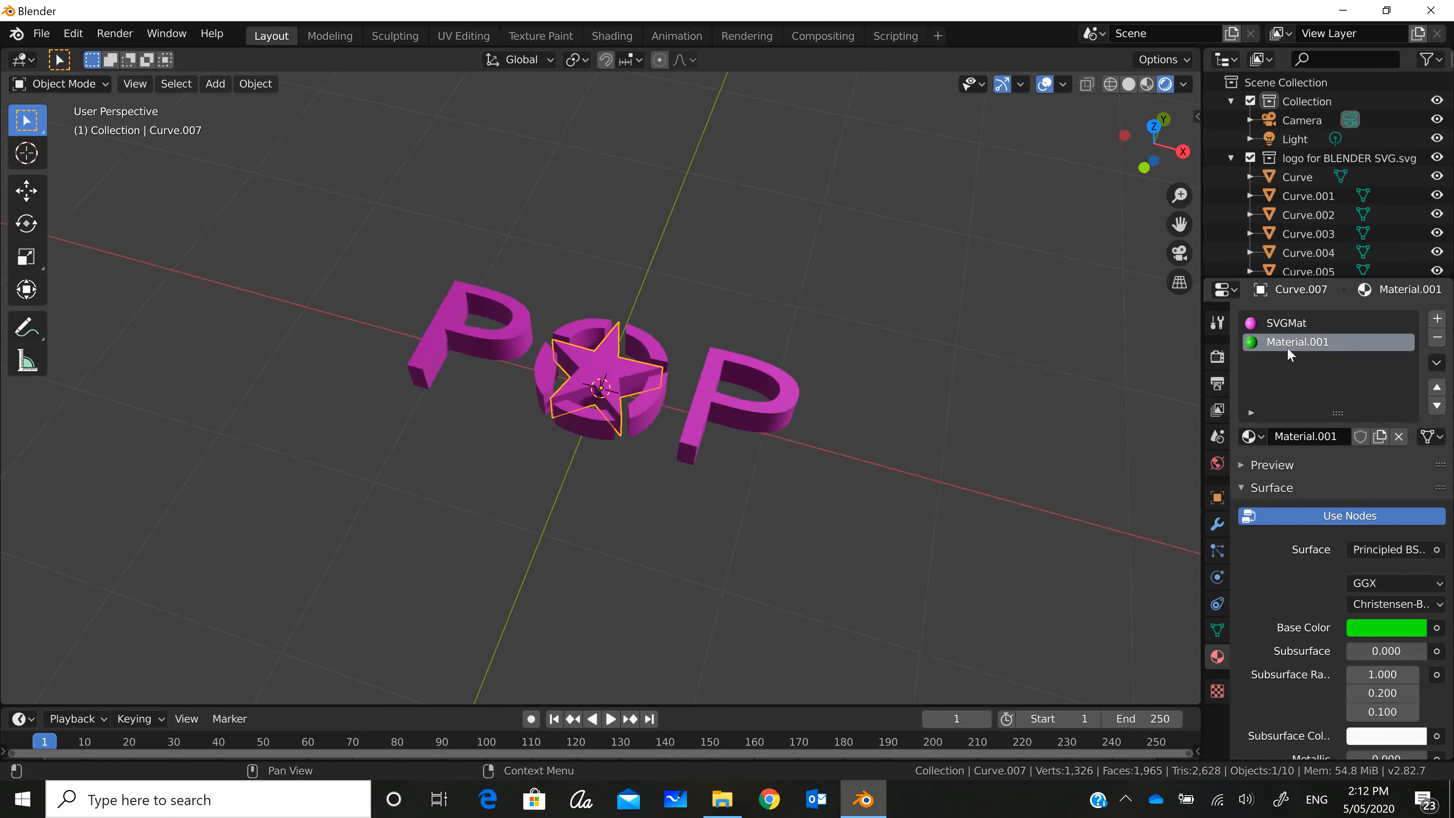
- Switch between the green Material.001 and pink SVGMat slots in the star's material list
click(1289, 322)
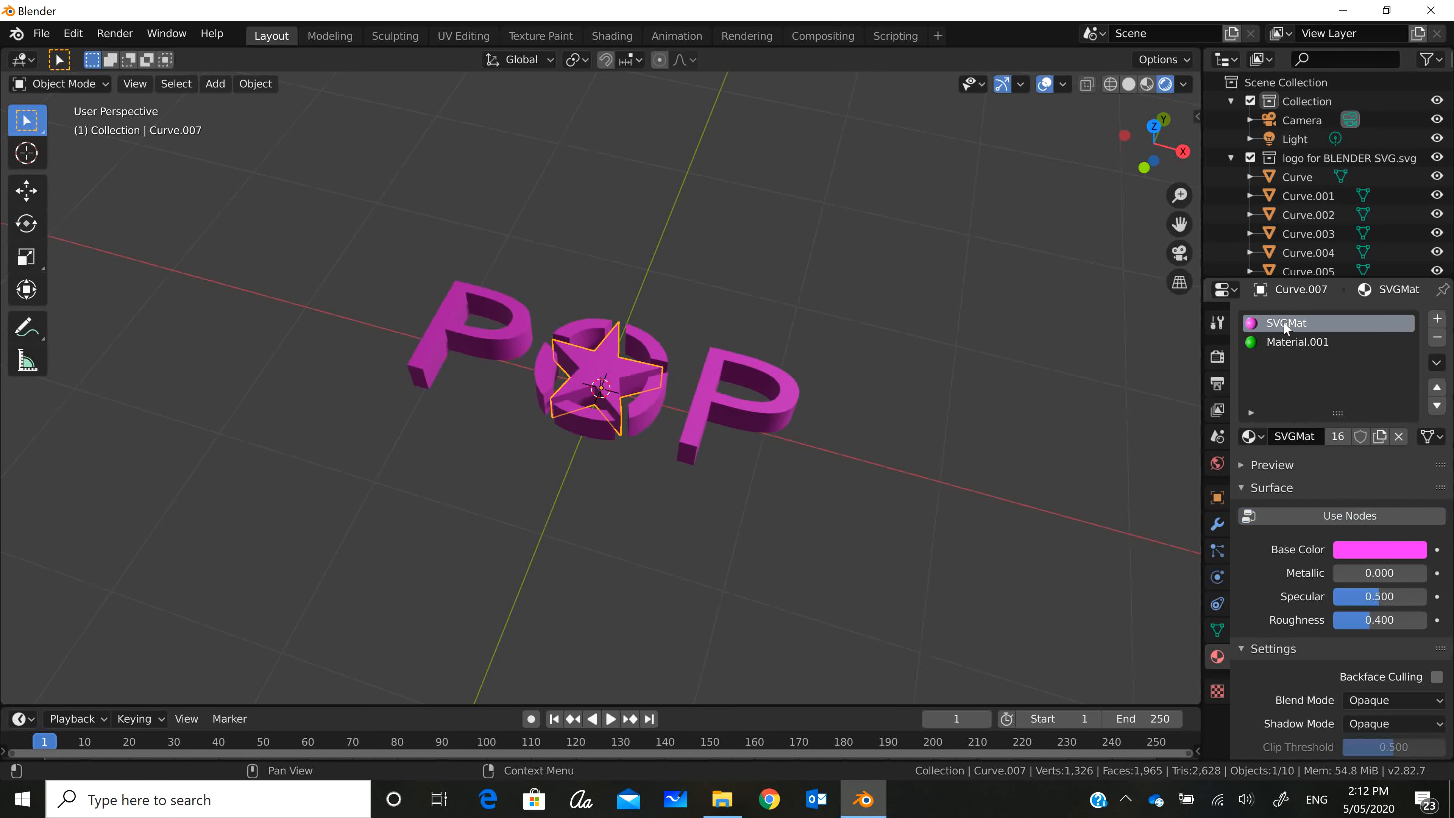
click(1297, 342)
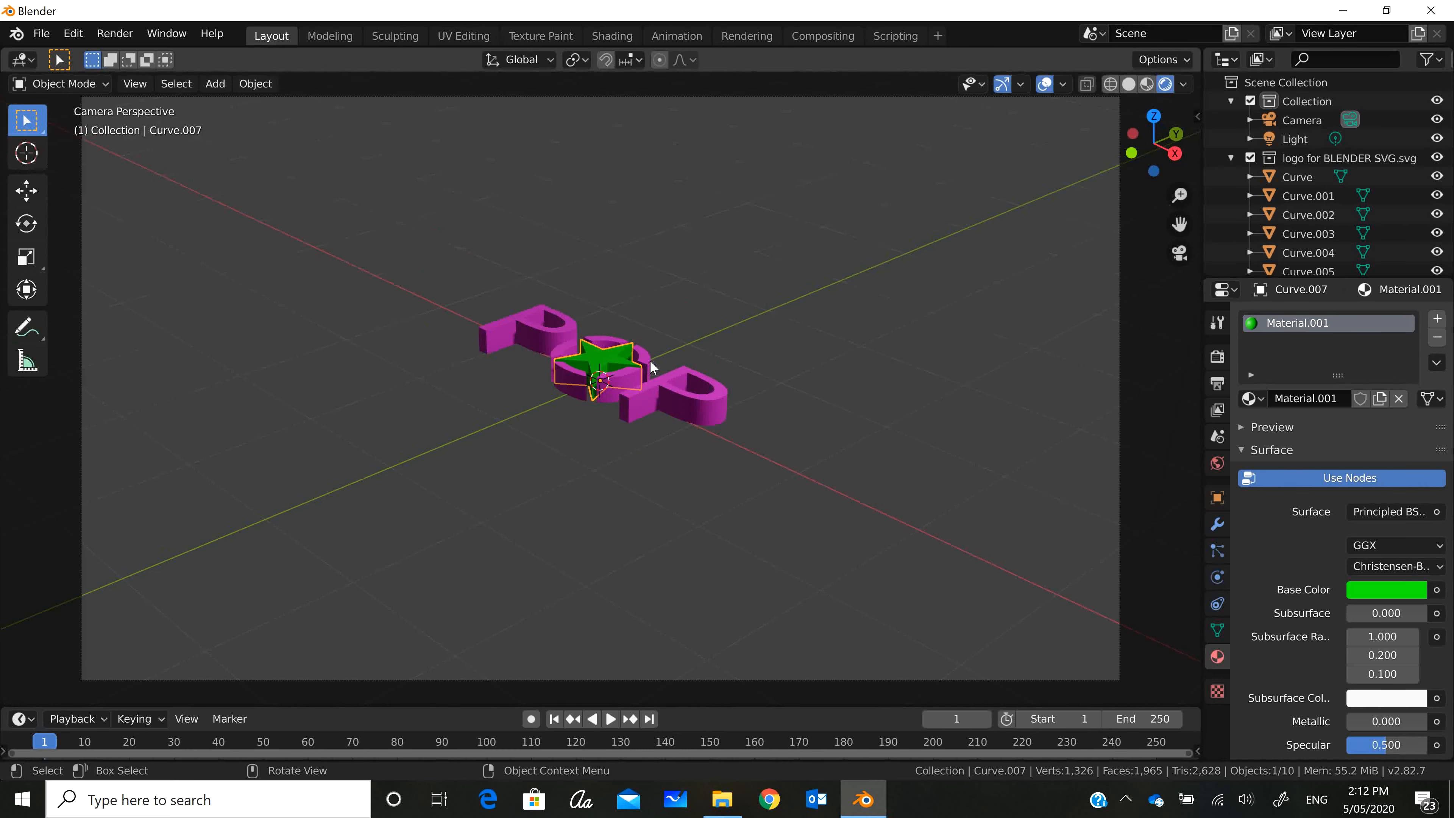
mouse_move(625, 380)
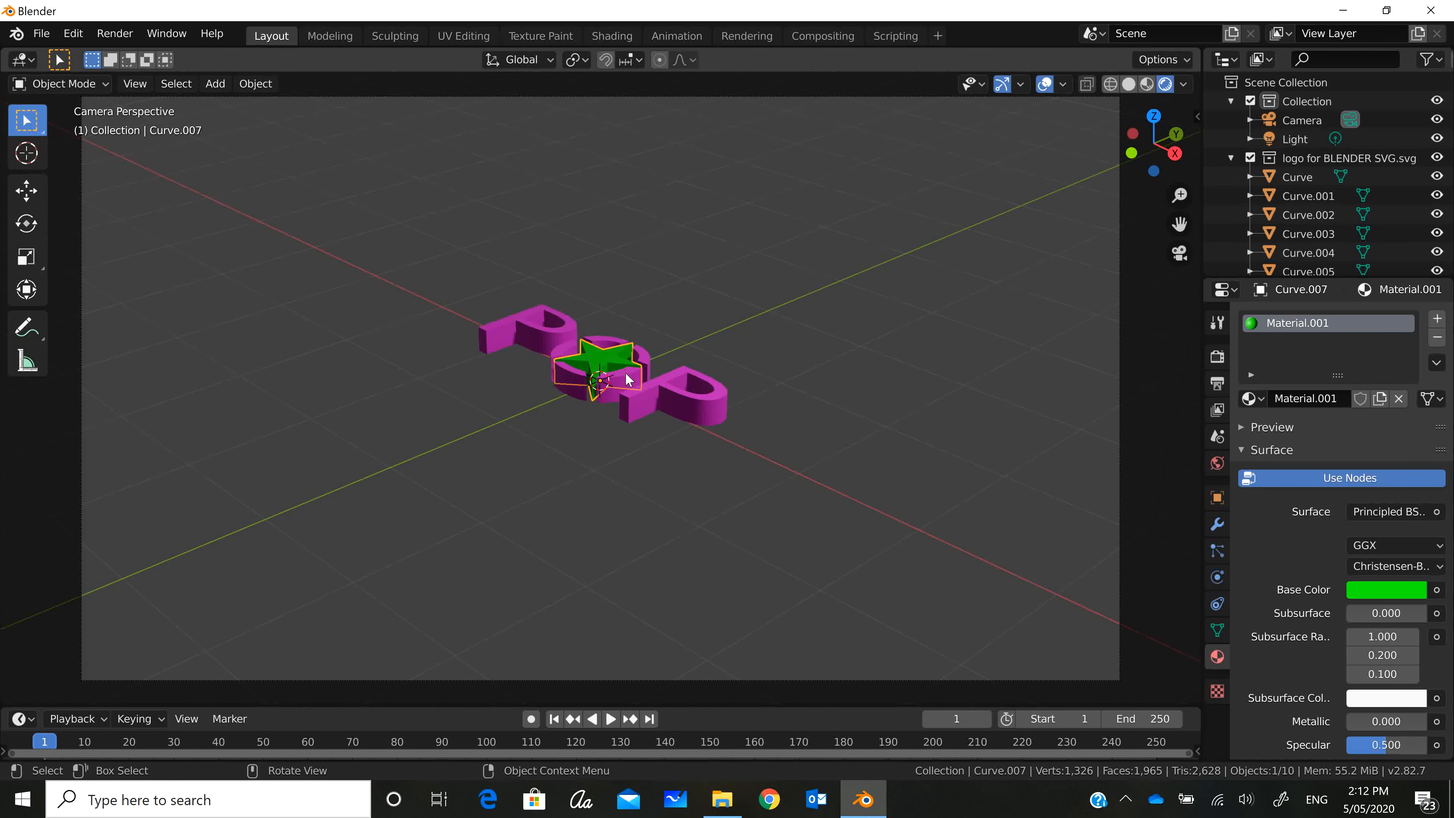